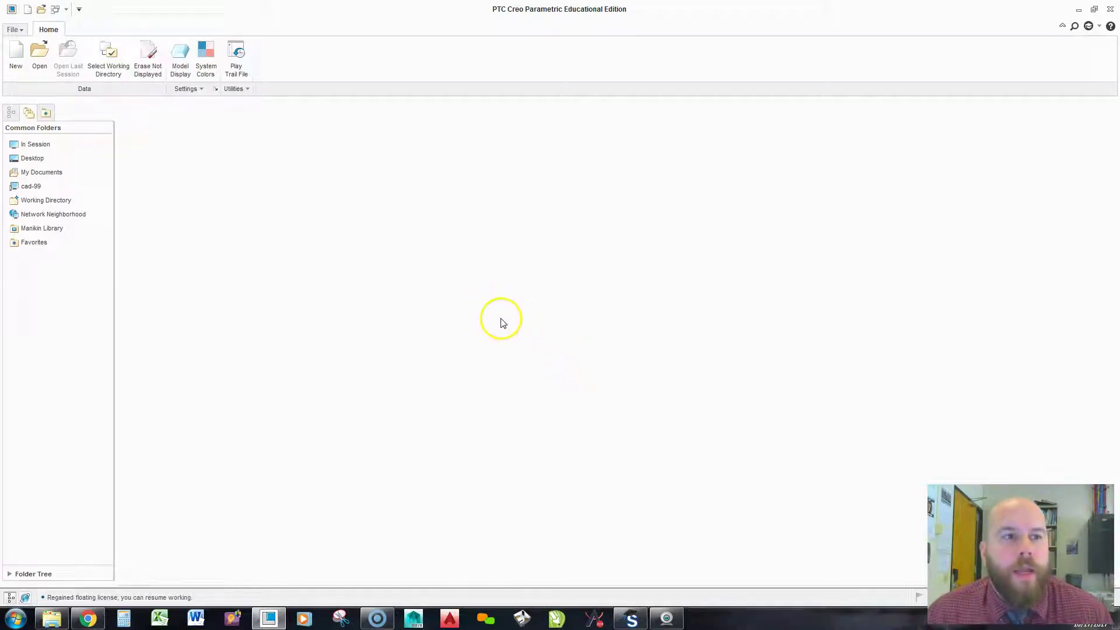
mouse_move(499, 310)
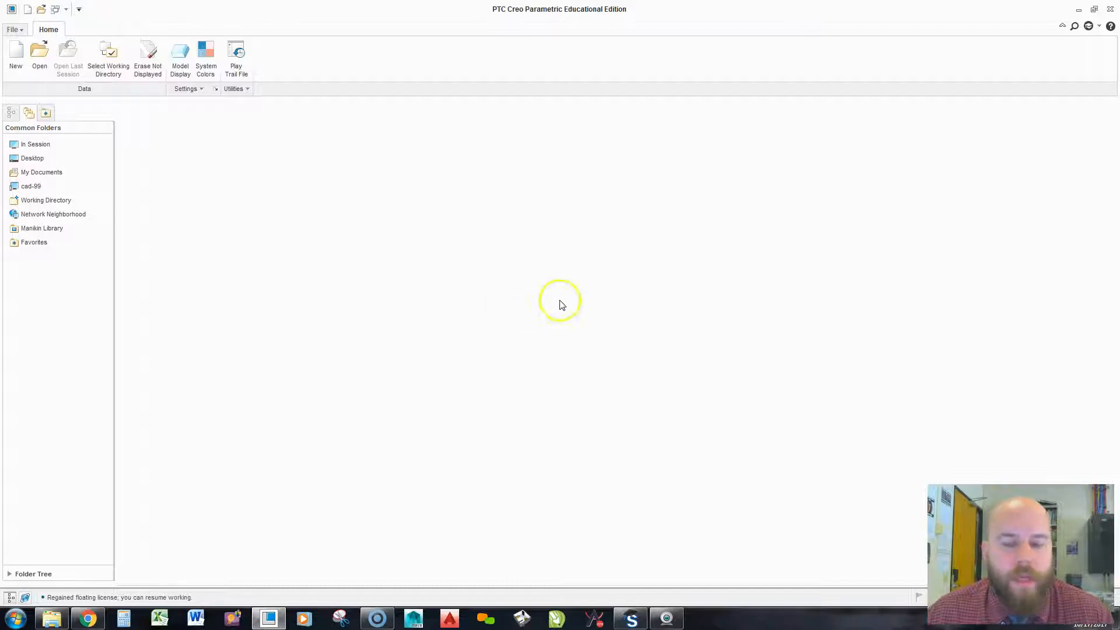
mouse_move(607, 280)
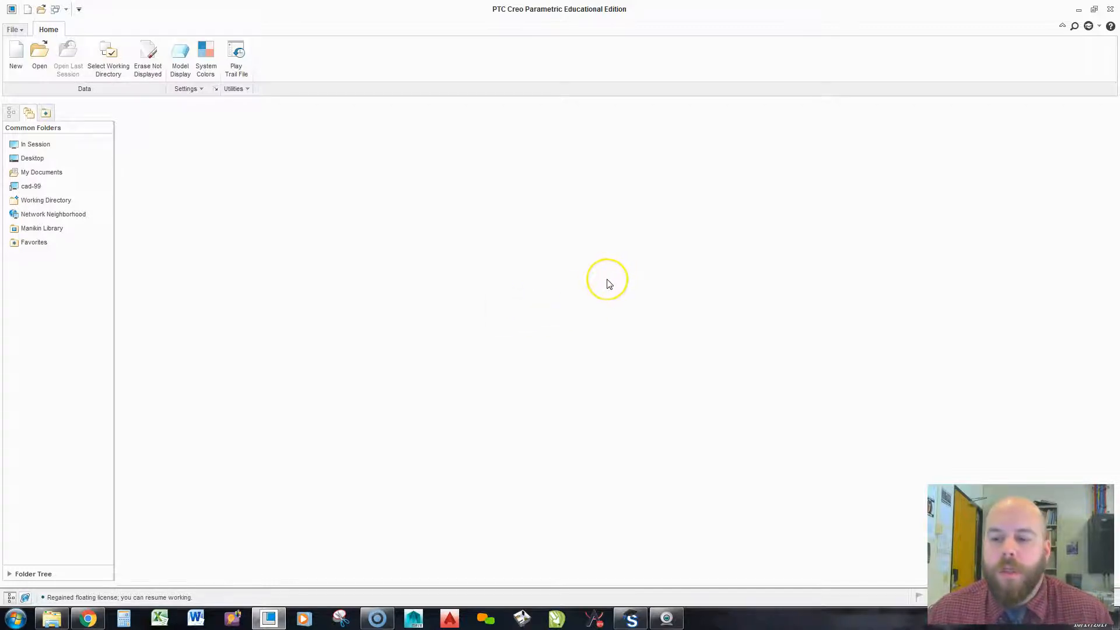
mouse_move(591, 282)
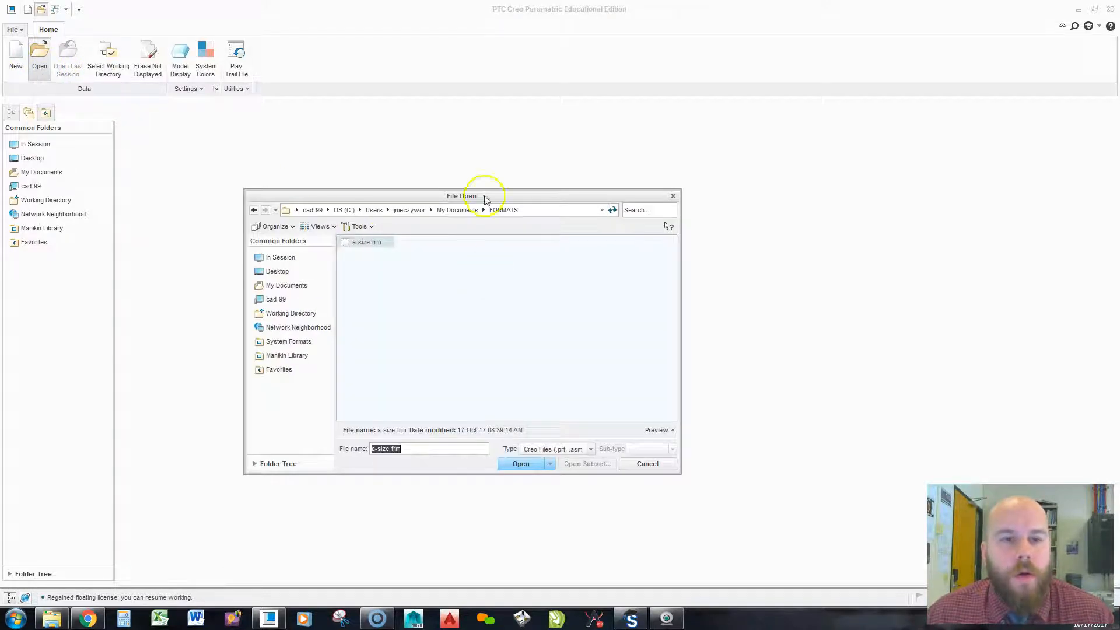
Open the system A-size format a.frm from the File Open browser.
left_click_drag(461, 194, 604, 188)
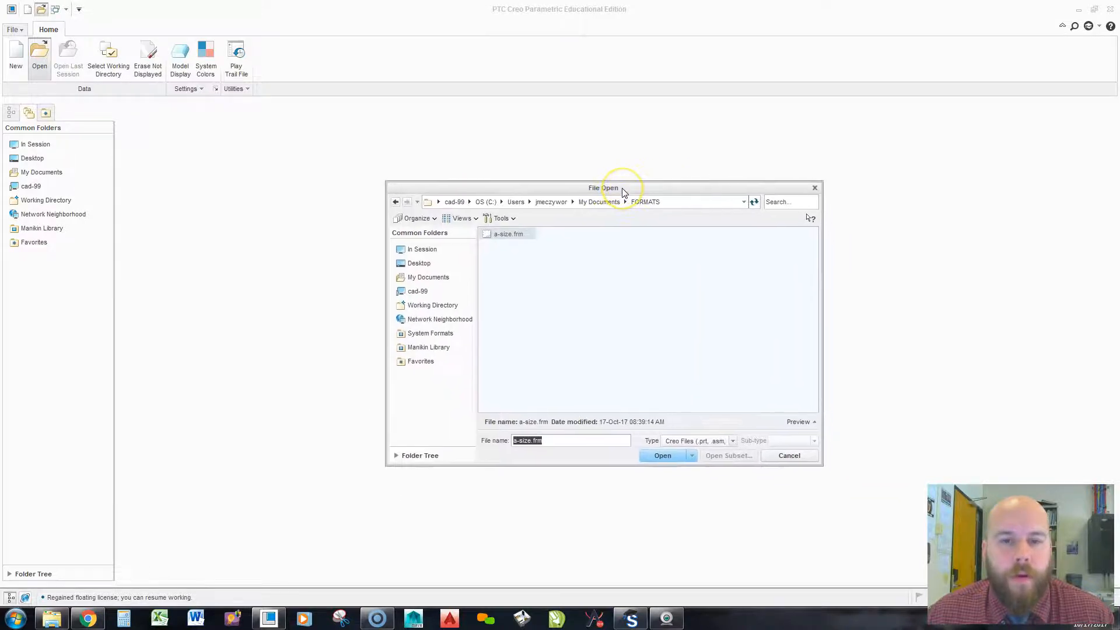
mouse_move(589, 193)
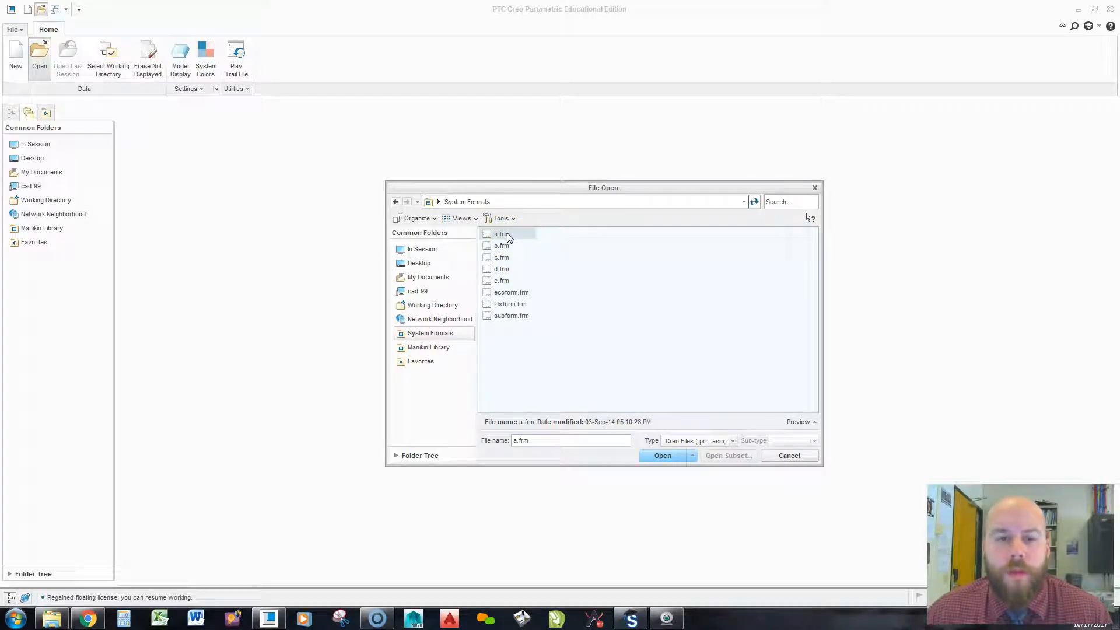
left_click(662, 455)
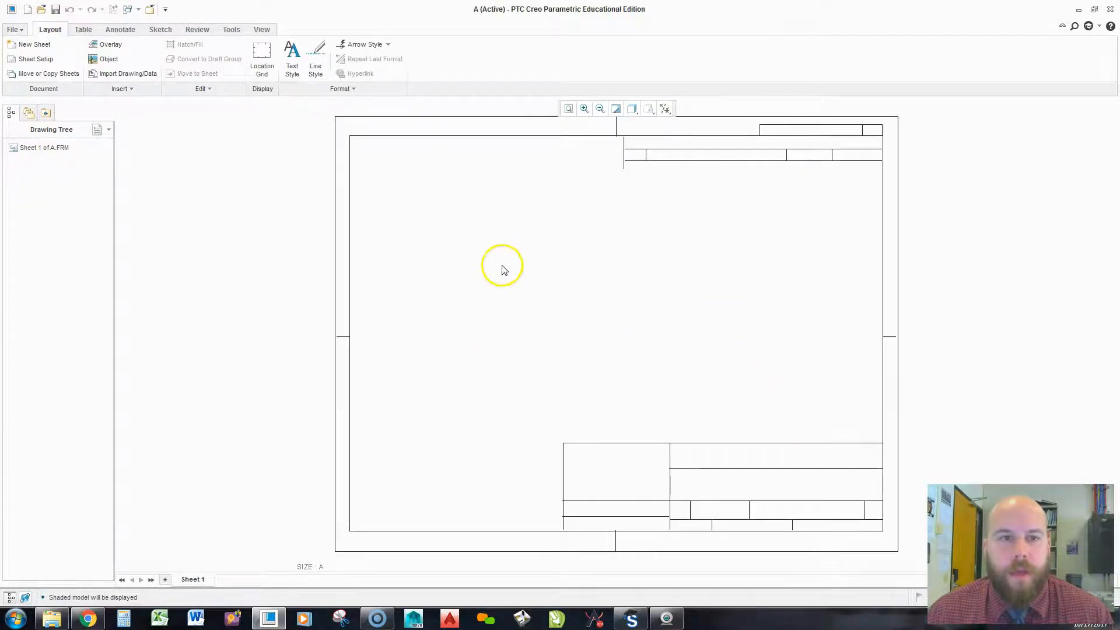
mouse_move(537, 285)
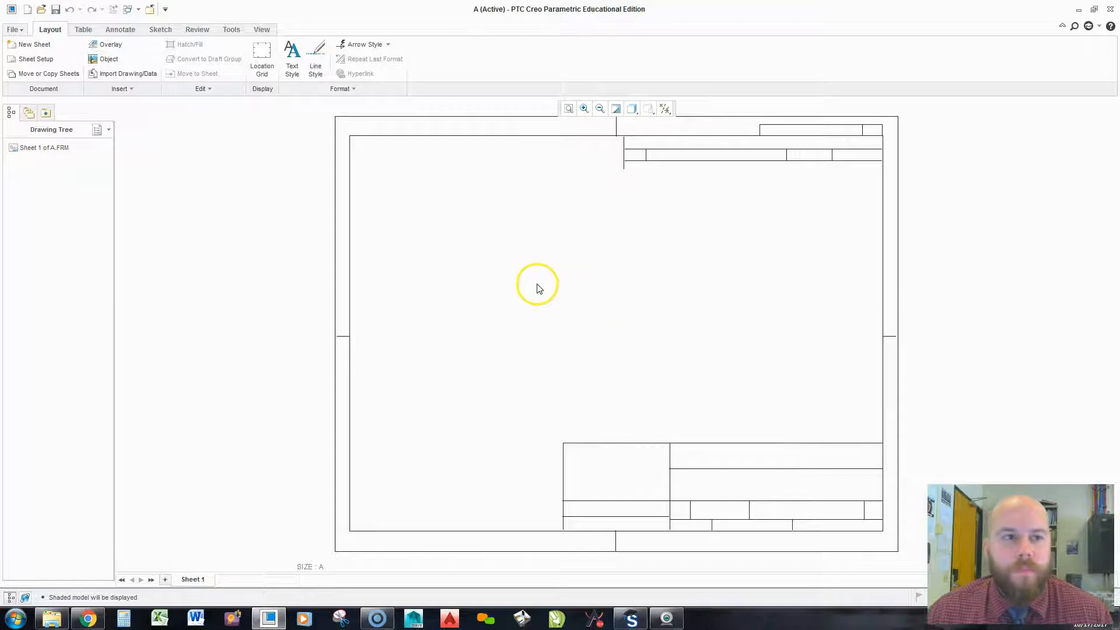
mouse_move(716, 294)
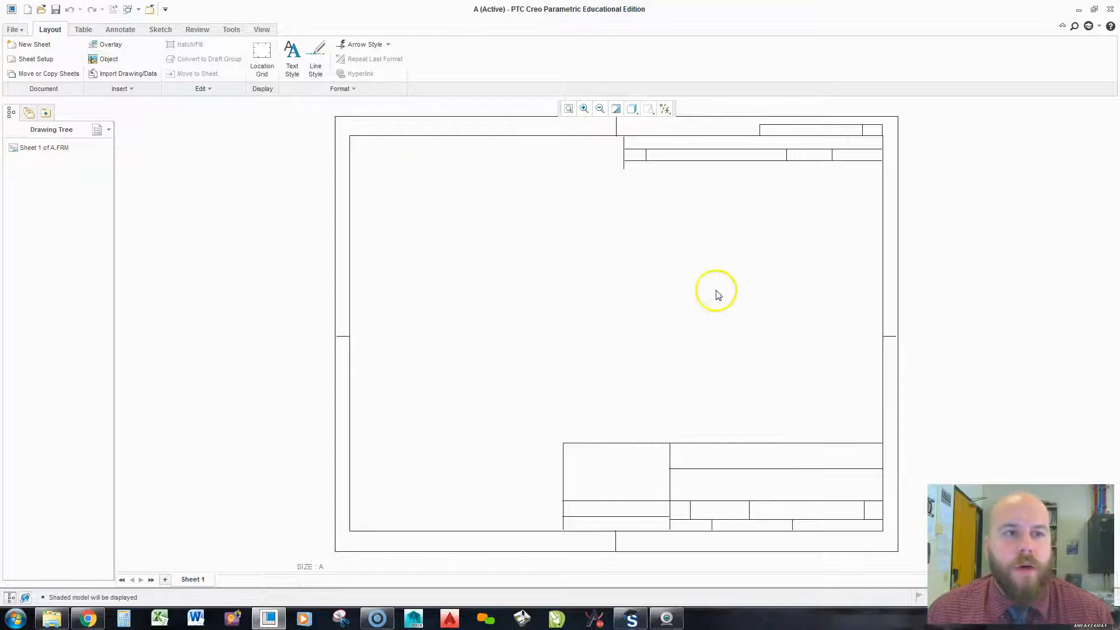
mouse_move(686, 334)
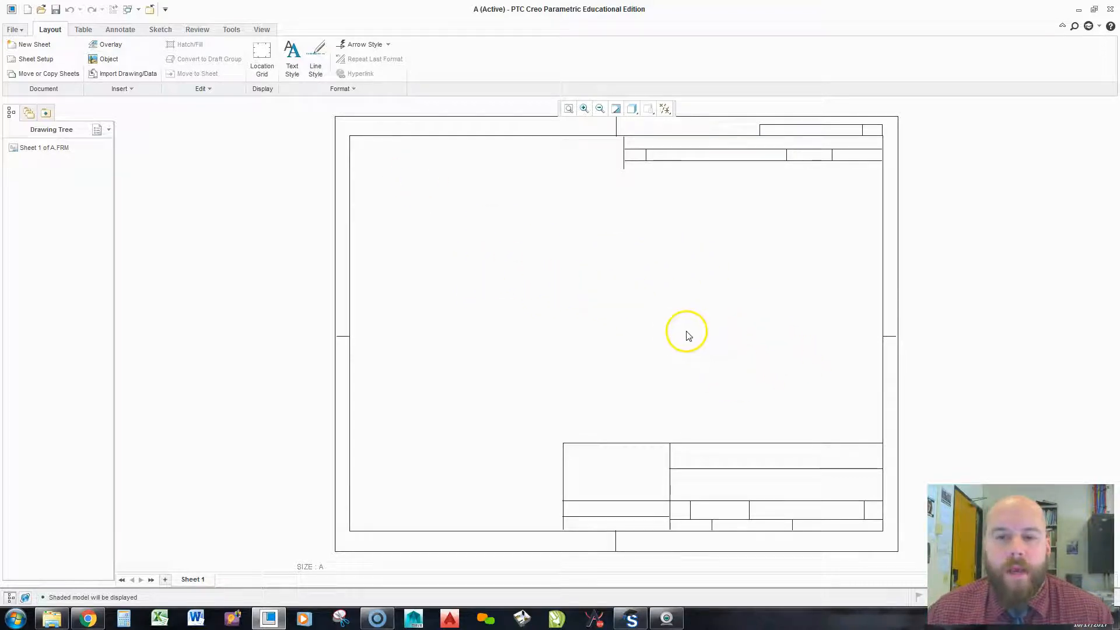
mouse_move(606, 432)
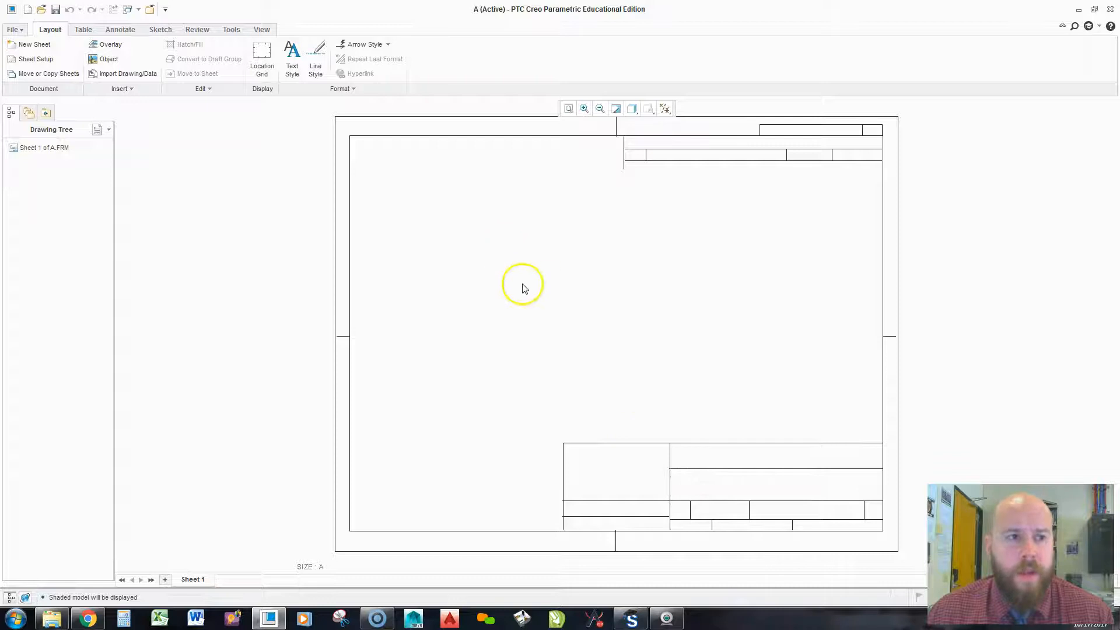
mouse_move(86, 30)
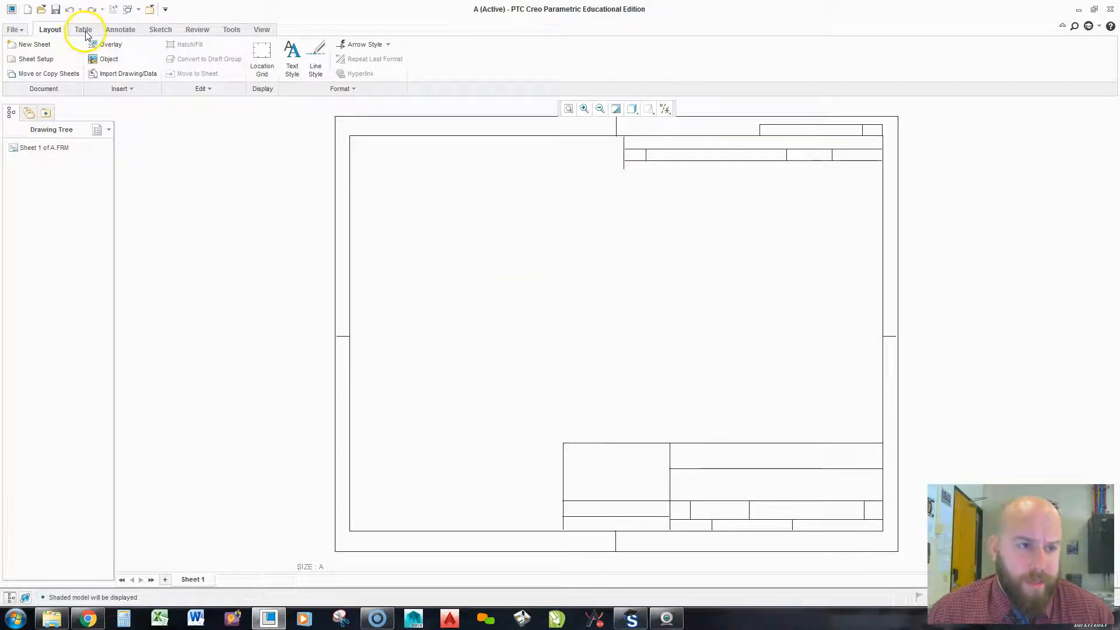
left_click(159, 29)
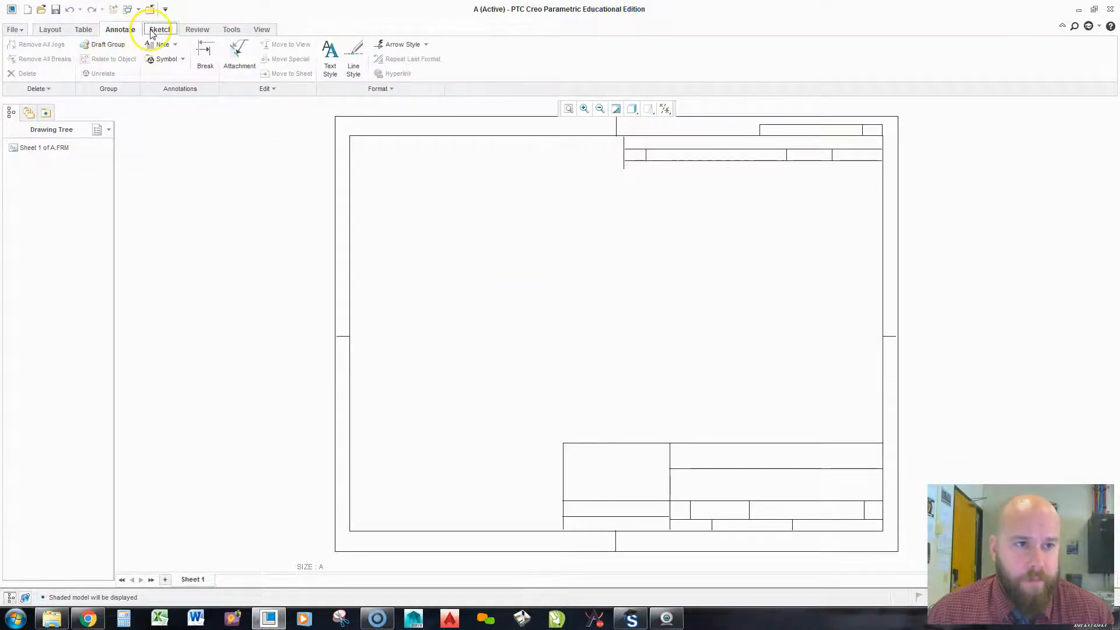
left_click(231, 29)
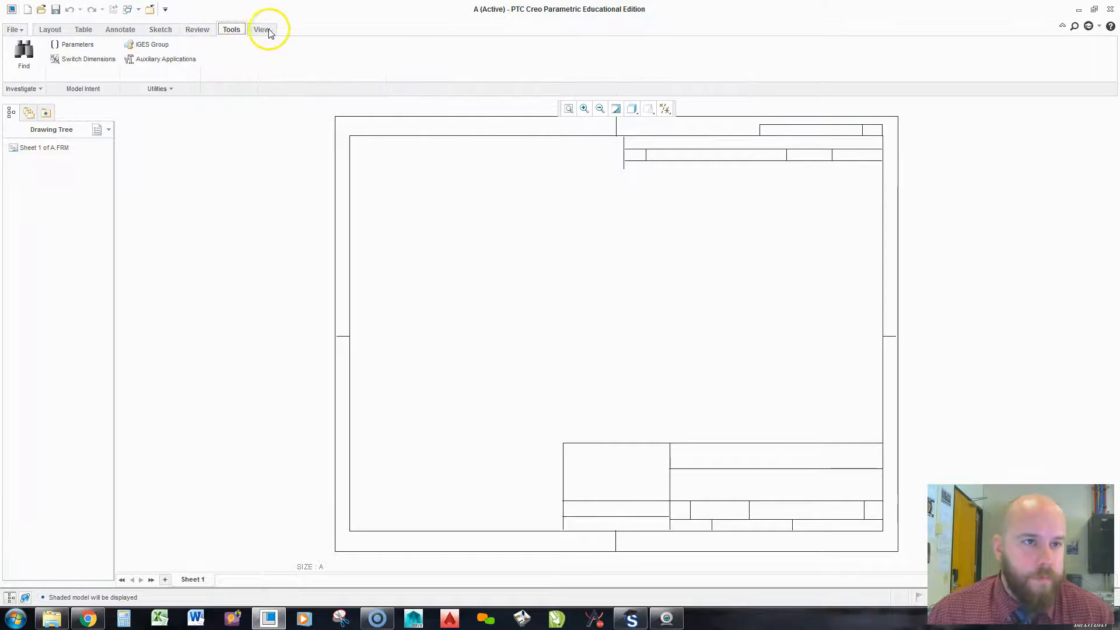
left_click(160, 29)
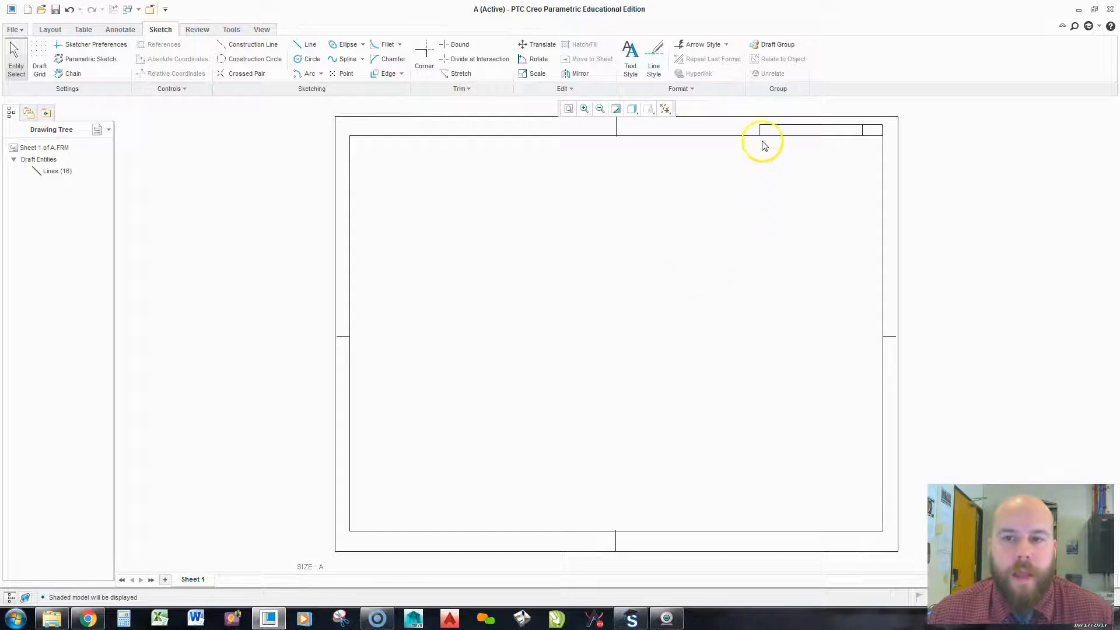
mouse_move(844, 133)
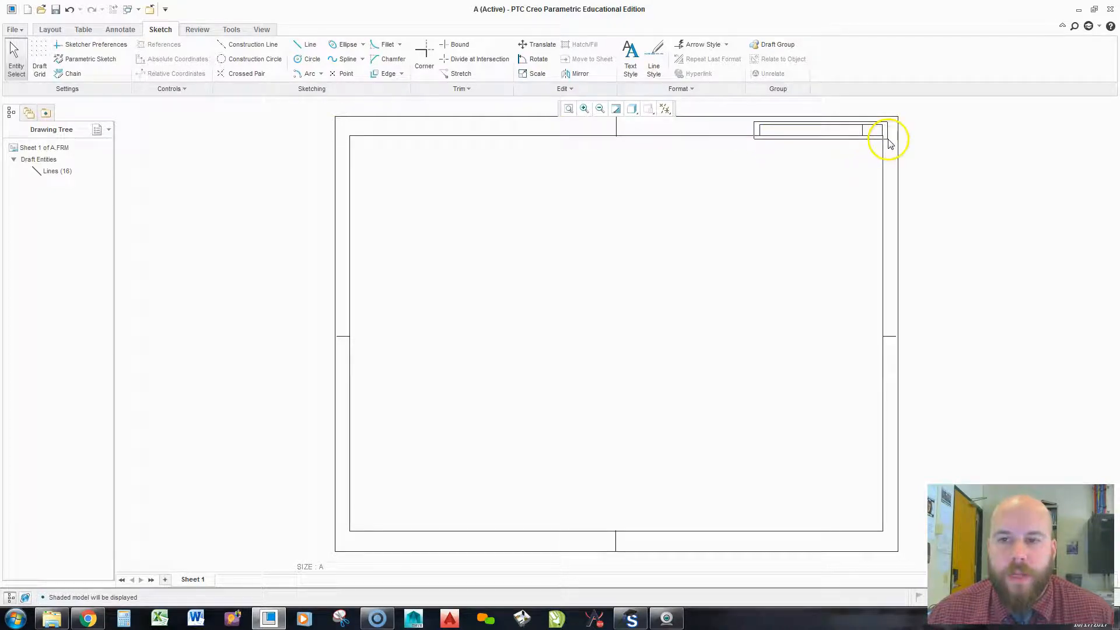
Delete the revision-block lines at the top right, leaving only the sheet border.
left_click(811, 130)
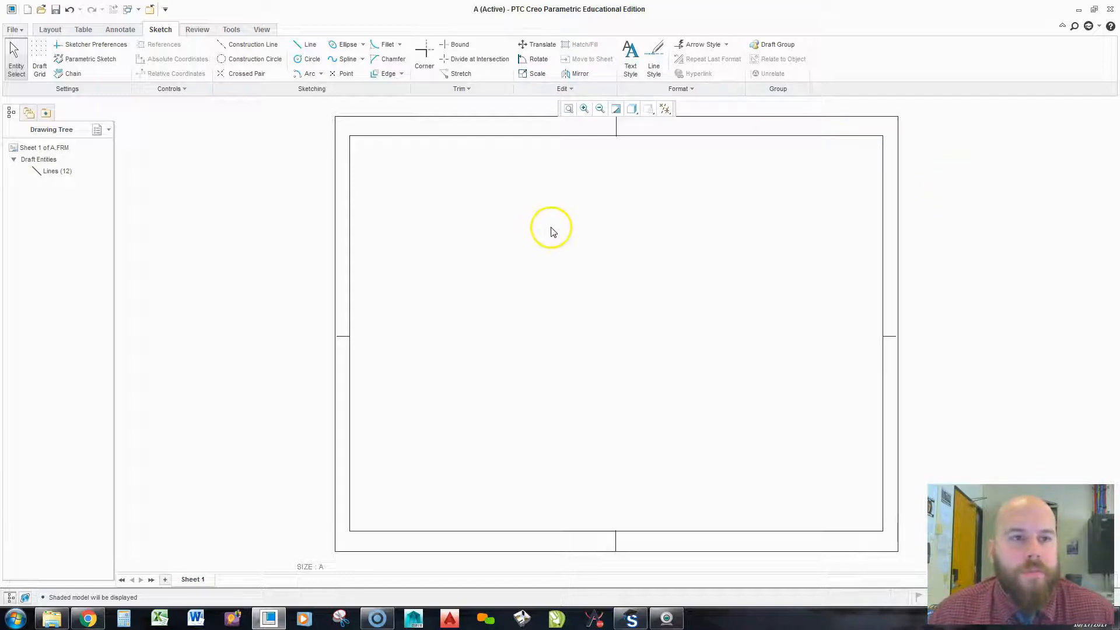
mouse_move(574, 173)
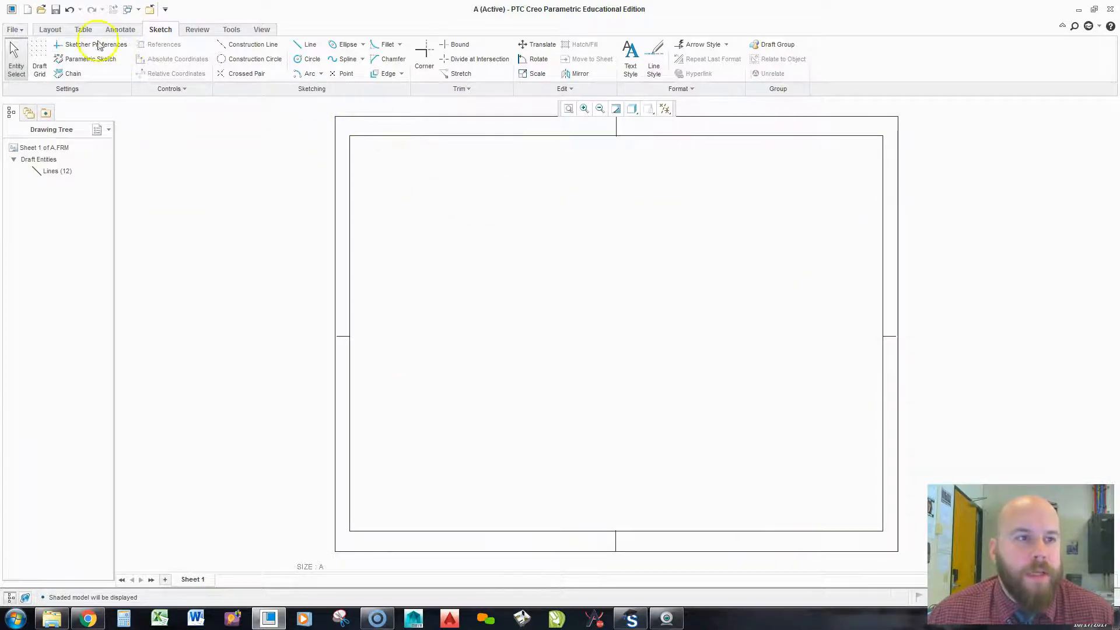
left_click(87, 29)
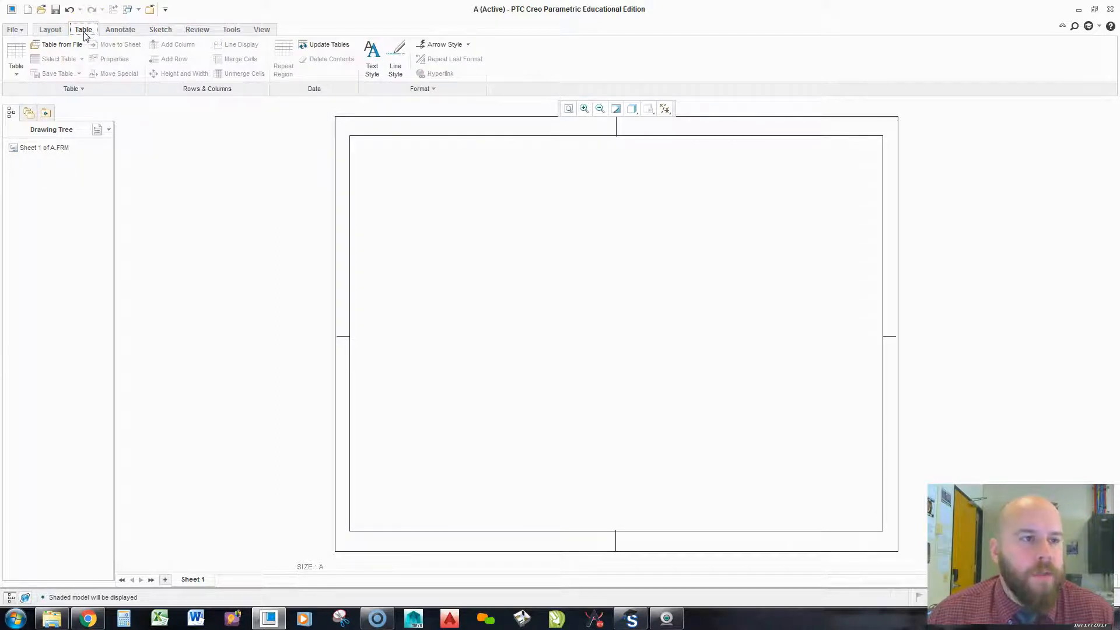
mouse_move(23, 76)
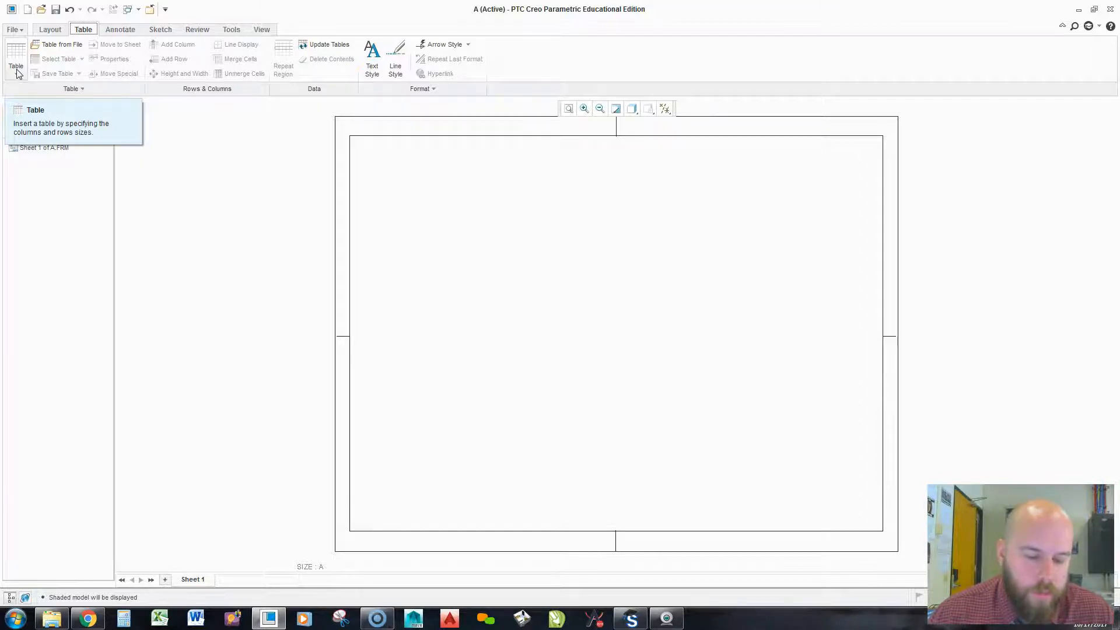
Bring up the table size picker to start a new 10×6 table.
left_click(13, 56)
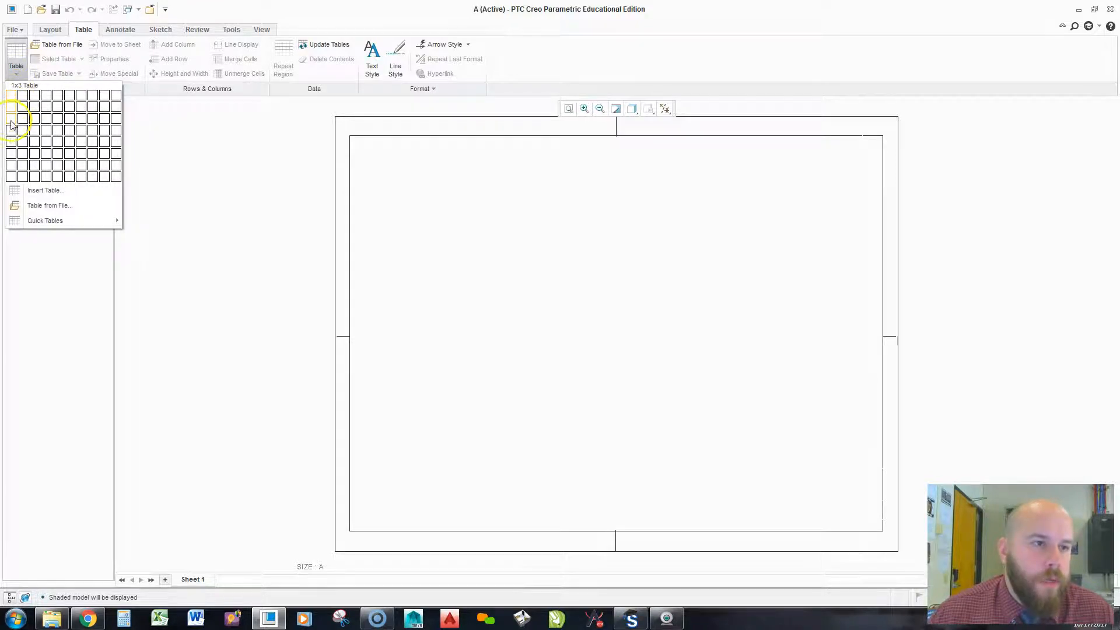
mouse_move(14, 169)
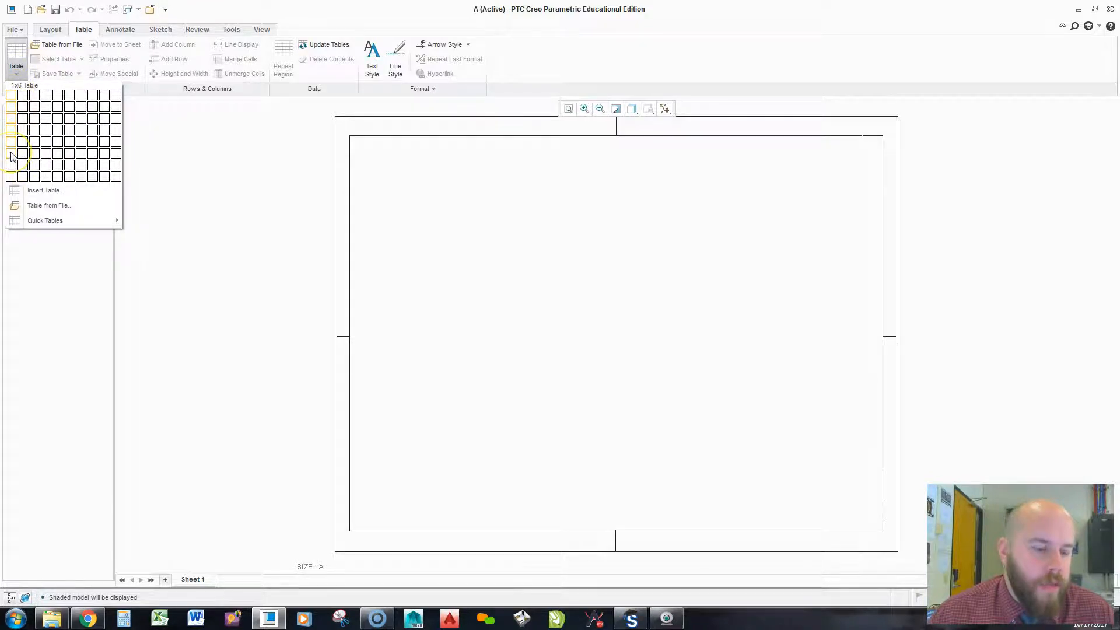
mouse_move(14, 156)
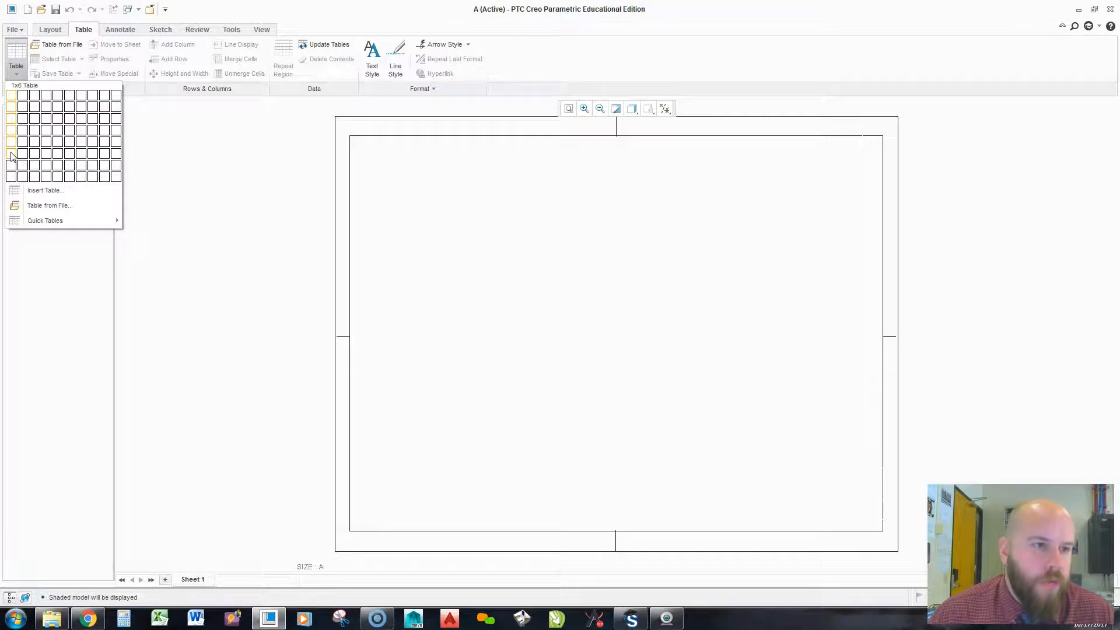
mouse_move(92, 153)
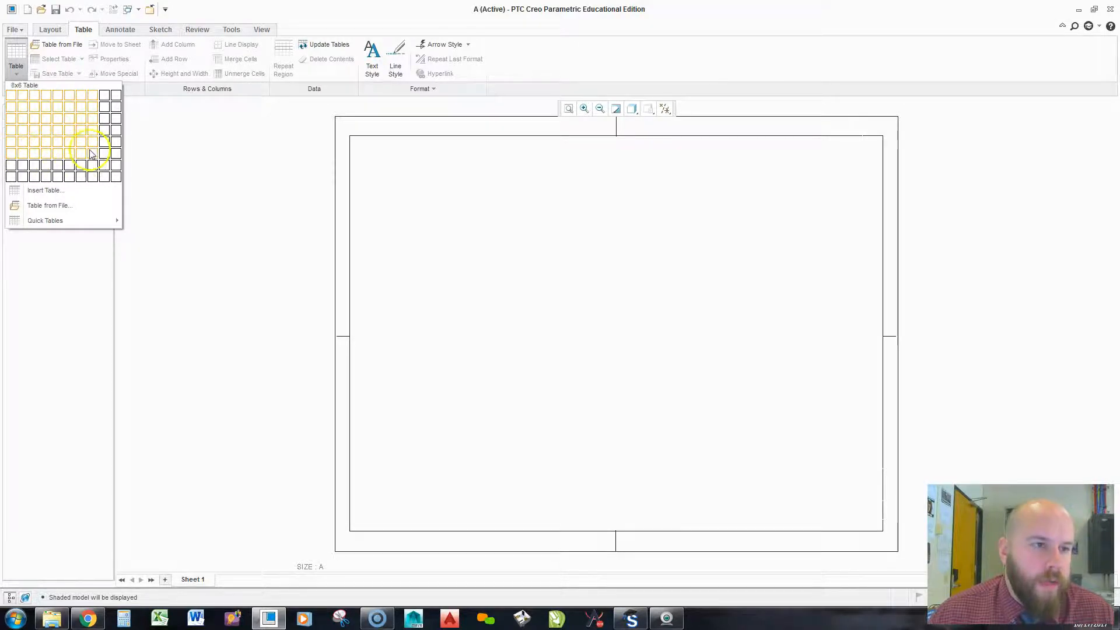
mouse_move(119, 156)
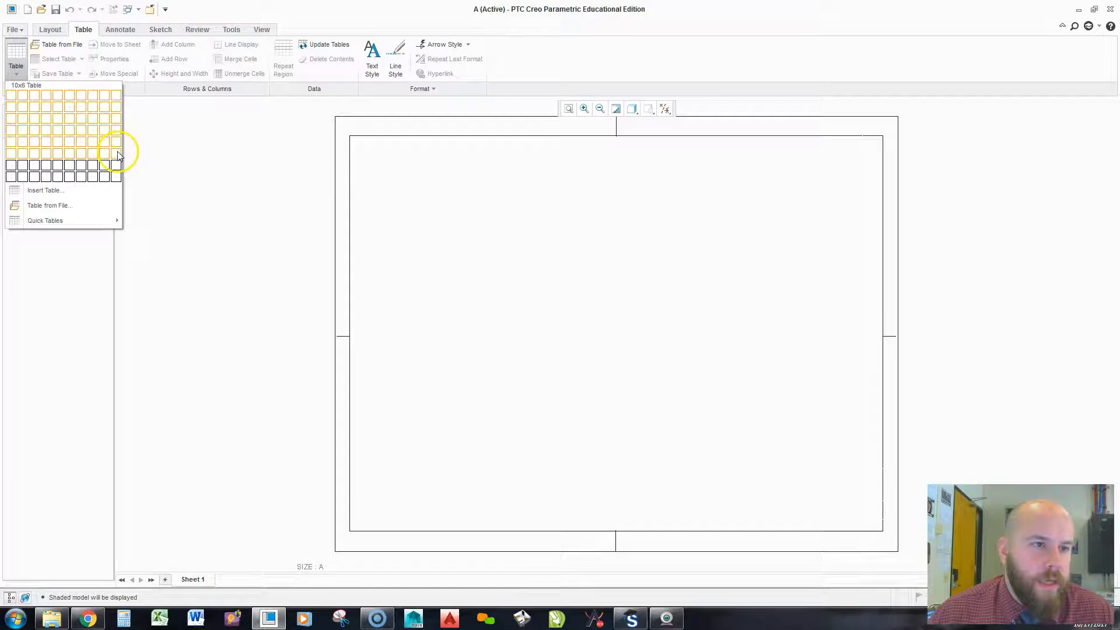
mouse_move(117, 156)
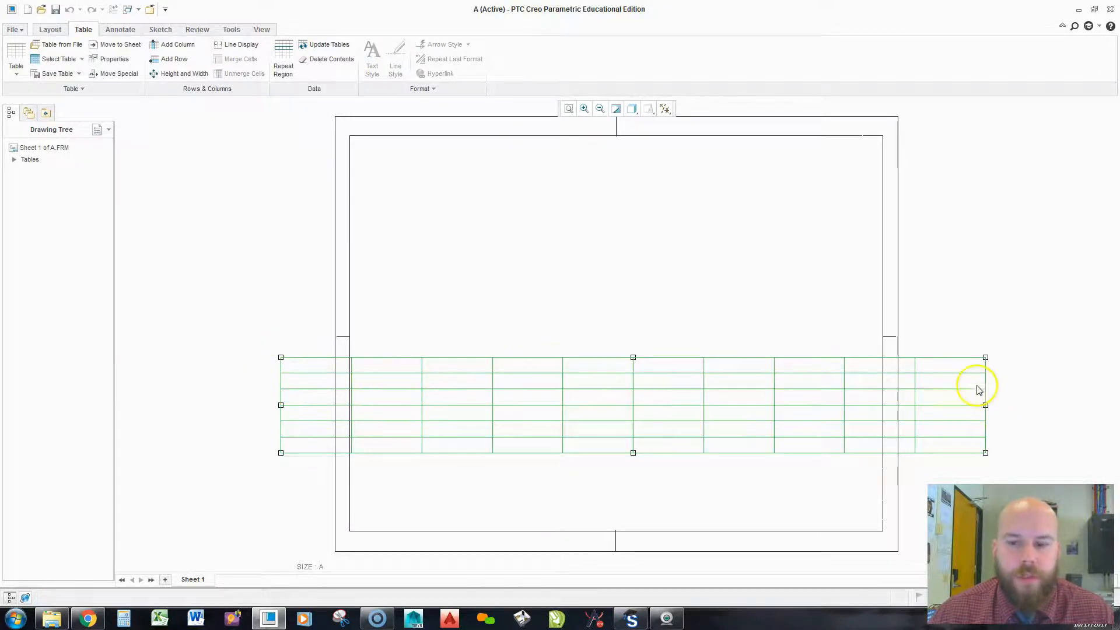
mouse_move(953, 370)
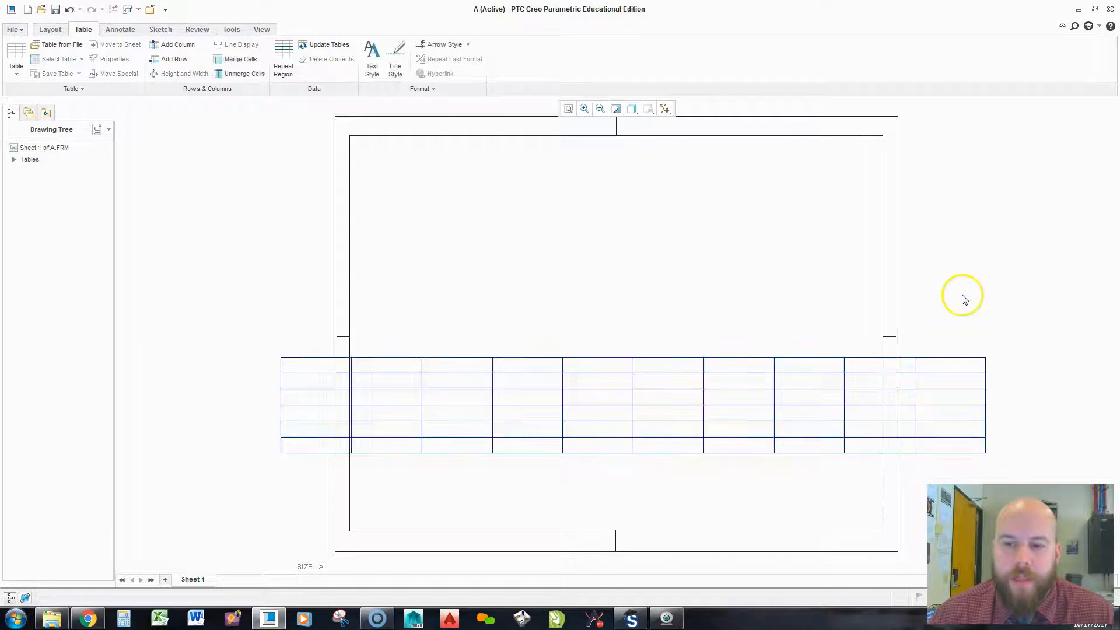
Select the whole 10×6 table via Pick From List instead of a single cell.
left_click(945, 366)
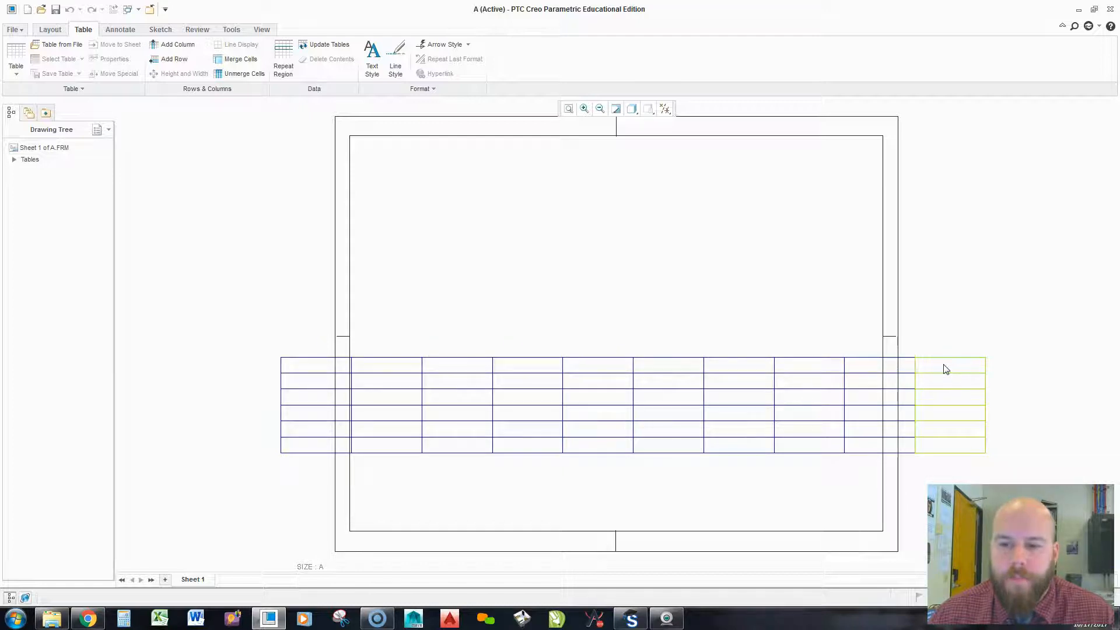
right_click(946, 369)
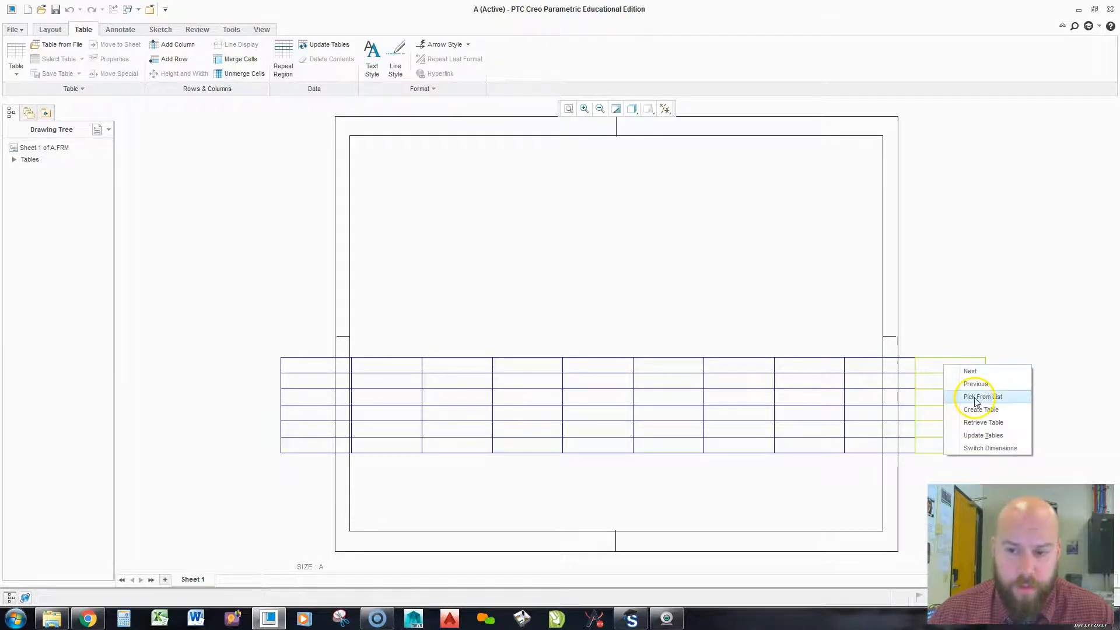
left_click(982, 396)
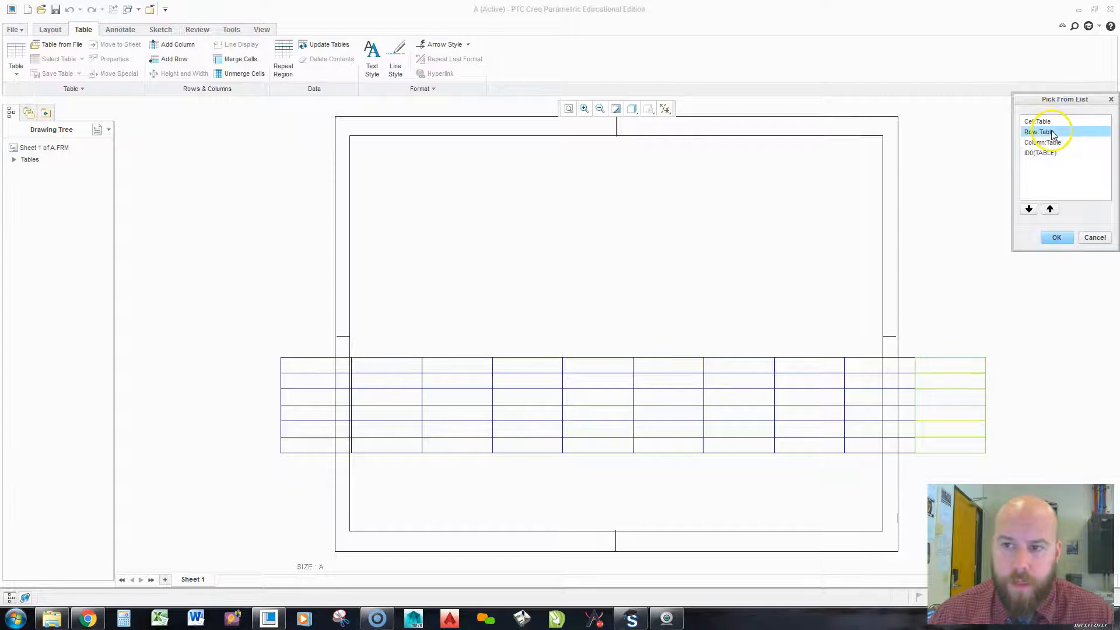
left_click(1038, 120)
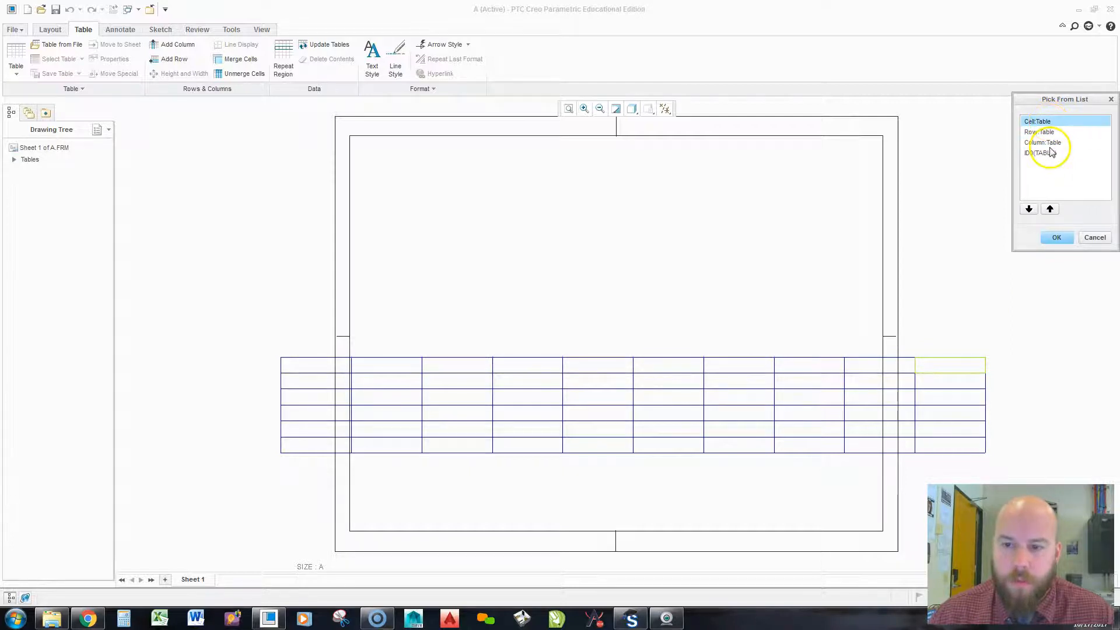
left_click(1045, 143)
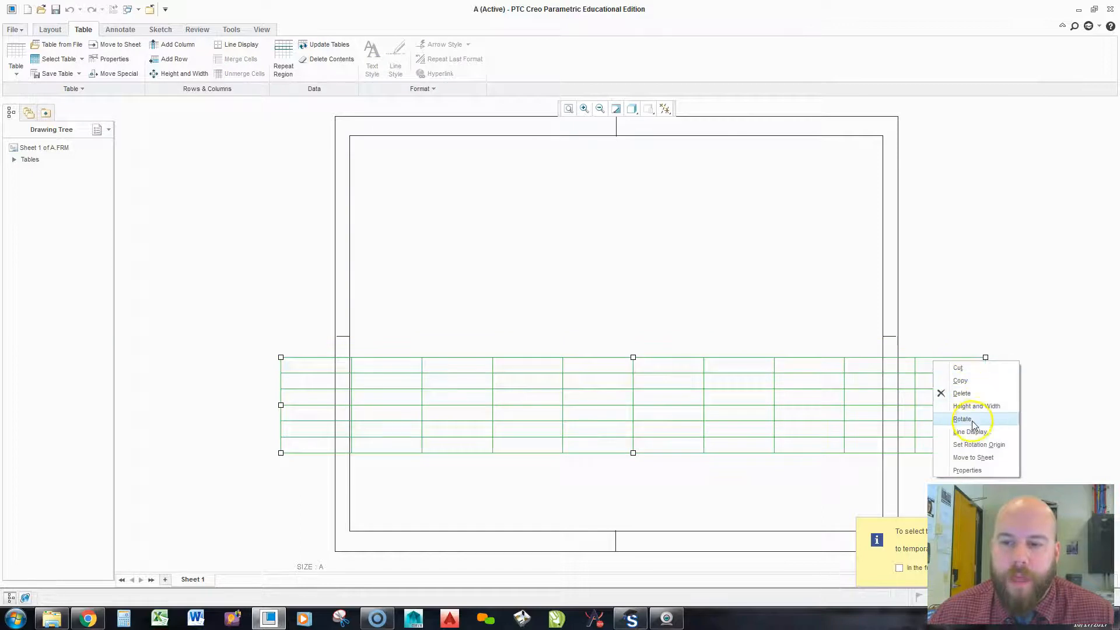
mouse_move(982, 406)
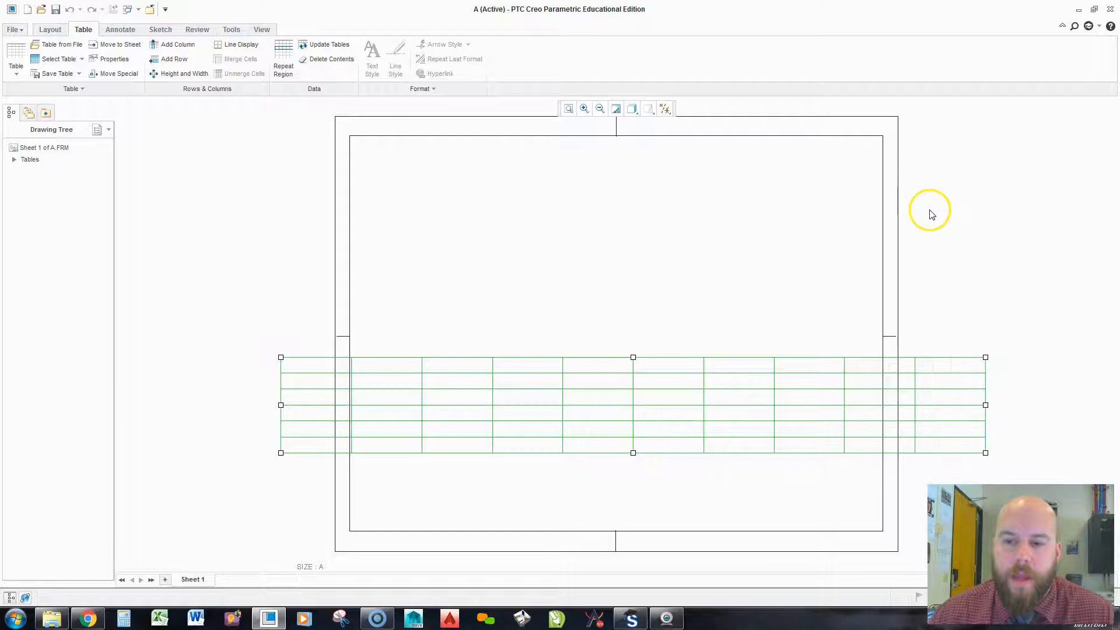
Set every column's width to 1 character in Height and Width, preview and apply.
left_click(183, 73)
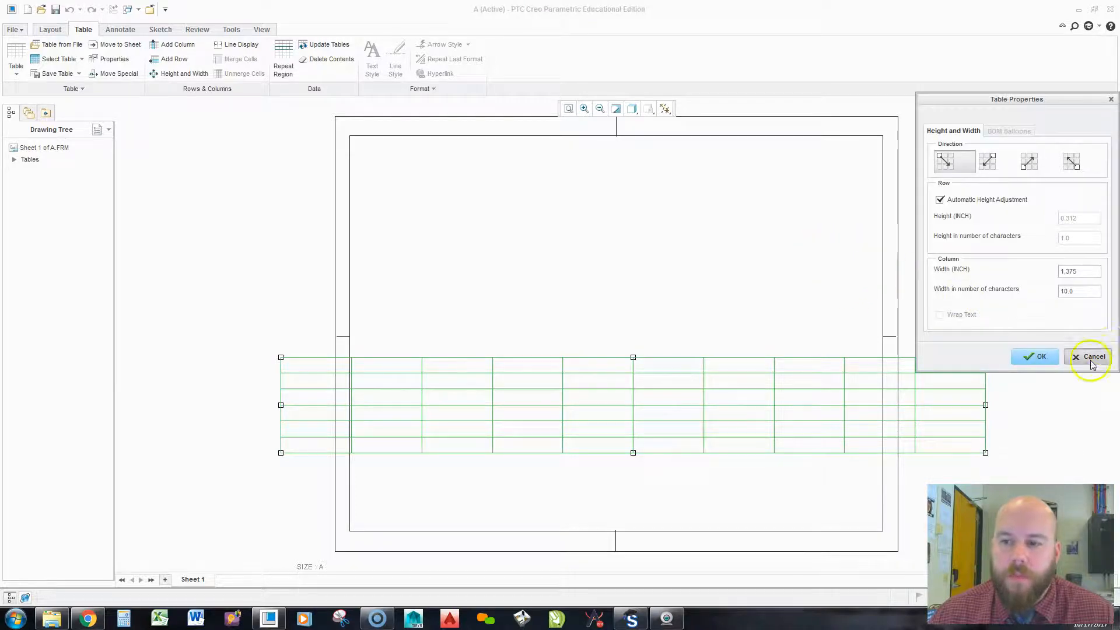
left_click(1092, 357)
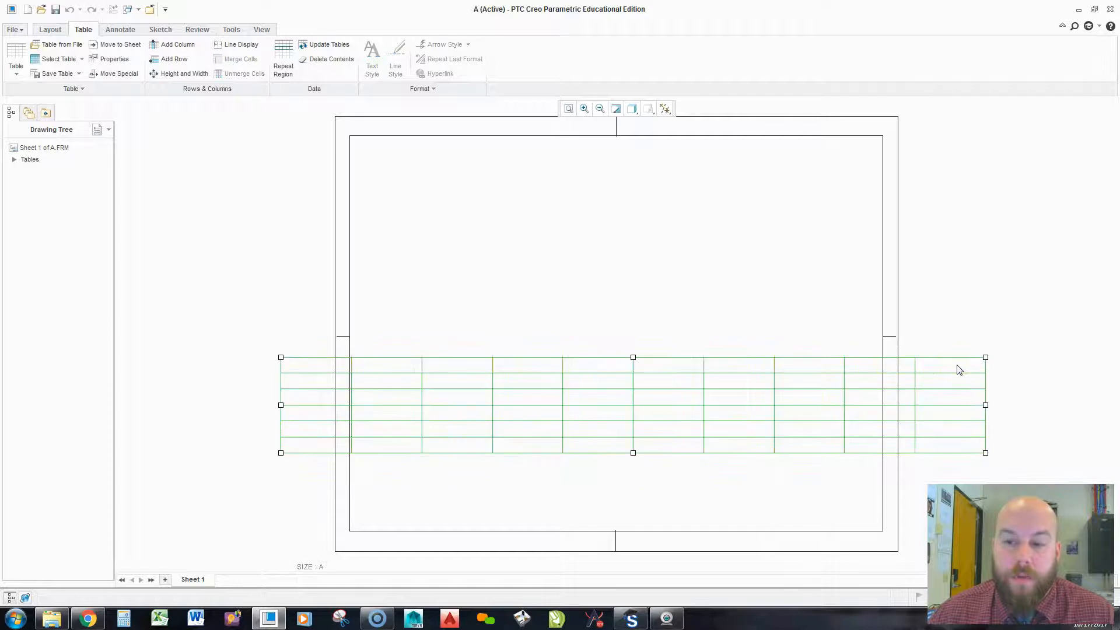
right_click(959, 369)
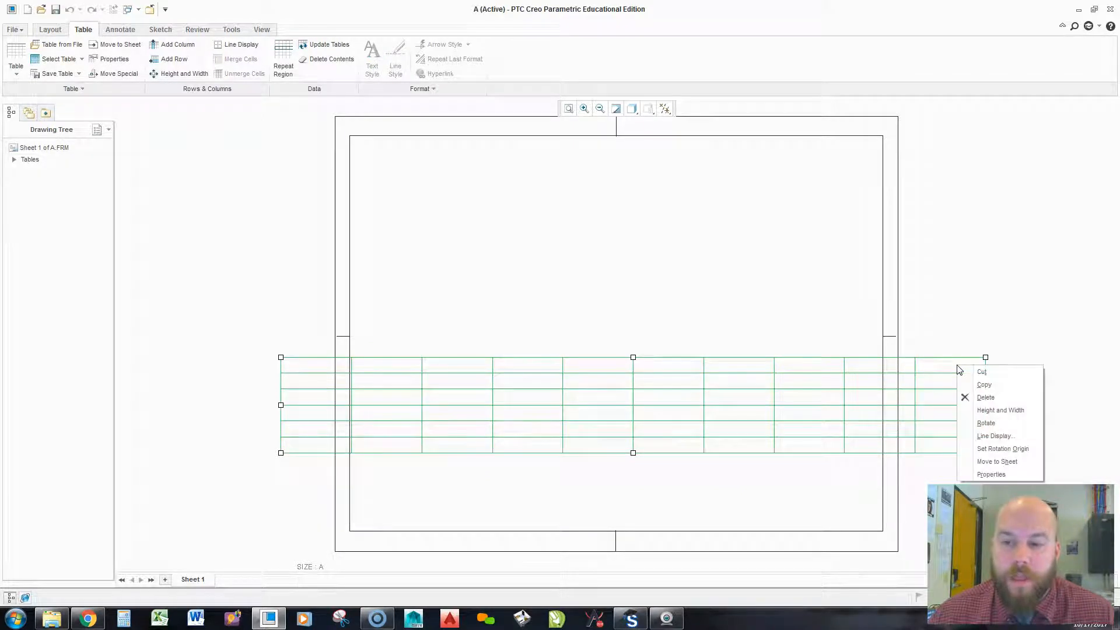
left_click(1001, 411)
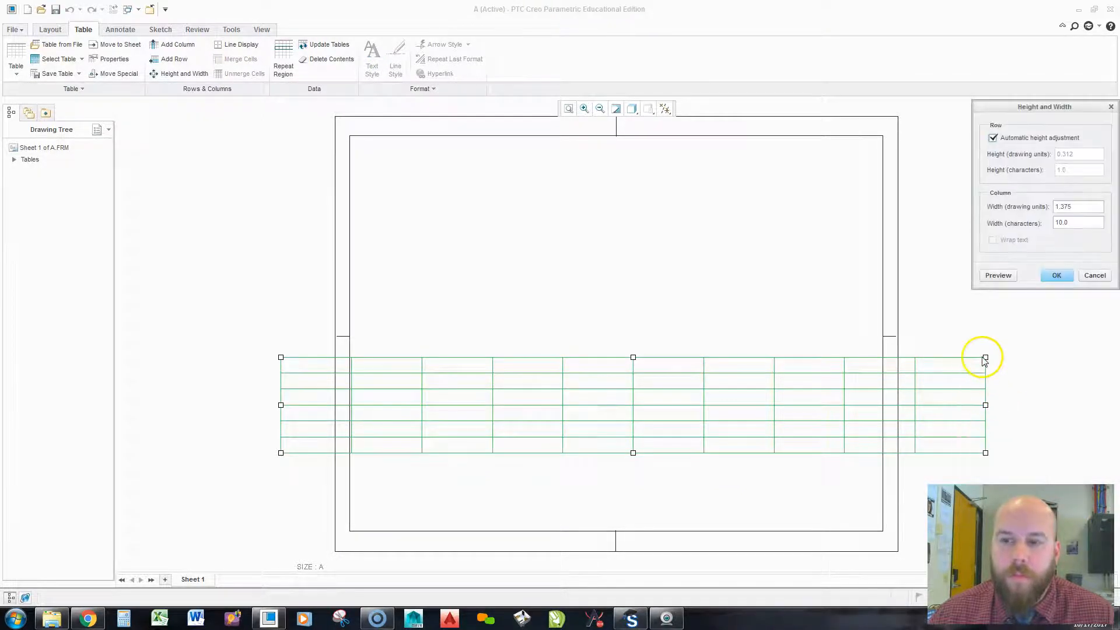
left_click(1078, 222)
type("1")
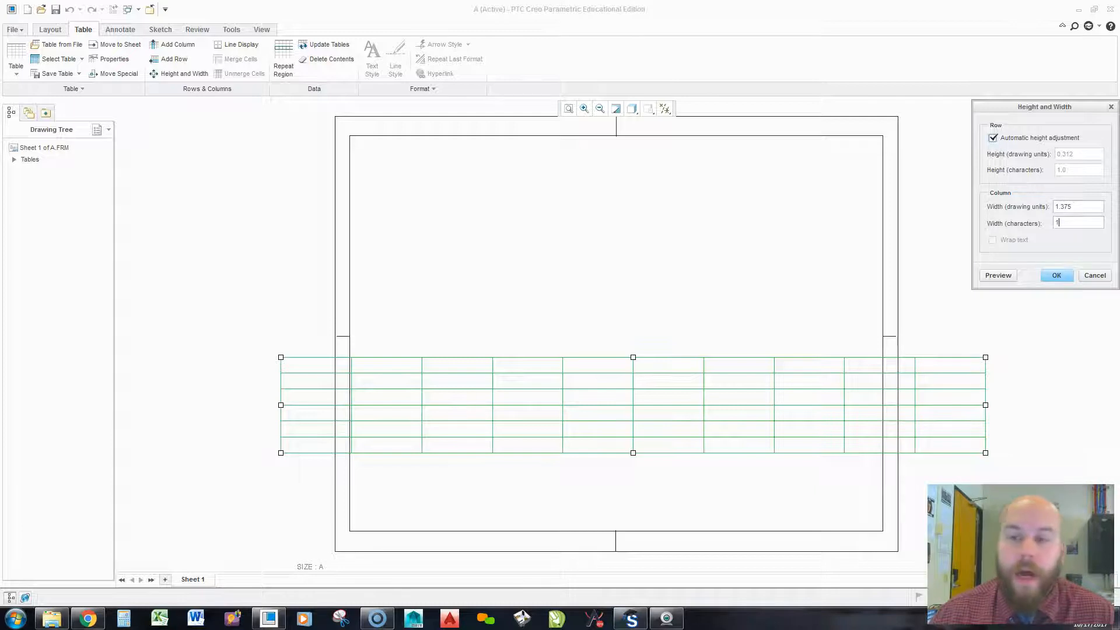
left_click(999, 275)
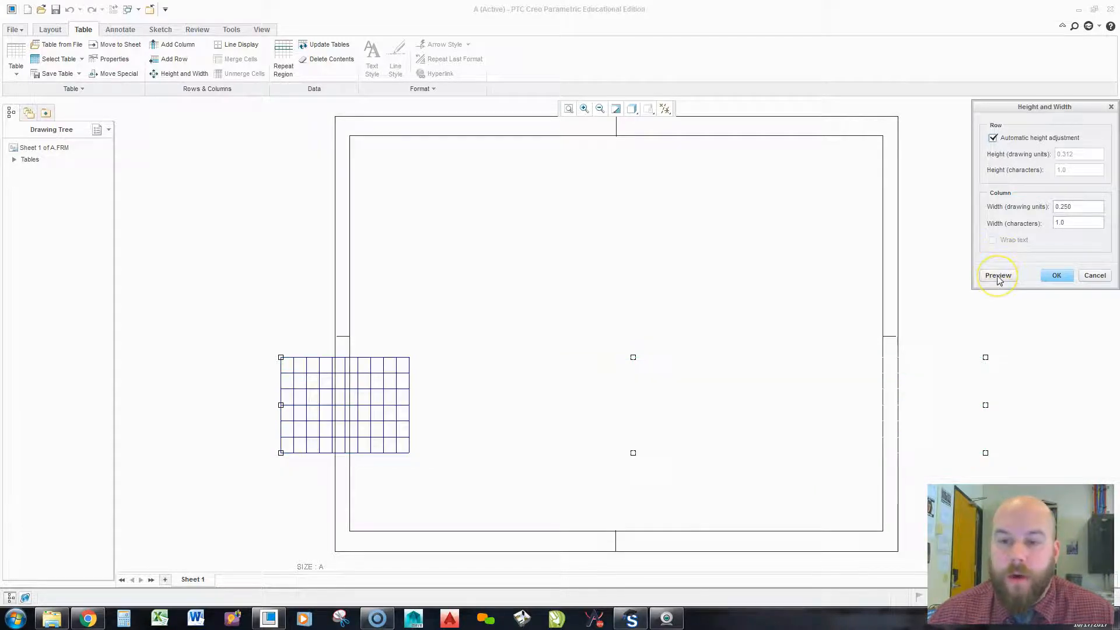
left_click(999, 276)
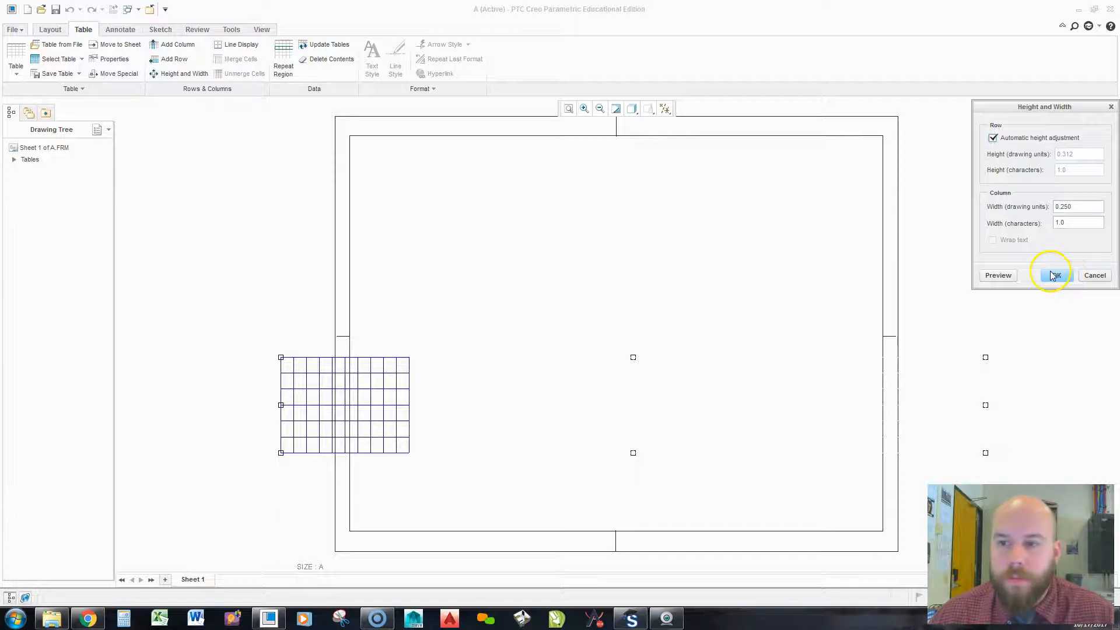
left_click(1055, 276)
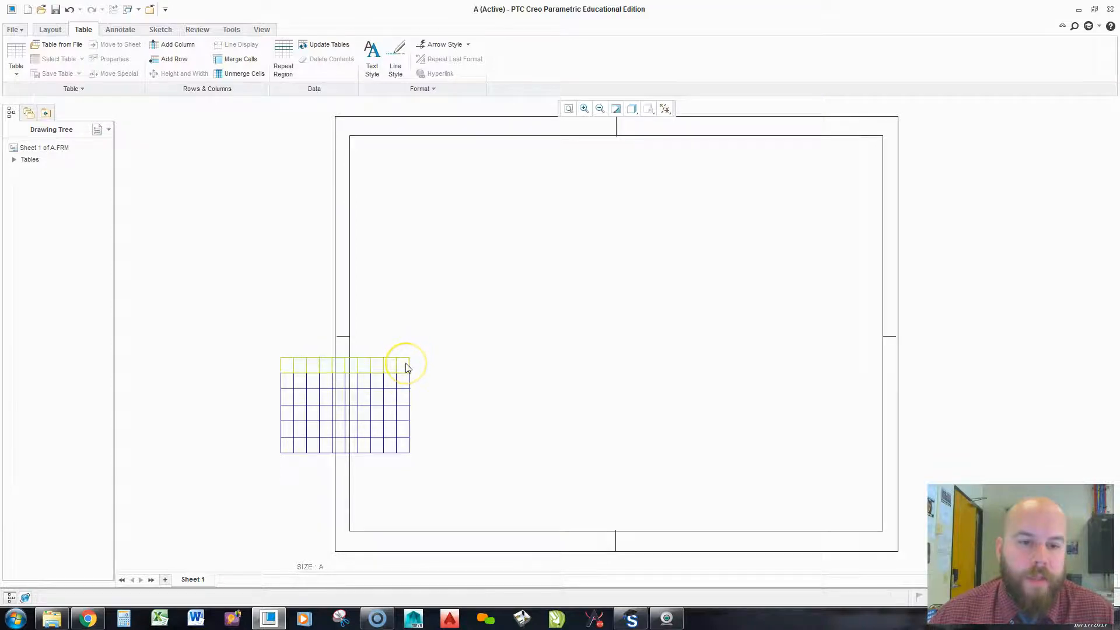
Drag the compact table into the lower-right corner inside the drawing border.
left_click(401, 365)
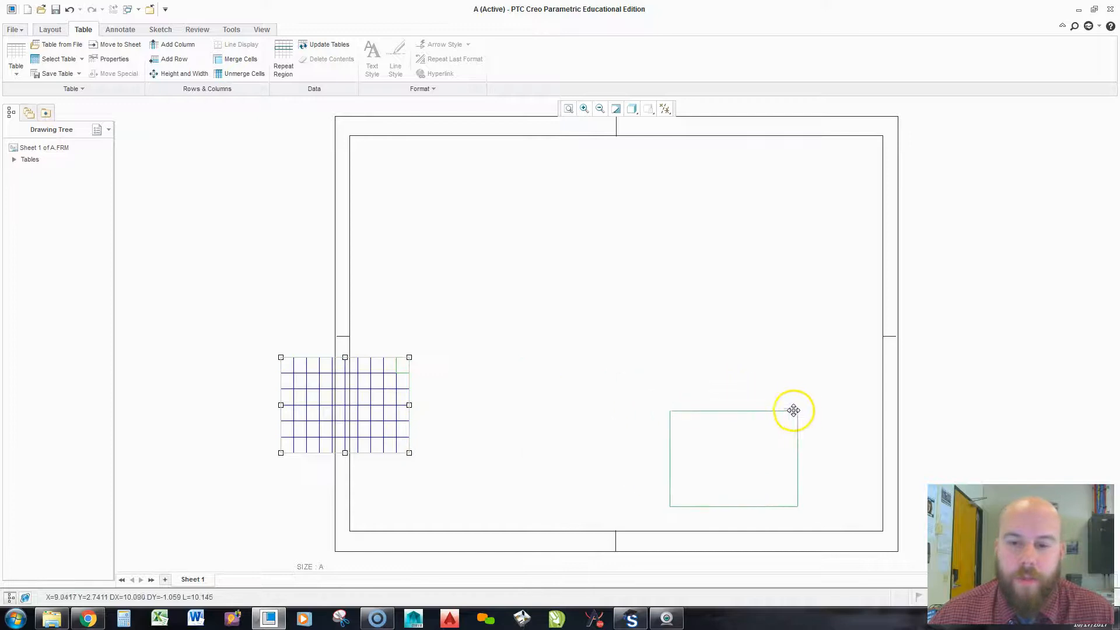
left_click_drag(344, 405, 809, 478)
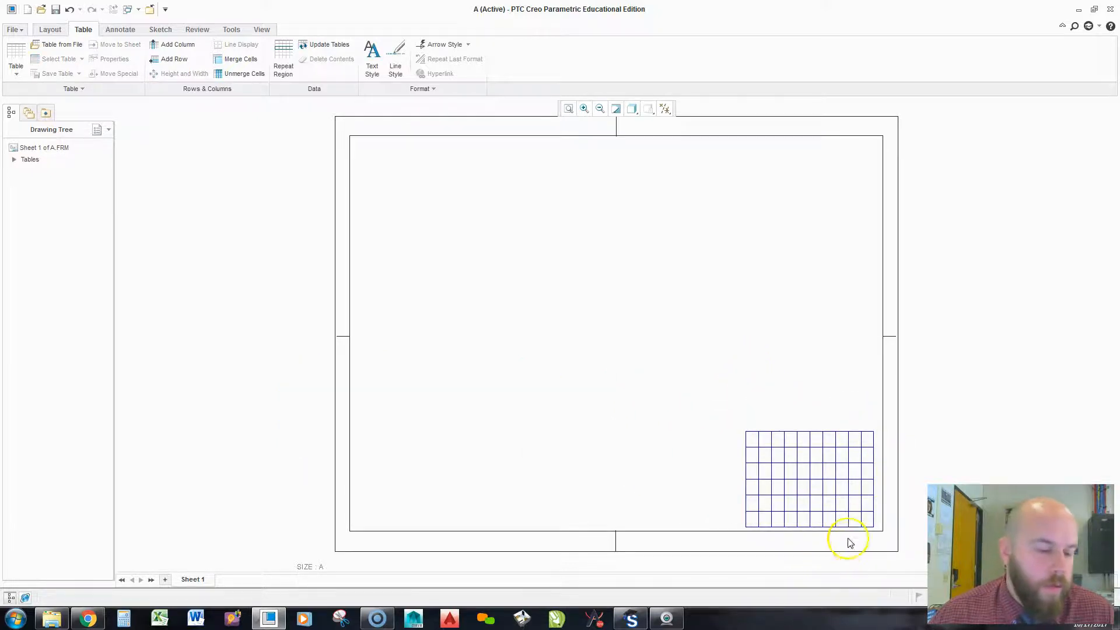
mouse_move(707, 513)
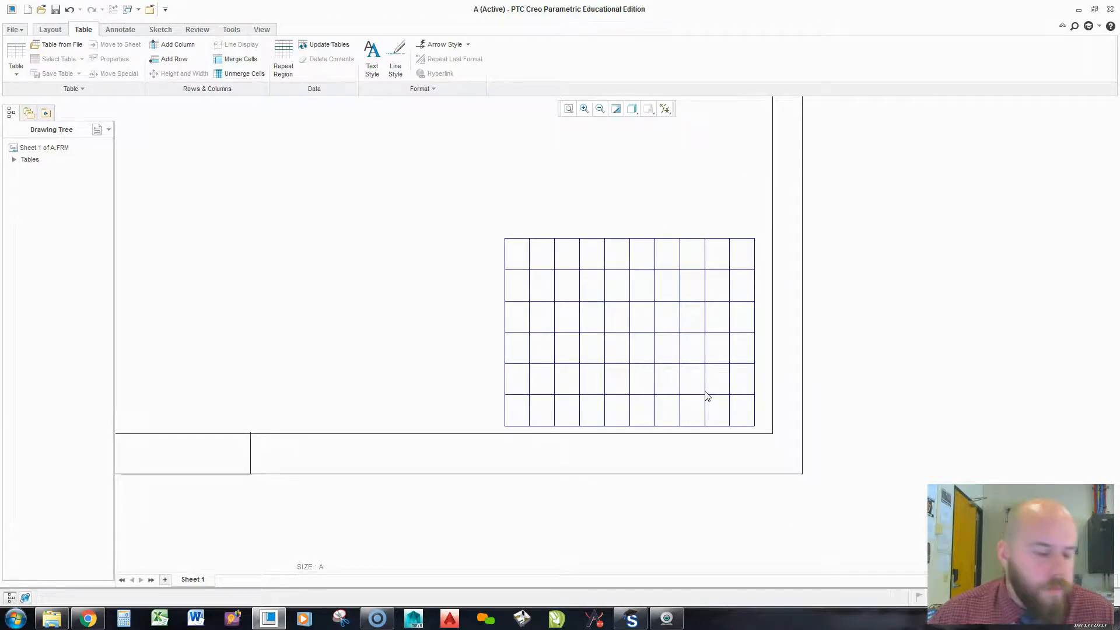
mouse_move(707, 396)
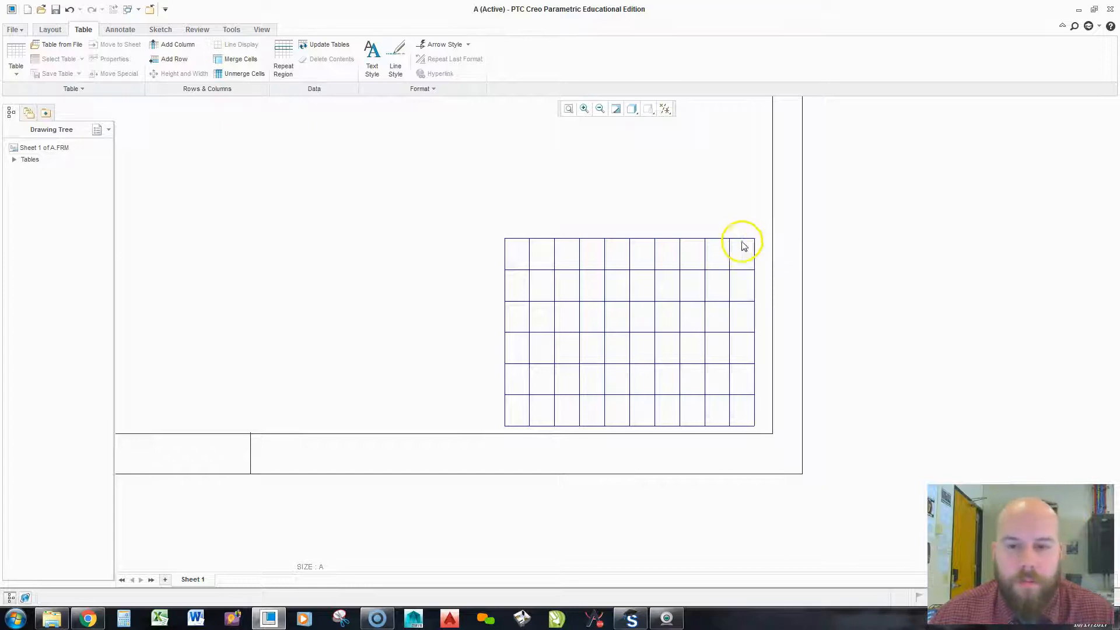
mouse_move(742, 249)
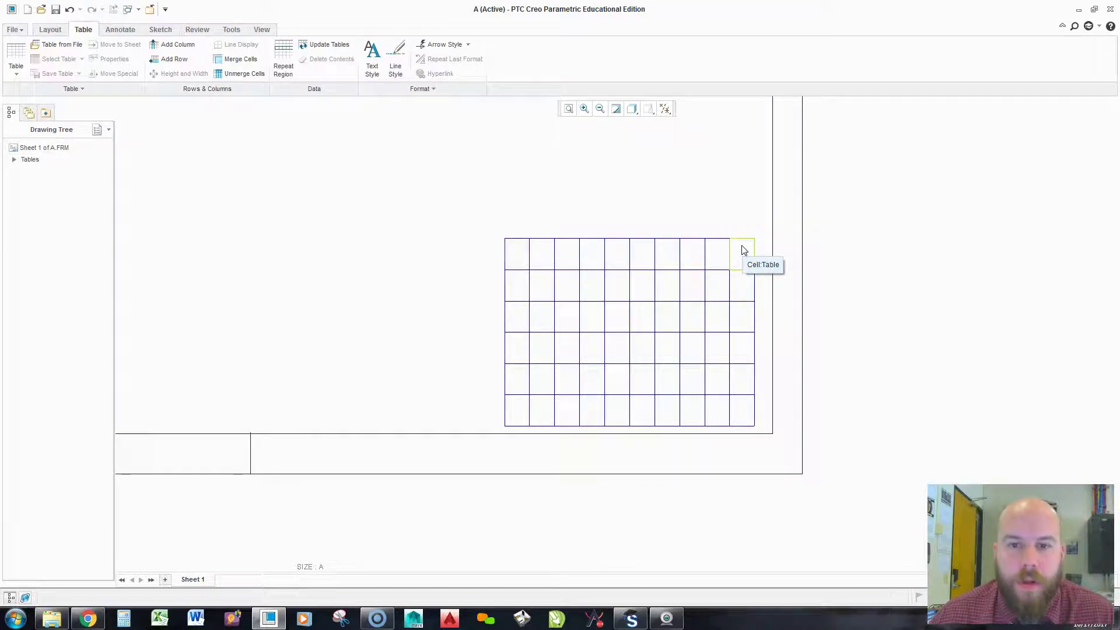
mouse_move(513, 266)
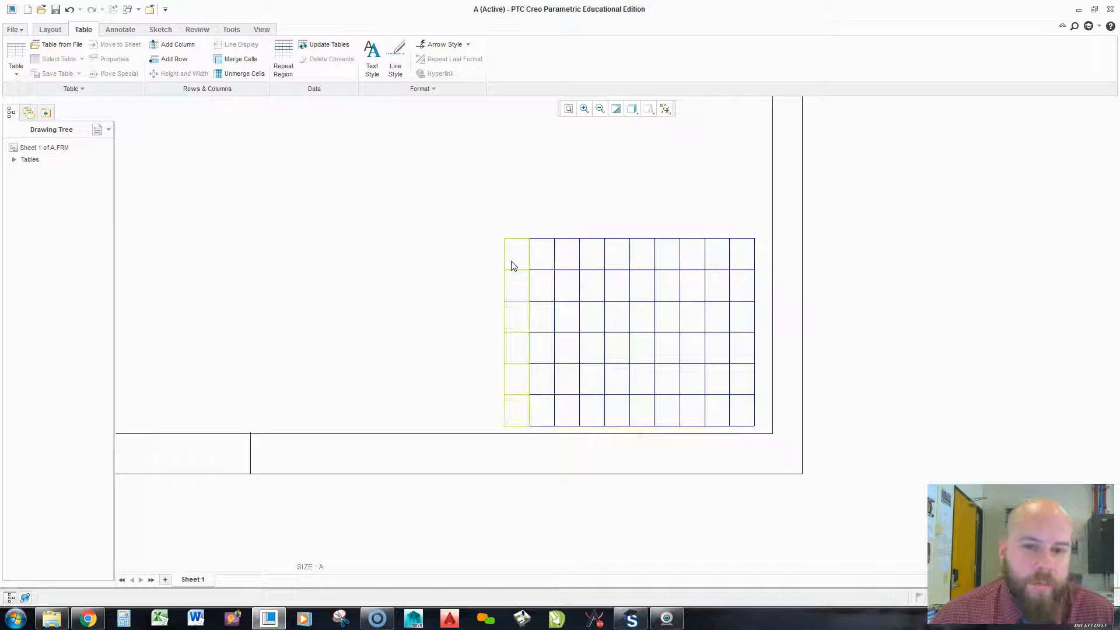
Widen the first column to 16 characters and shift the table left to fit the border.
right_click(513, 266)
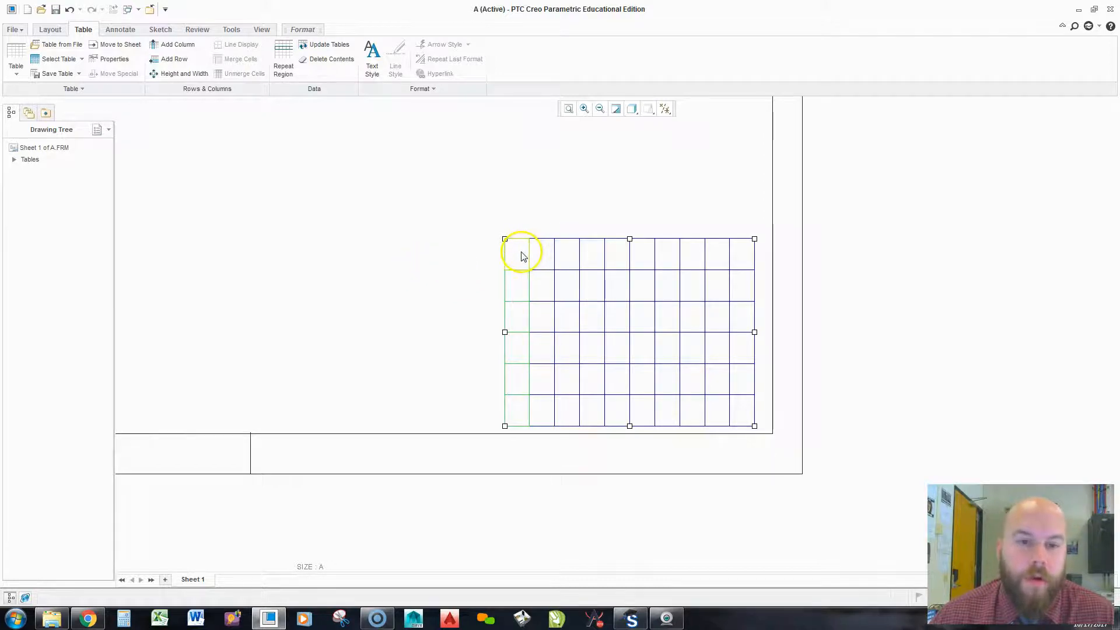
right_click(521, 254)
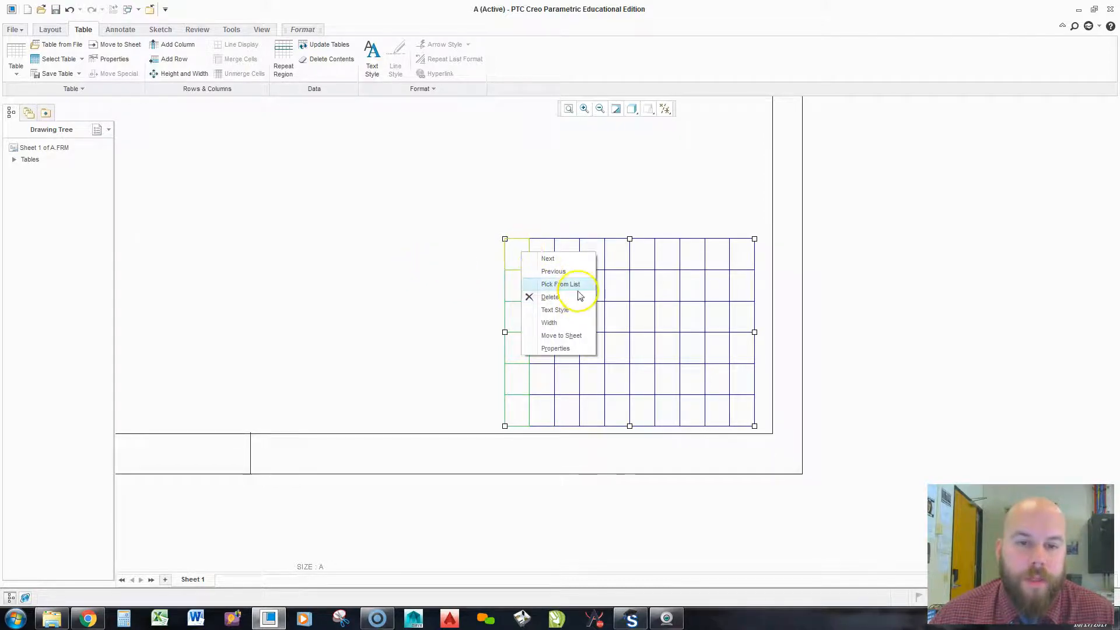
left_click(565, 283)
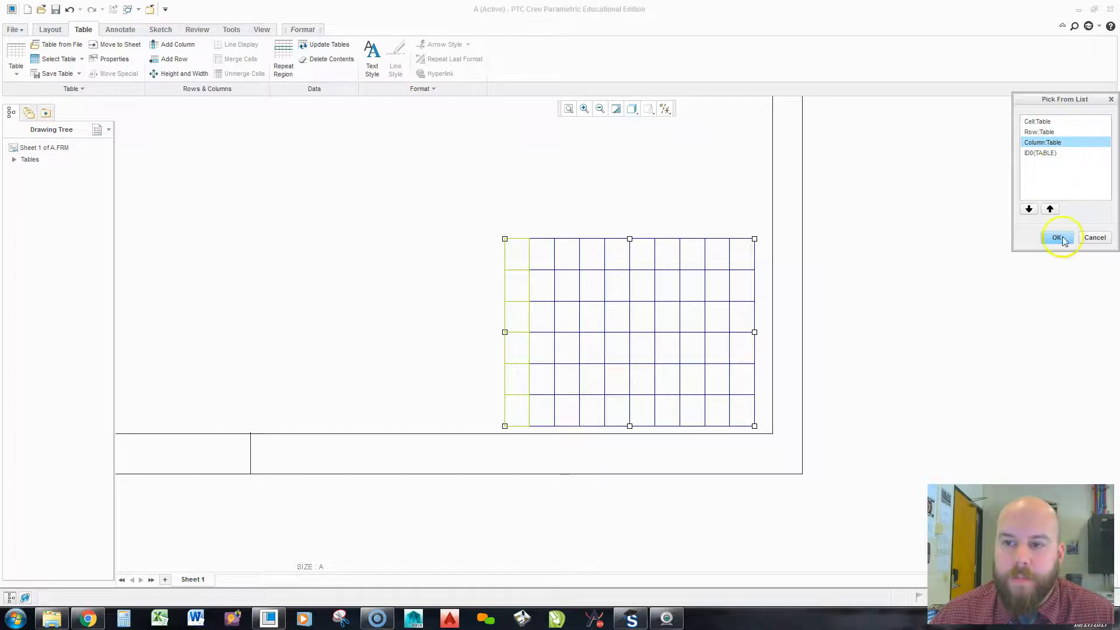
left_click(1057, 238)
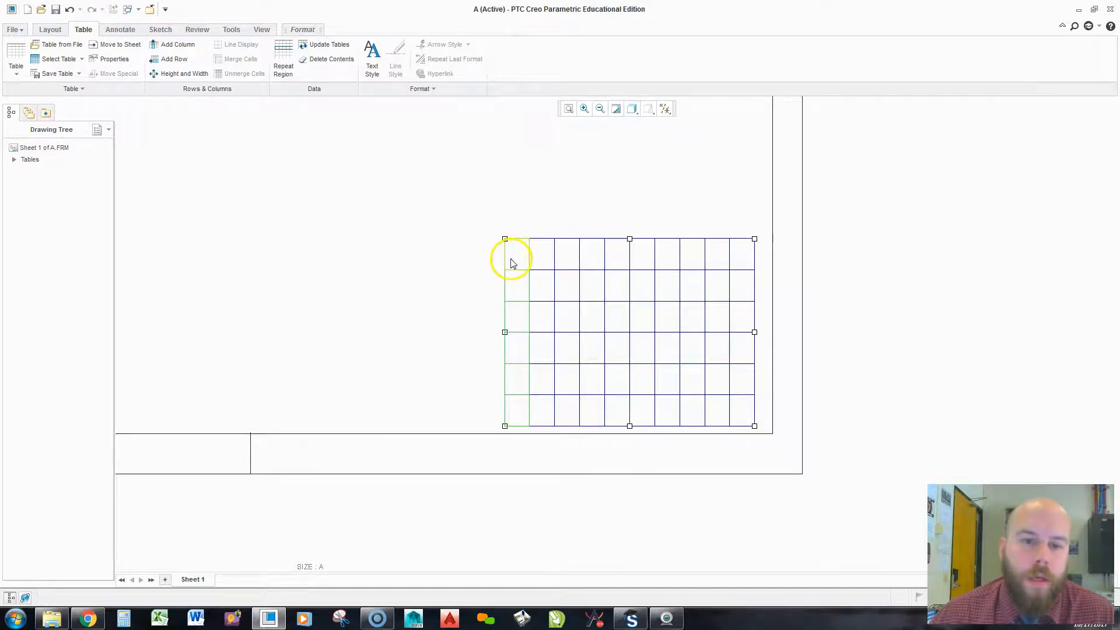
left_click(183, 74)
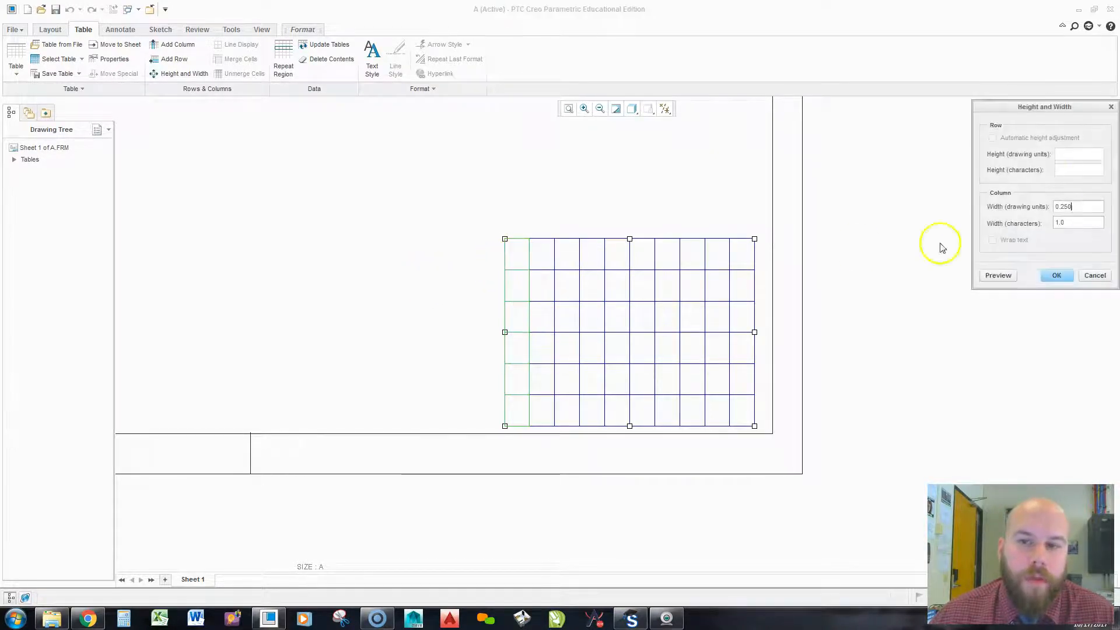
left_click(1078, 223)
type("10")
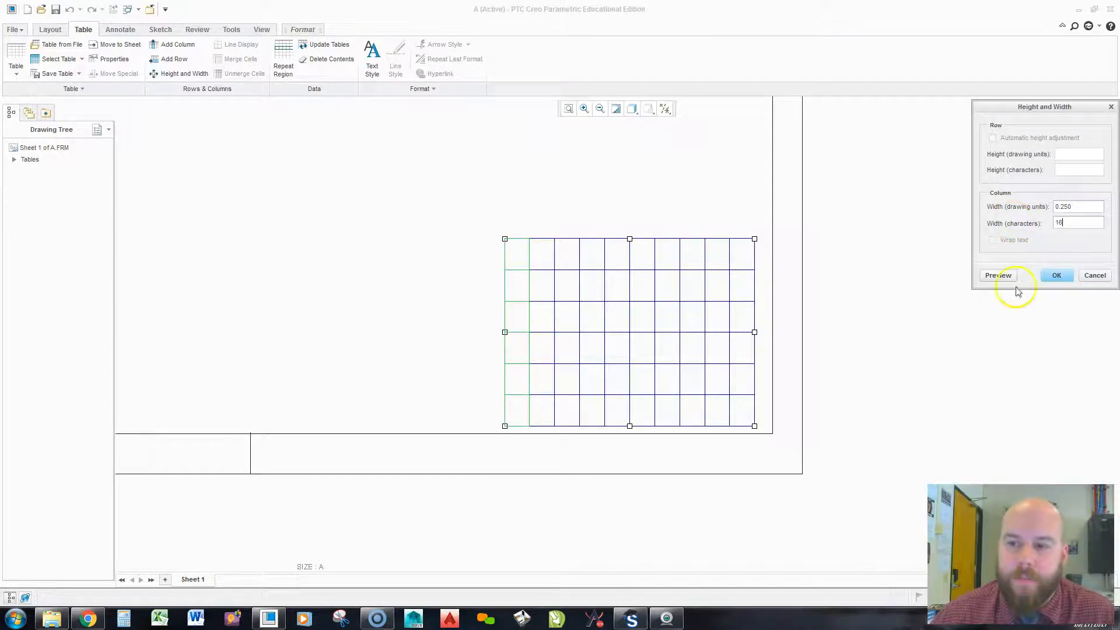
left_click(999, 275)
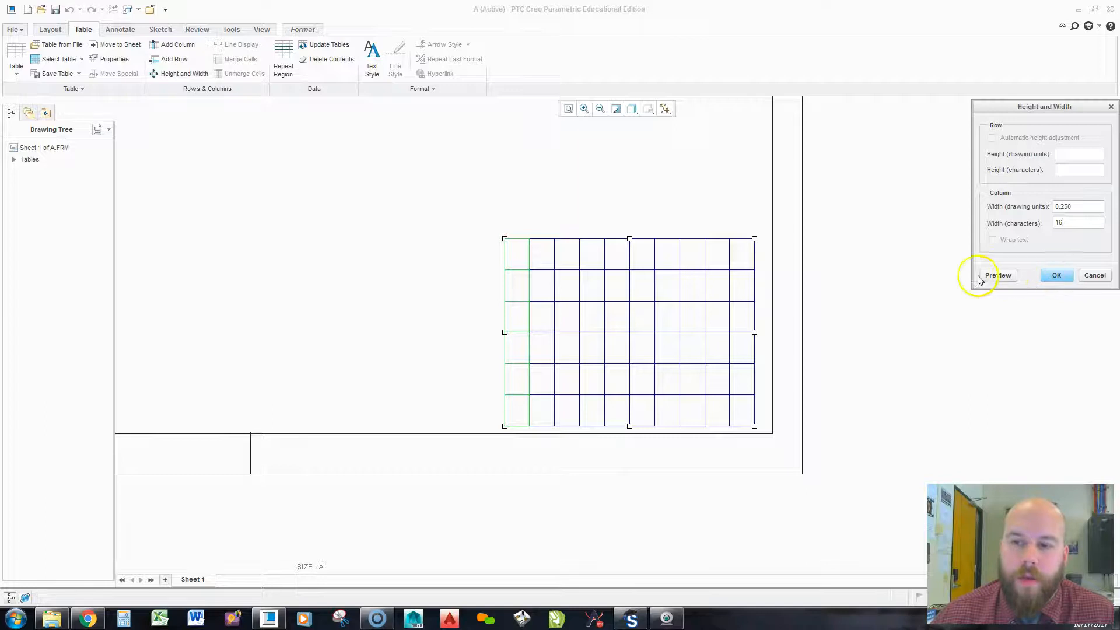
left_click(998, 275)
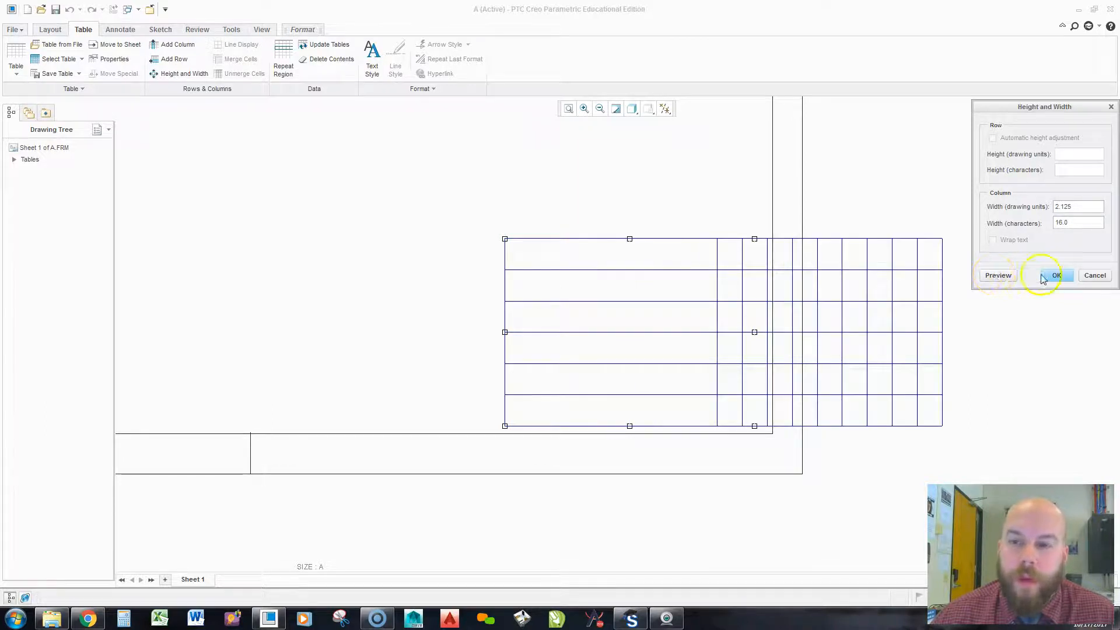
left_click(1057, 275)
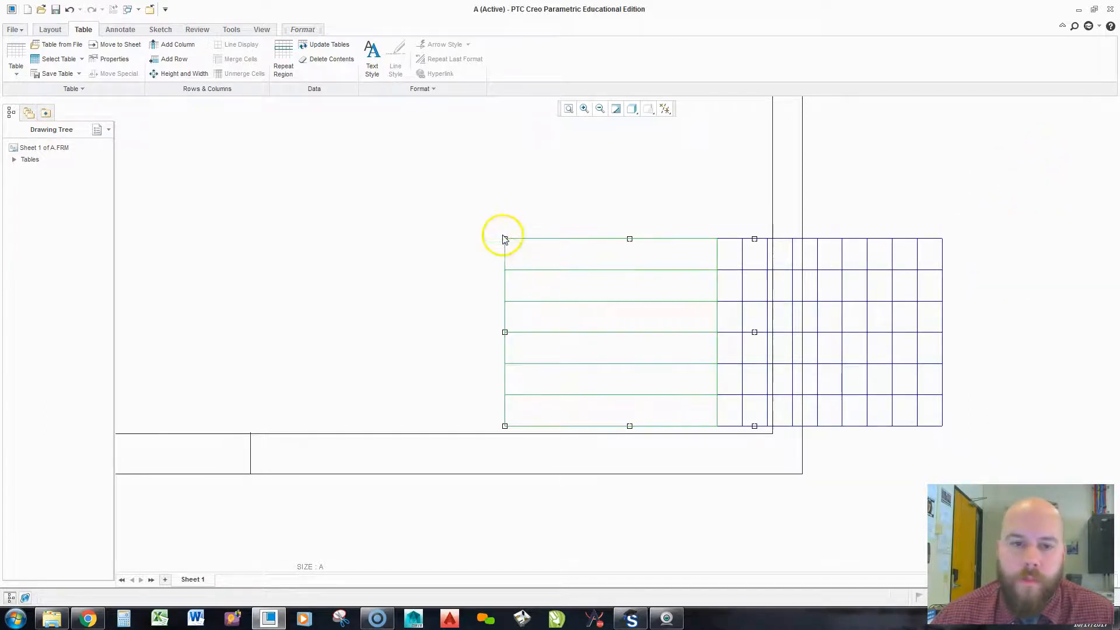
left_click_drag(504, 238, 326, 241)
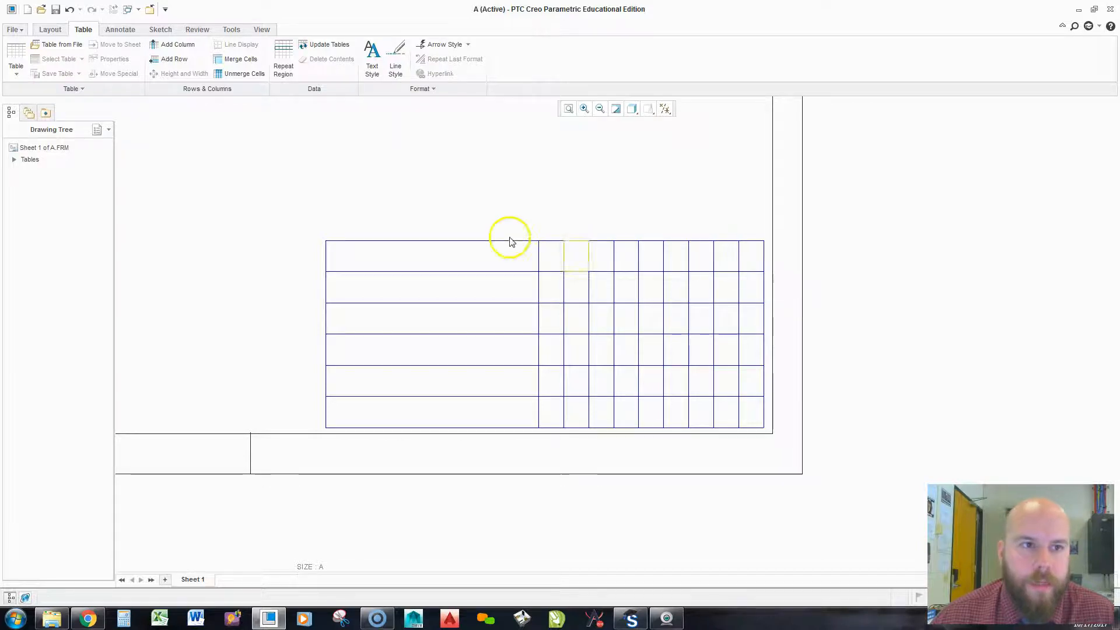
mouse_move(176, 44)
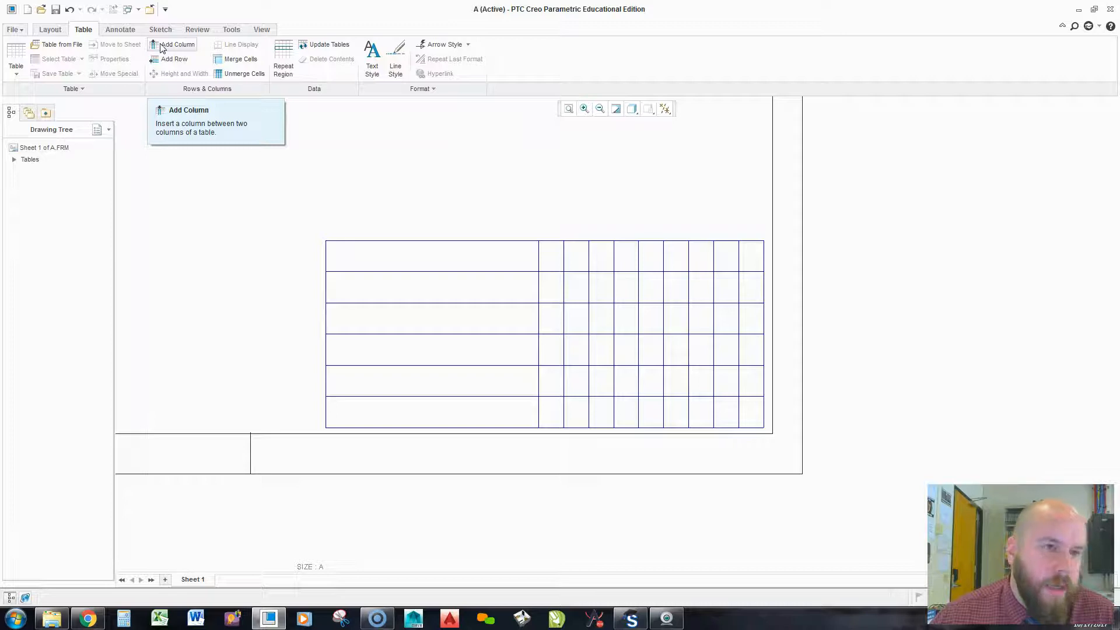
Insert a new column at the table's right edge and move the table back inside the border.
left_click(175, 45)
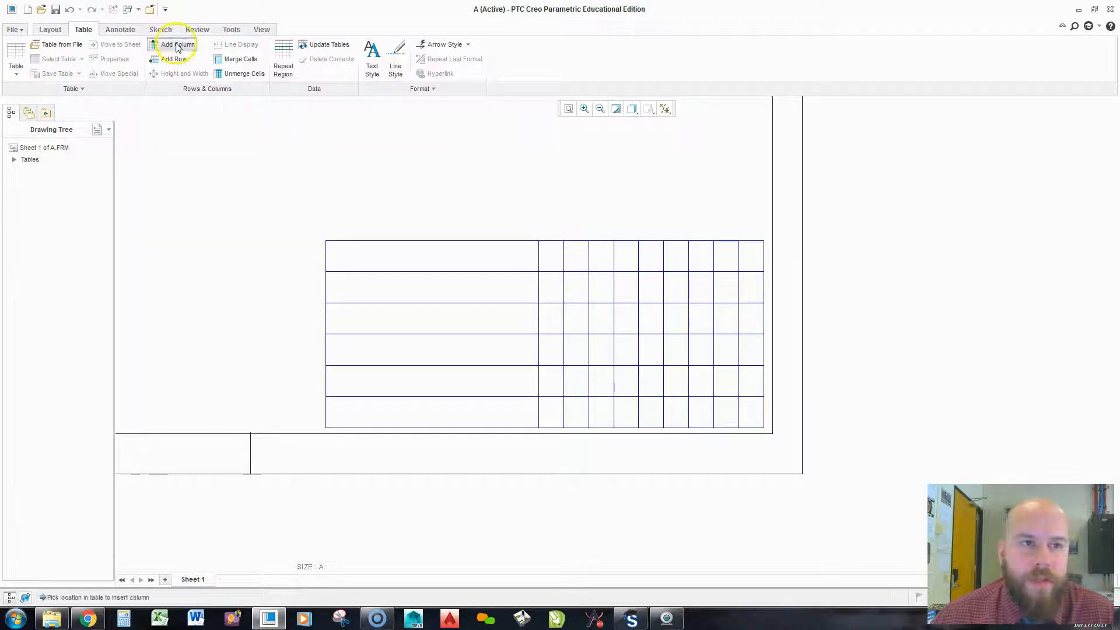
mouse_move(765, 263)
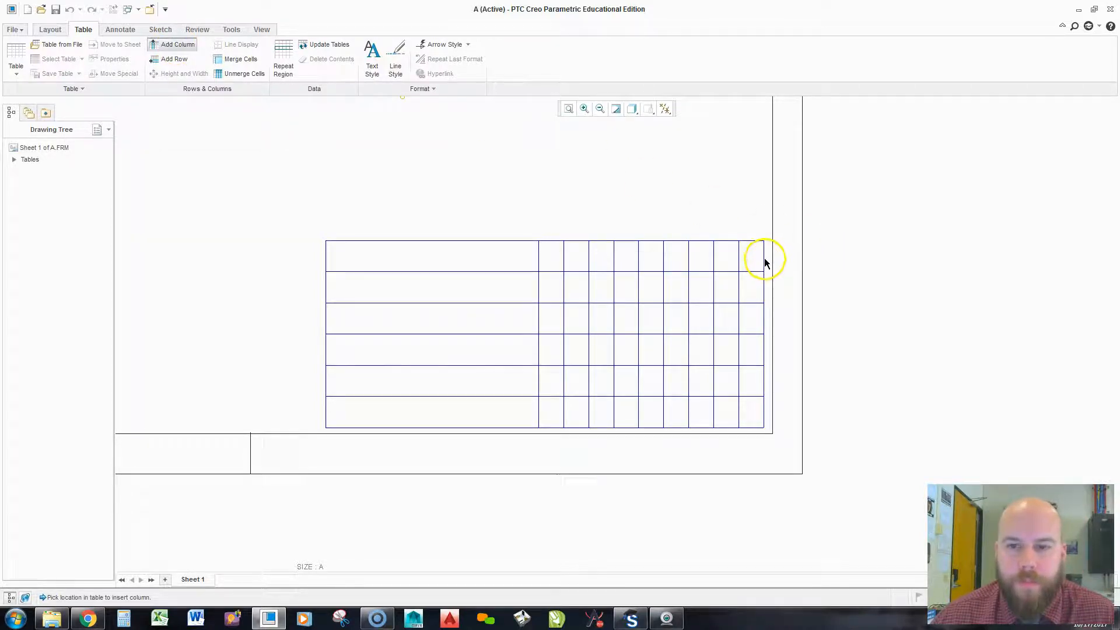
left_click(762, 262)
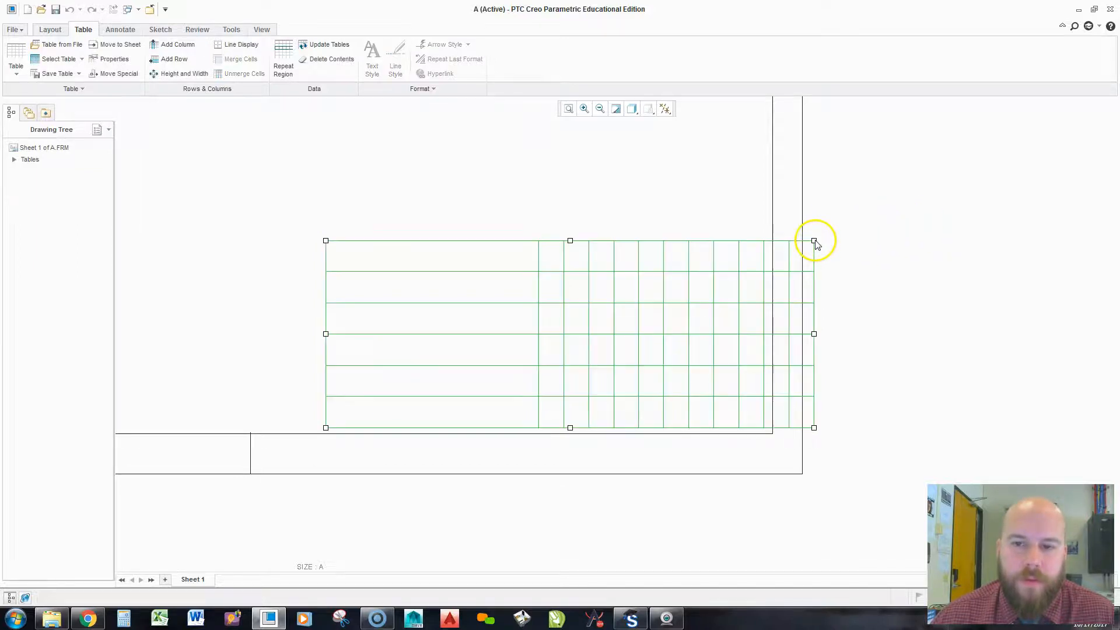
left_click_drag(813, 241, 762, 240)
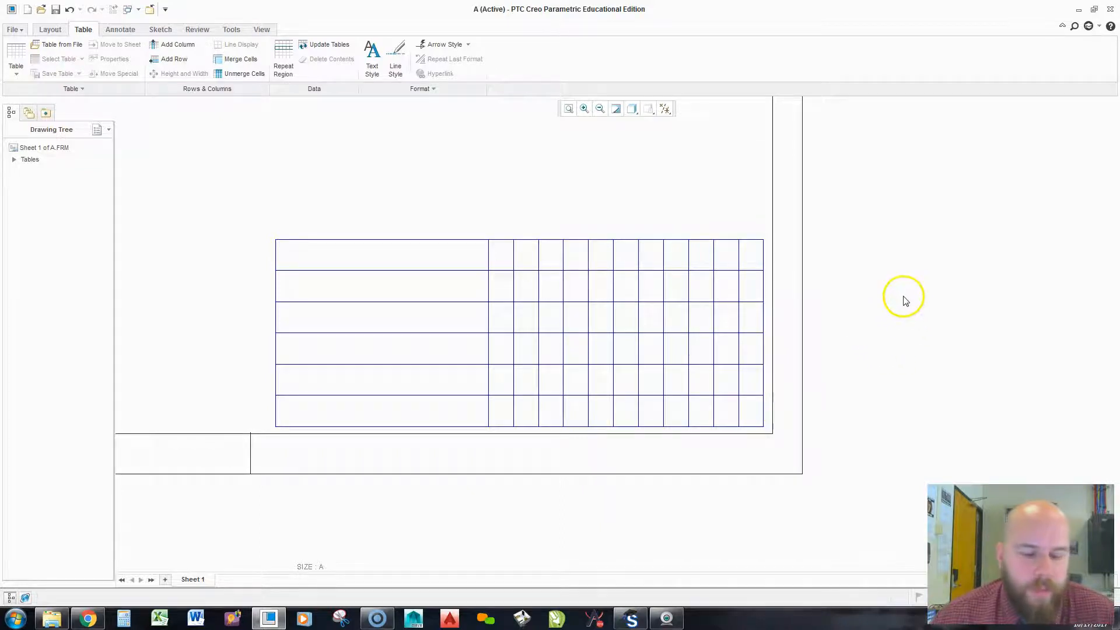
mouse_move(896, 340)
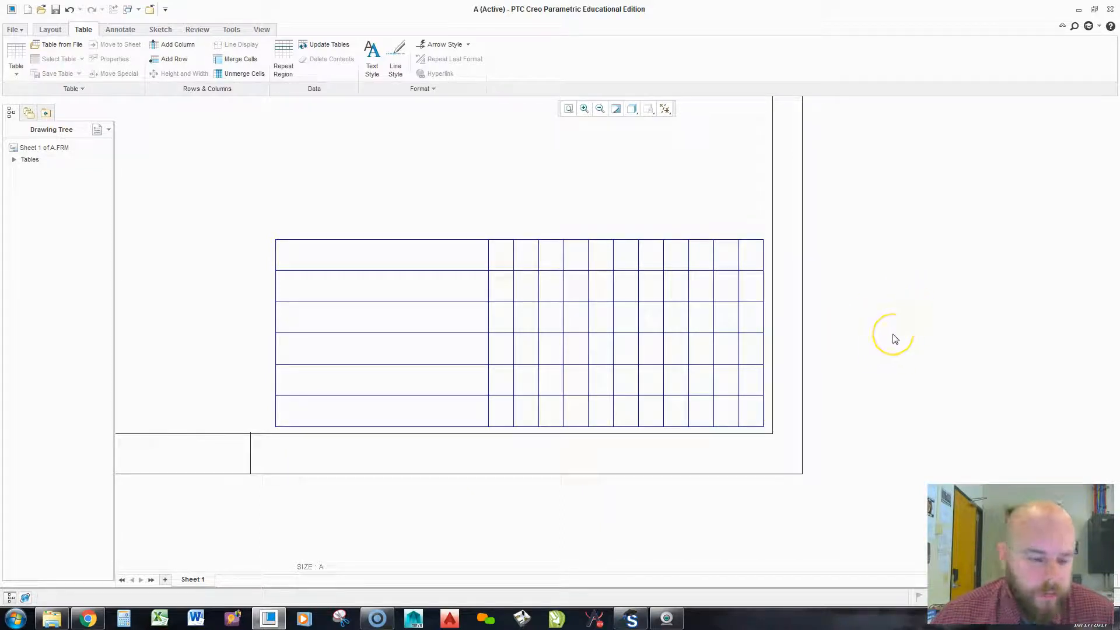
mouse_move(752, 369)
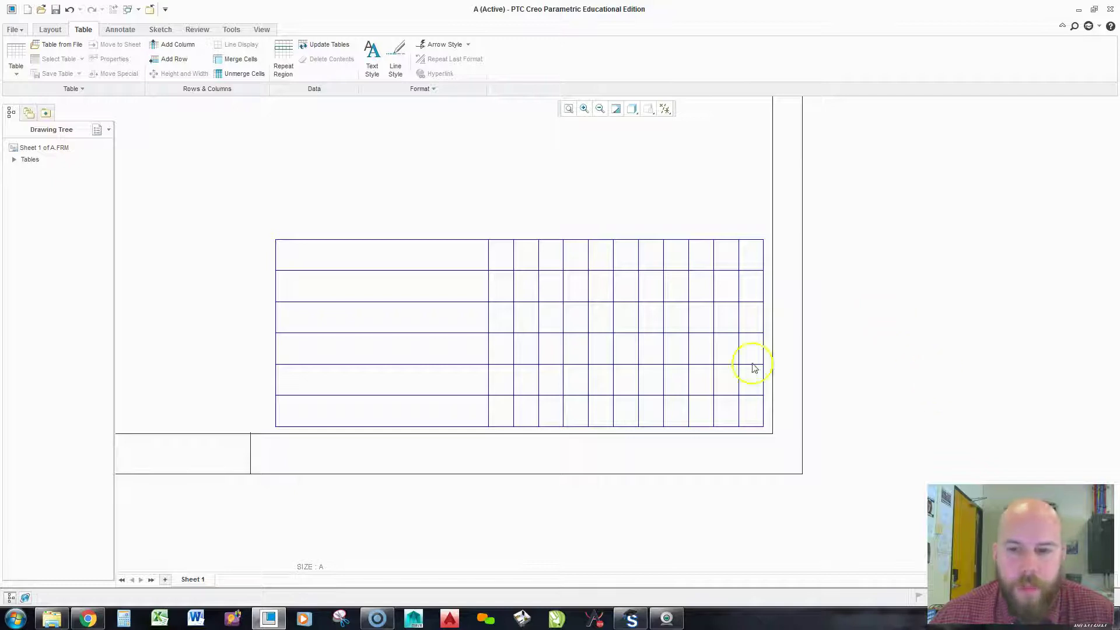
mouse_move(661, 362)
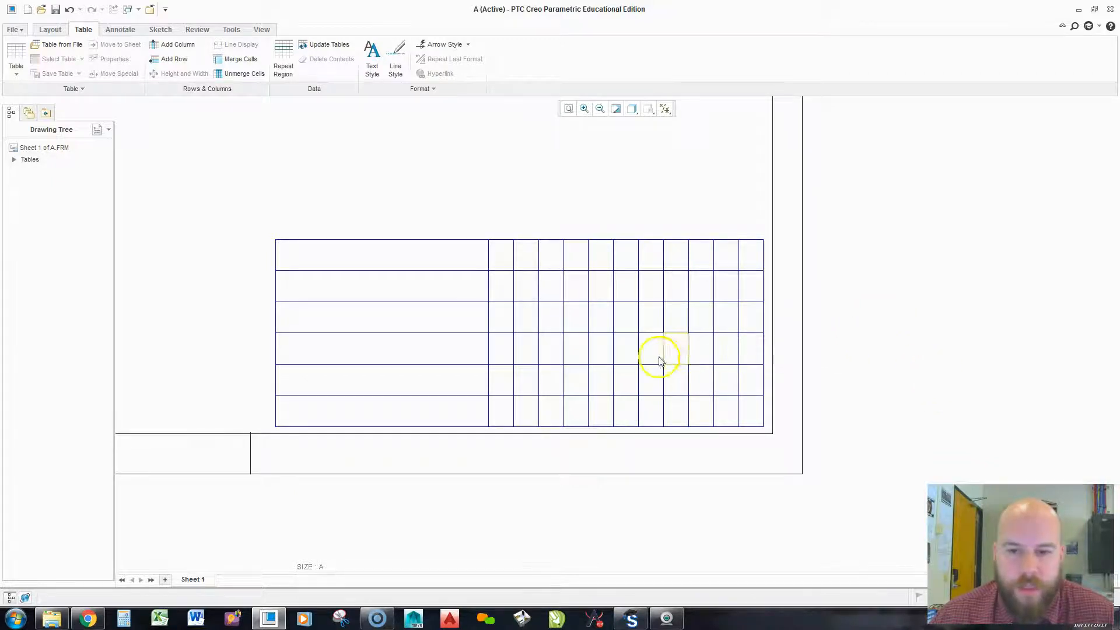
mouse_move(679, 355)
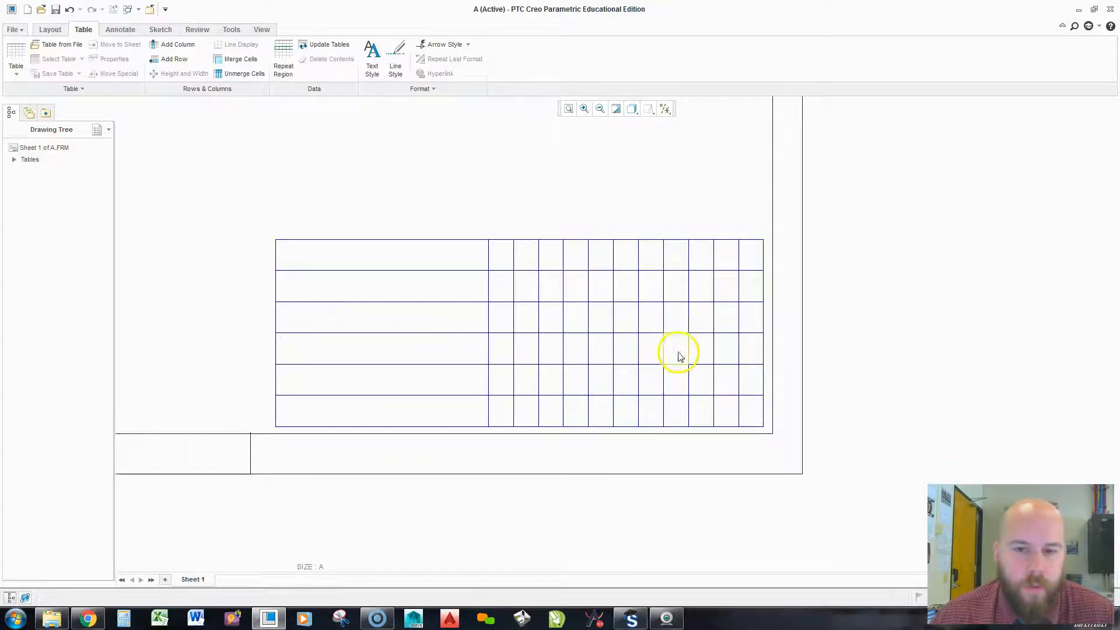
mouse_move(751, 357)
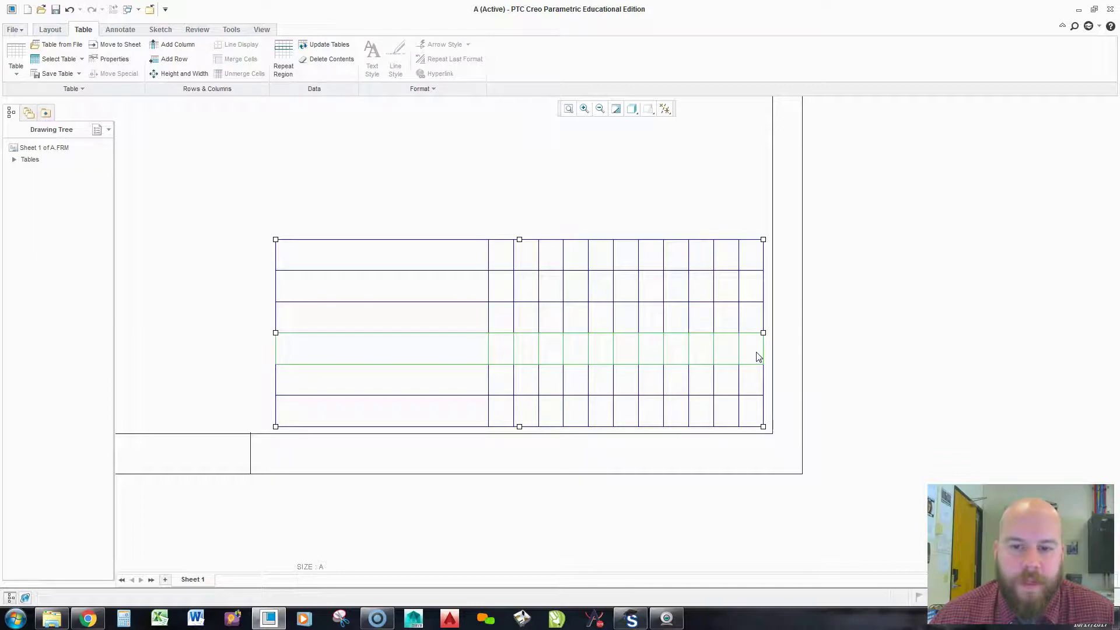
Give the fourth row a fixed 2-character height and nudge the table toward the corner.
right_click(758, 357)
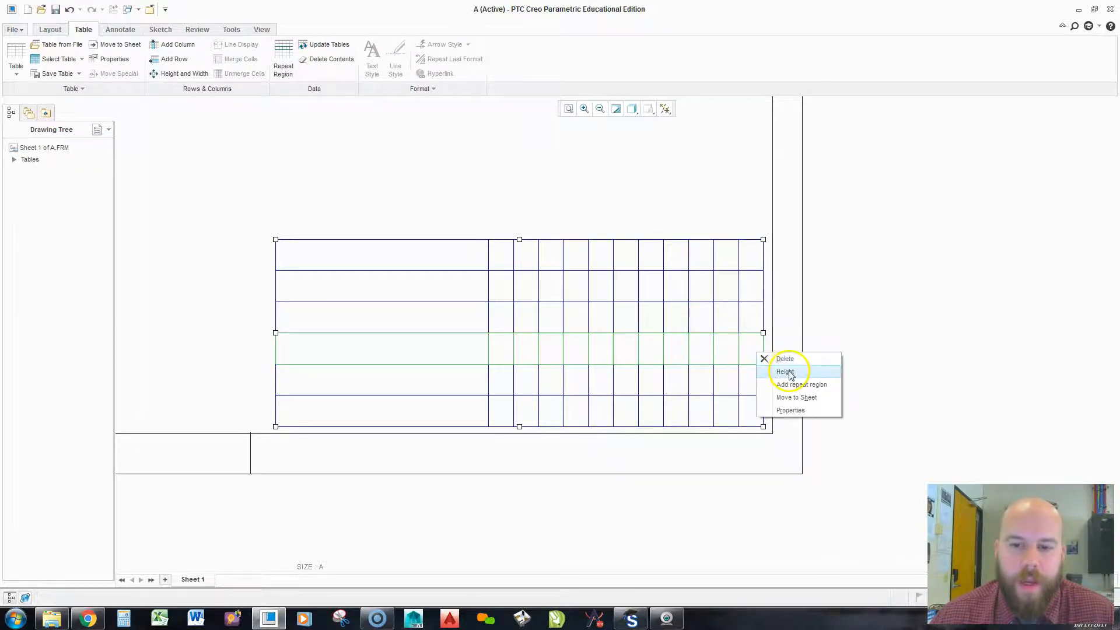
left_click(785, 372)
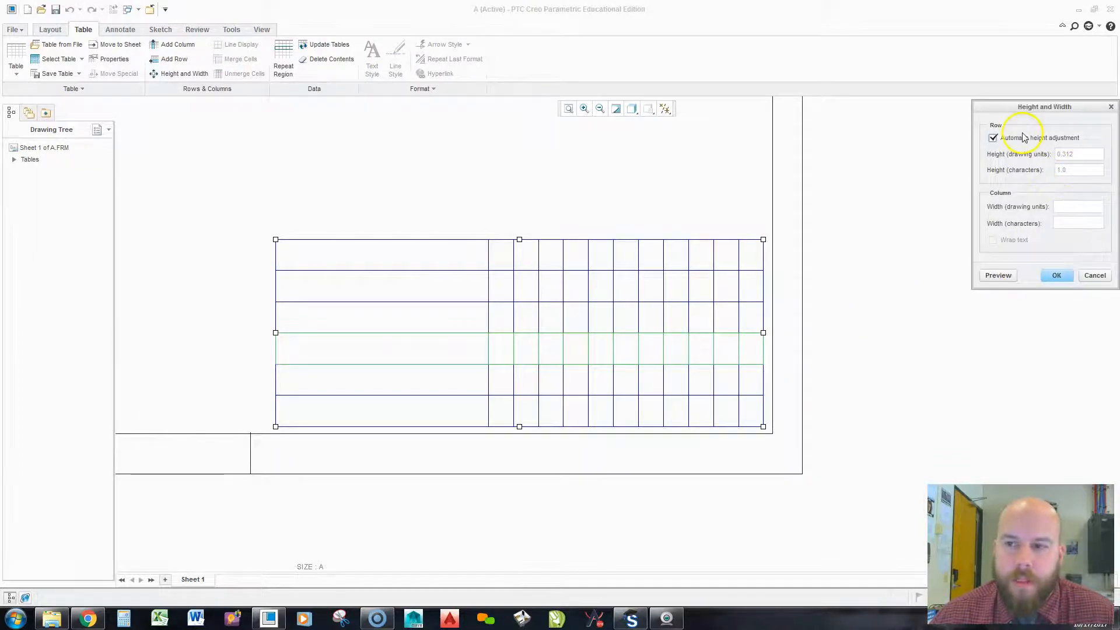
left_click(992, 138)
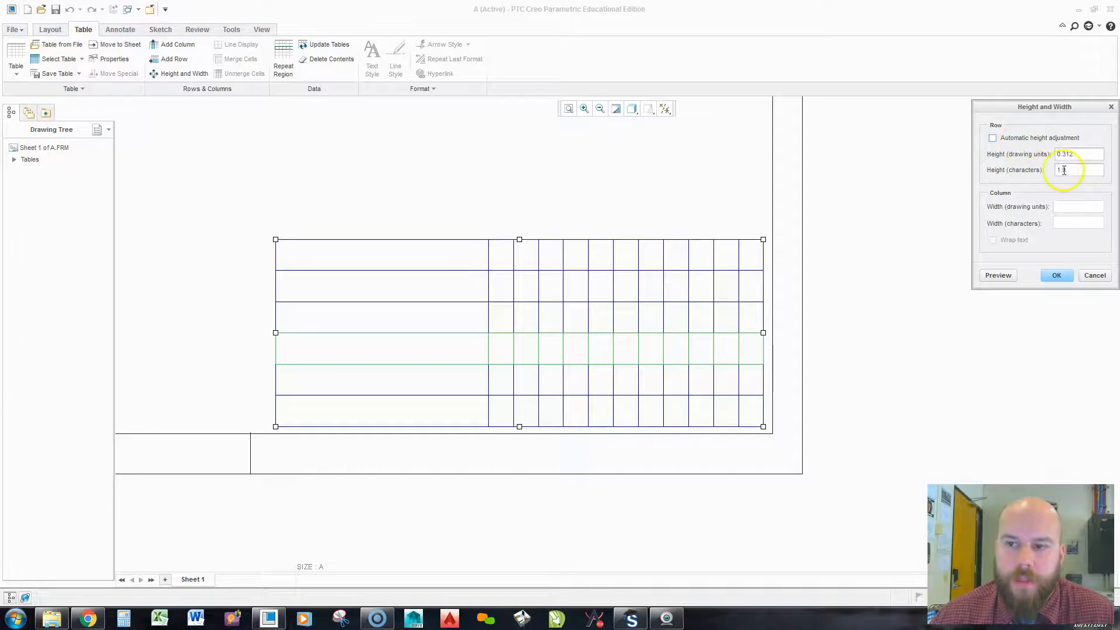
type("2")
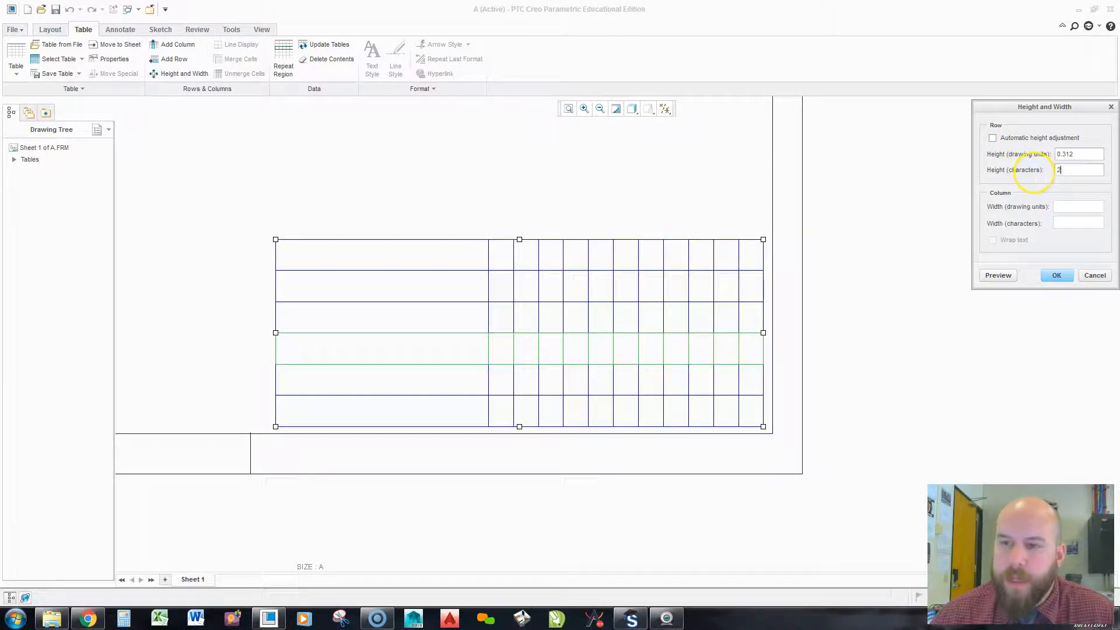
left_click(1057, 275)
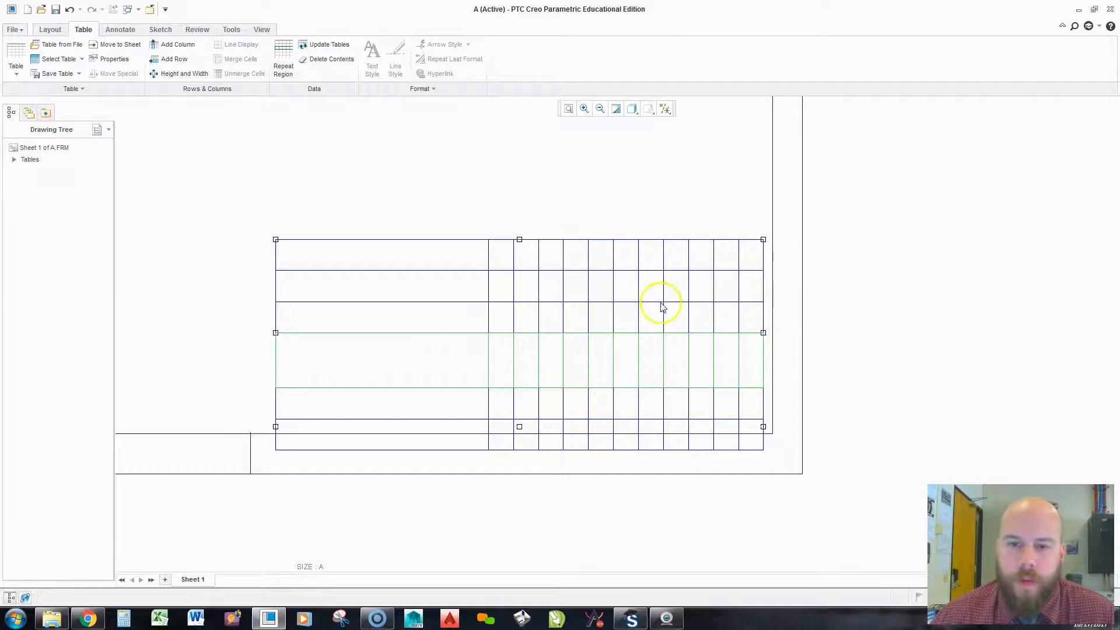
left_click(763, 239)
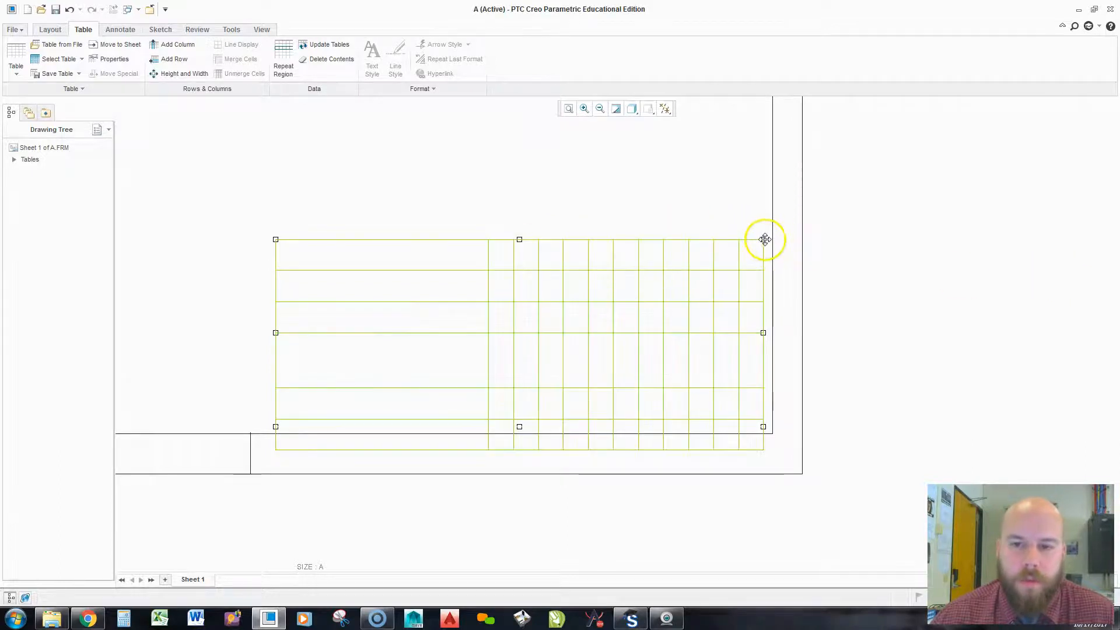
left_click_drag(764, 240, 800, 474)
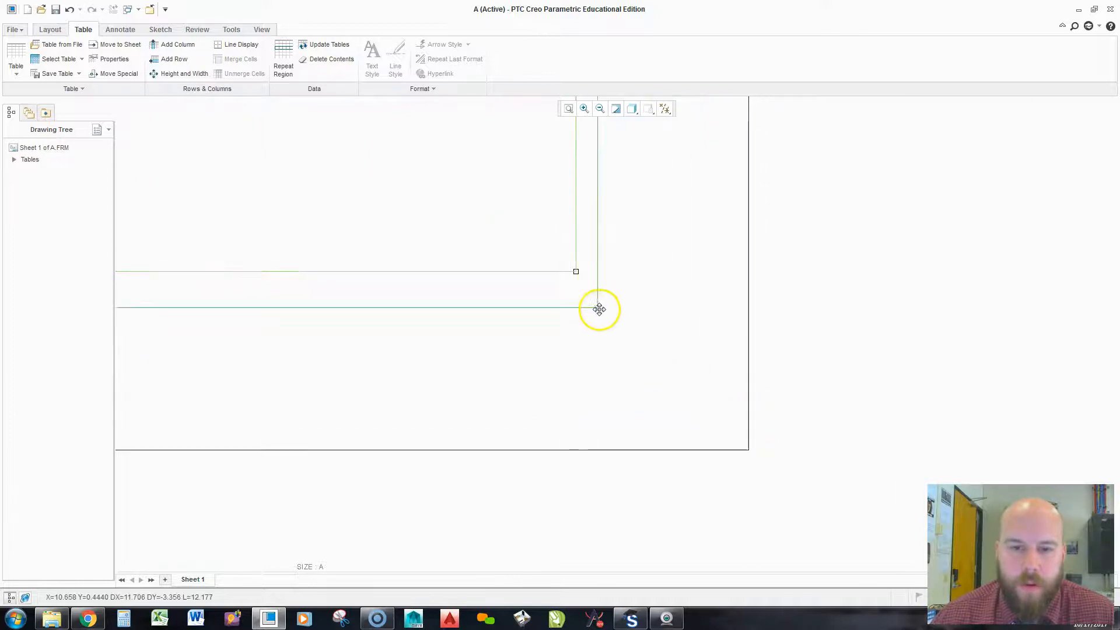
Snap the table's lower-right corner onto the inner border's lower-right corner and deselect.
left_click_drag(598, 308, 748, 450)
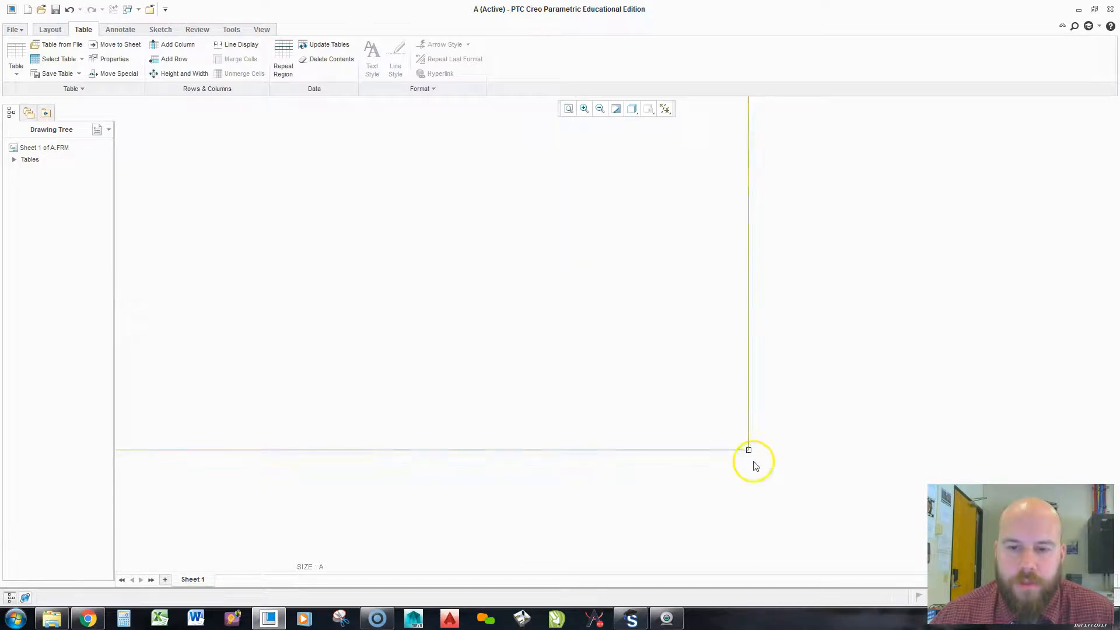
left_click_drag(748, 449, 742, 438)
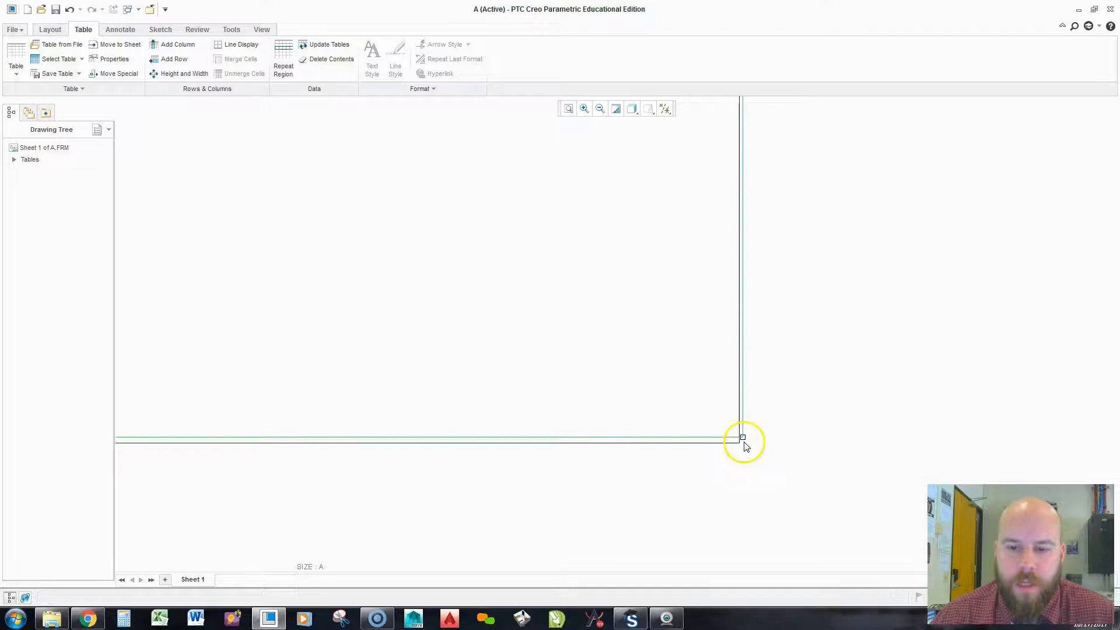
left_click_drag(742, 438, 718, 453)
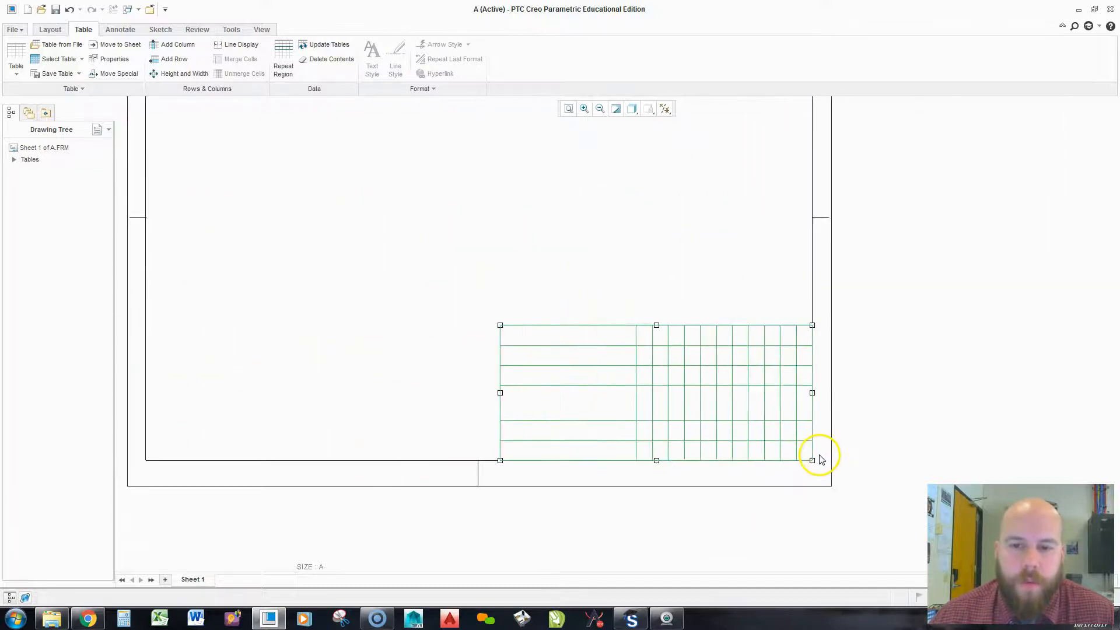
left_click(574, 344)
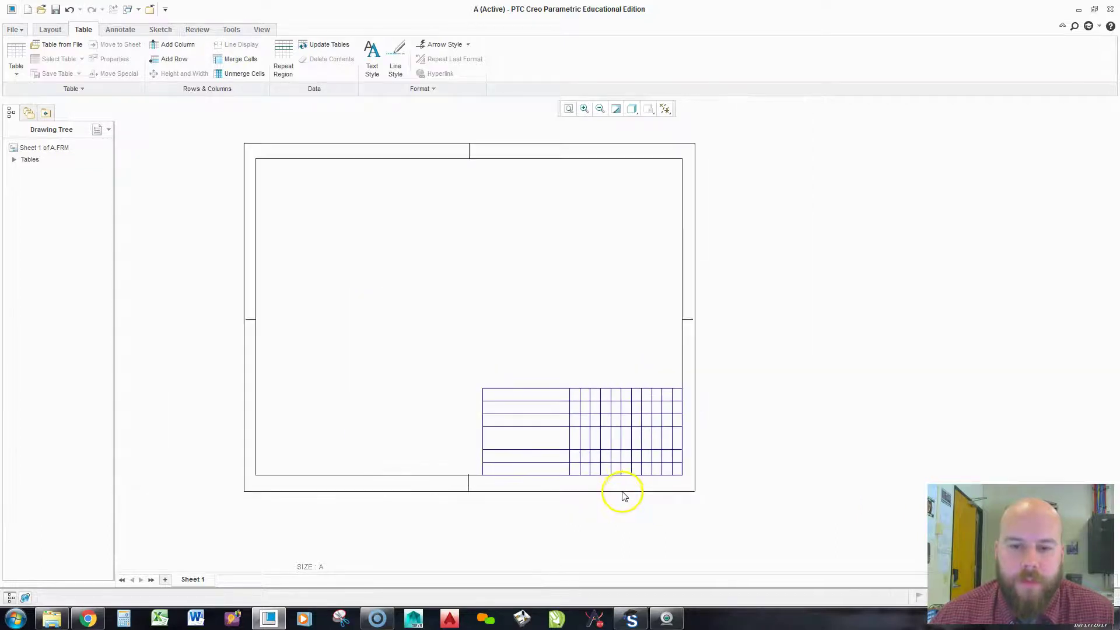
mouse_move(675, 114)
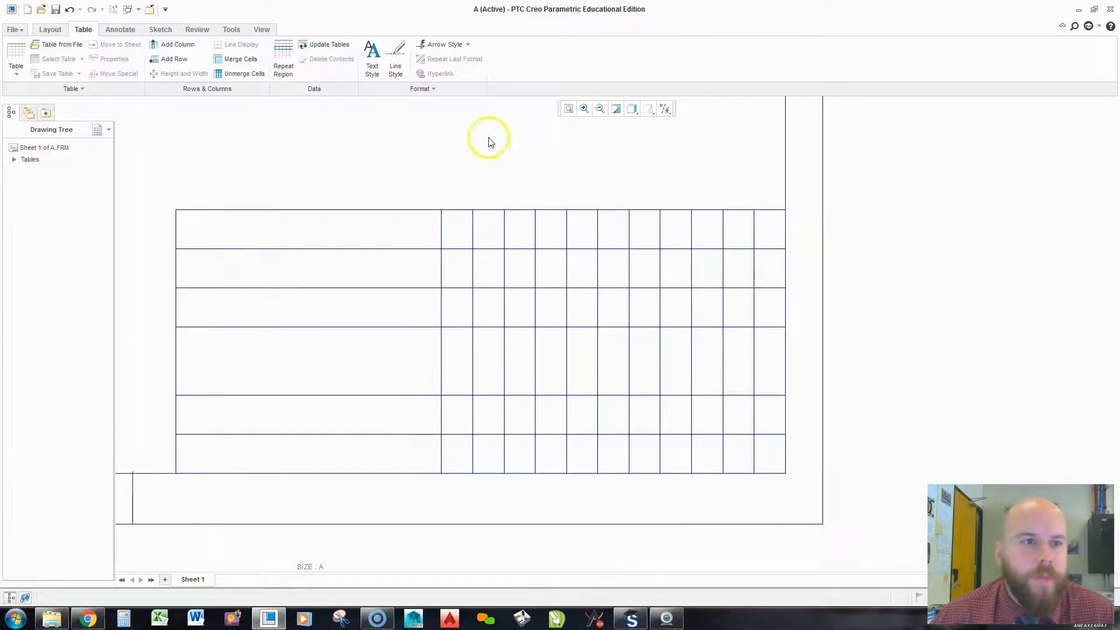
mouse_move(223, 135)
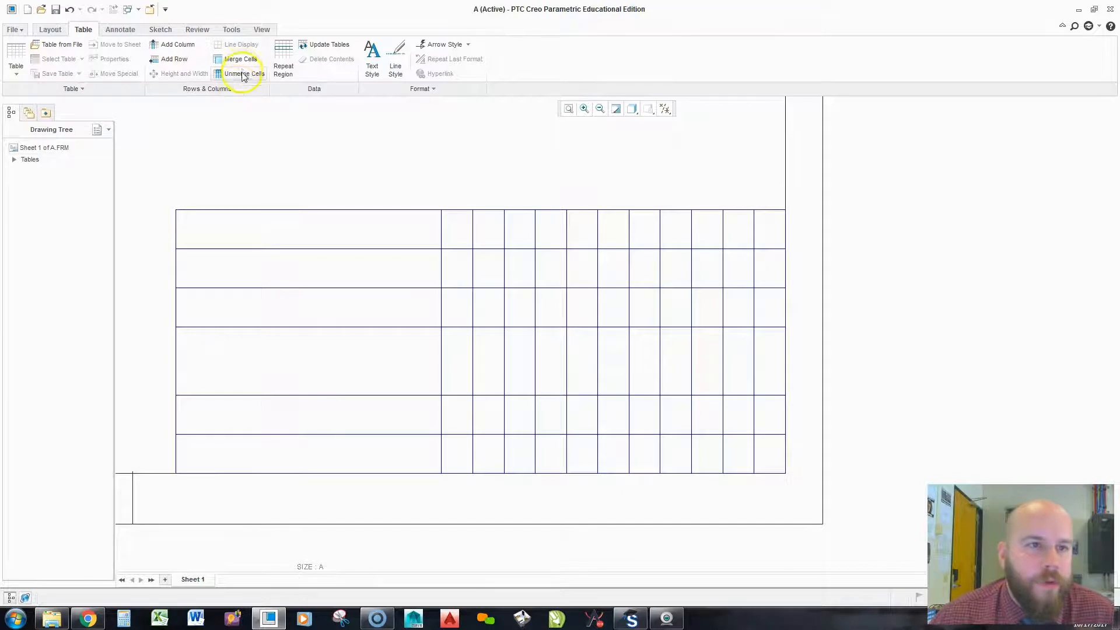
mouse_move(240, 58)
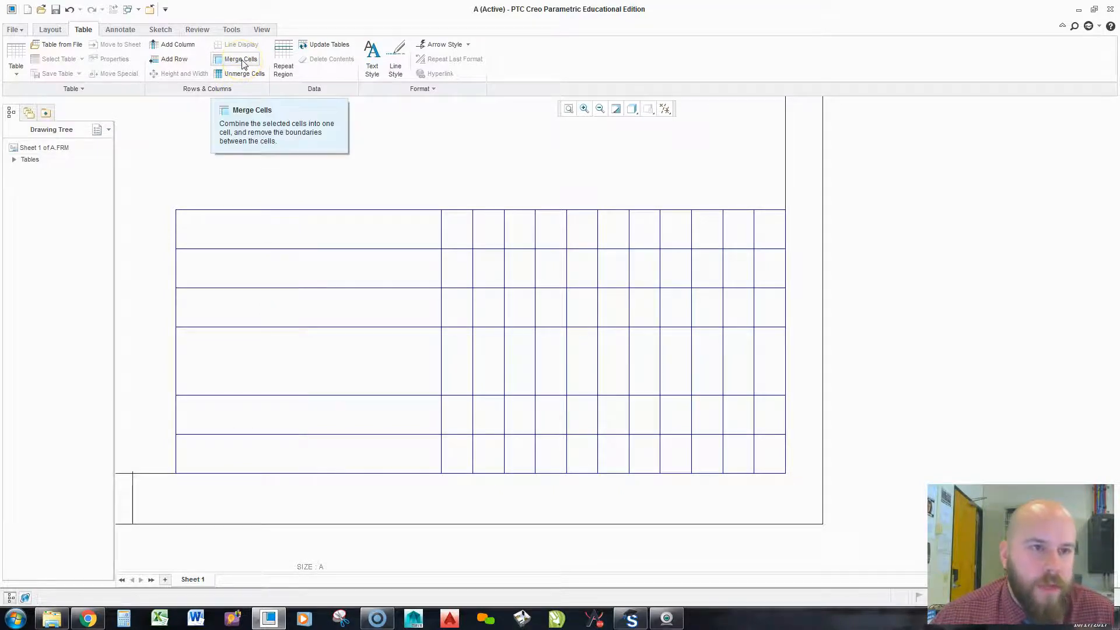
Merge the title-block corner-to-corner cell ranges in the fifth and bottom rows into larger label areas.
left_click(243, 58)
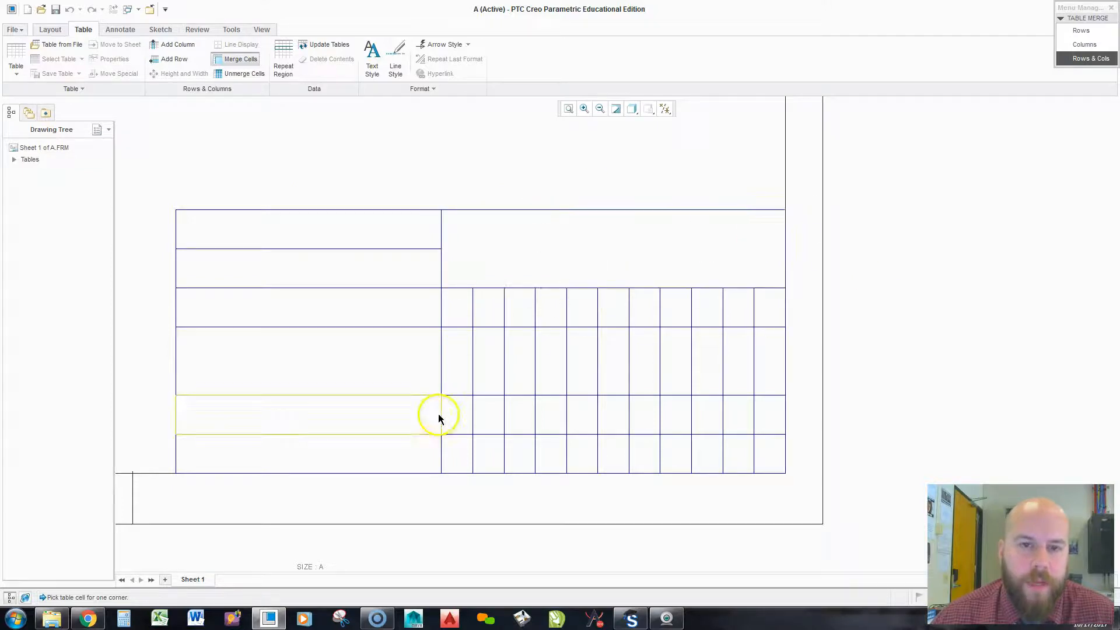
mouse_move(456, 314)
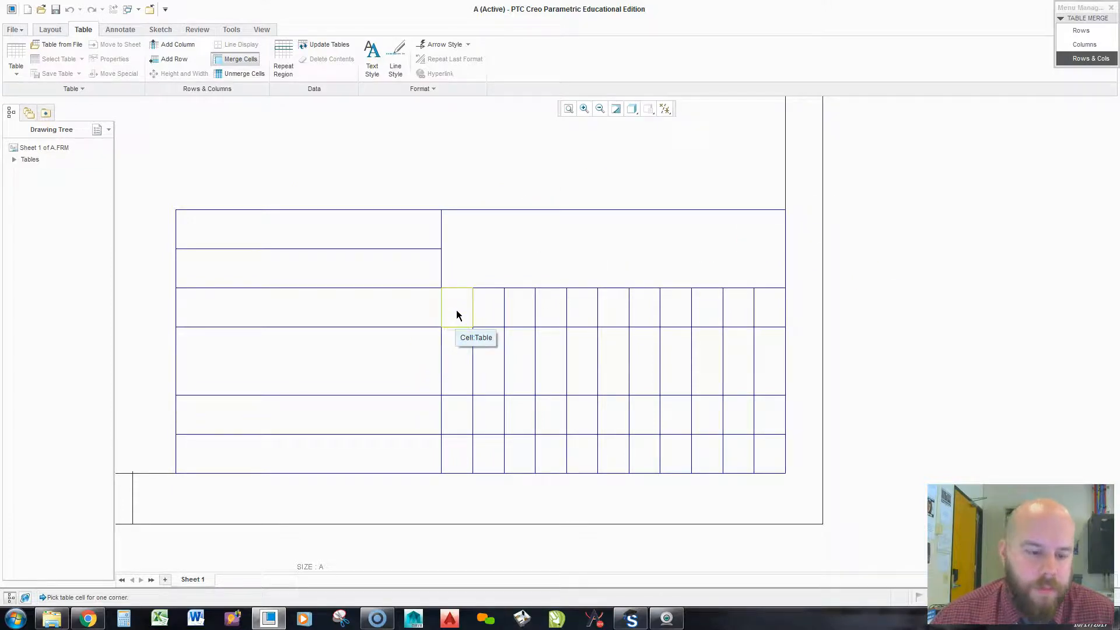
left_click(457, 311)
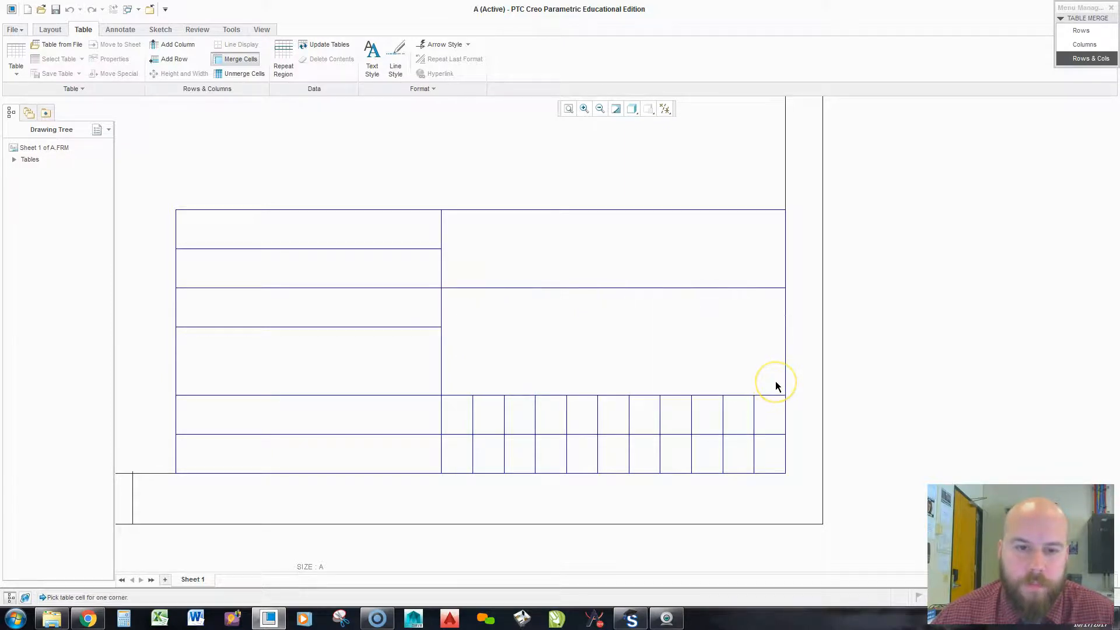
mouse_move(695, 389)
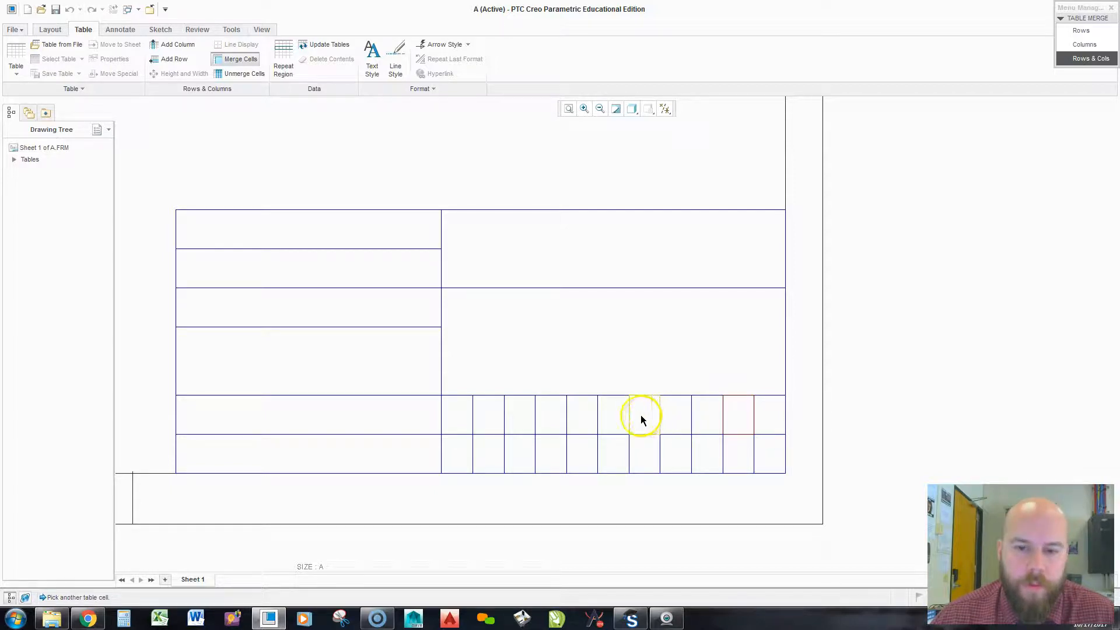
left_click(642, 419)
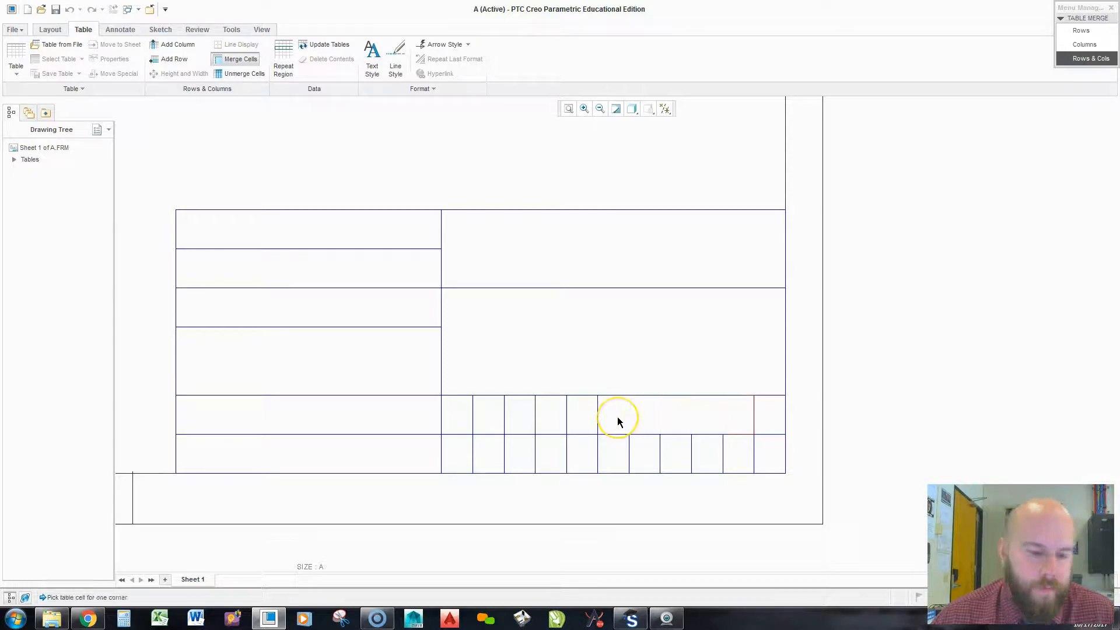
mouse_move(583, 421)
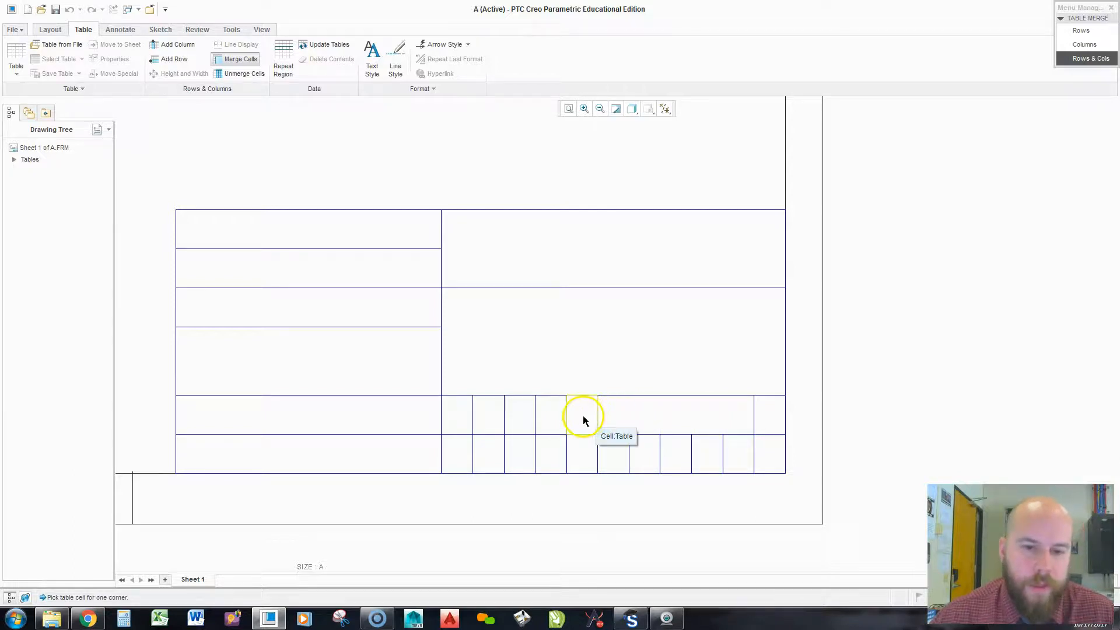
left_click(583, 416)
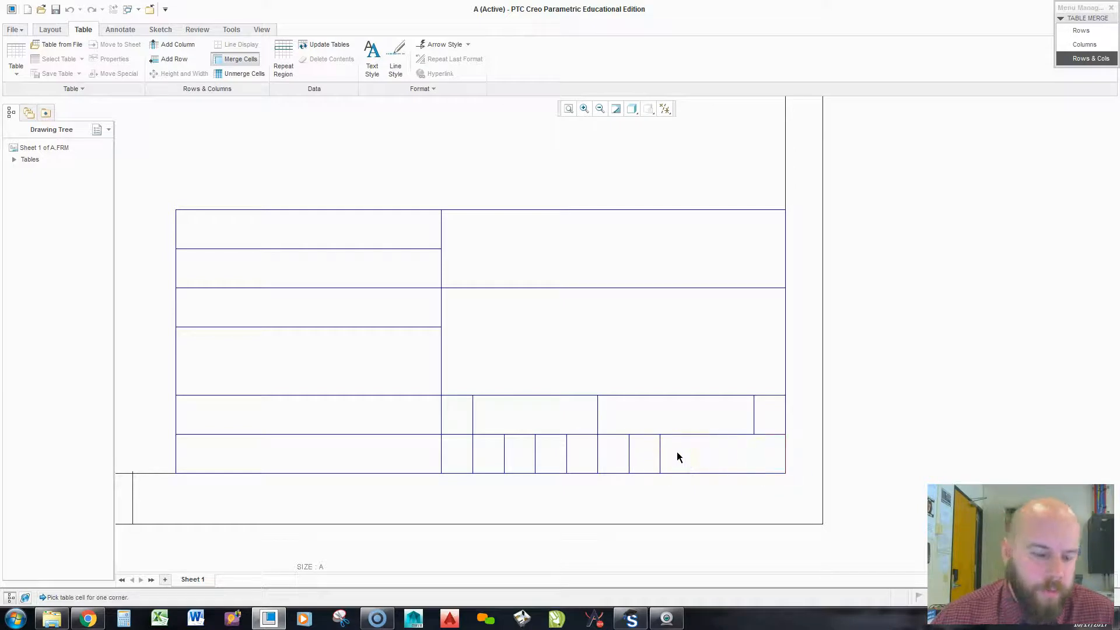
mouse_move(646, 462)
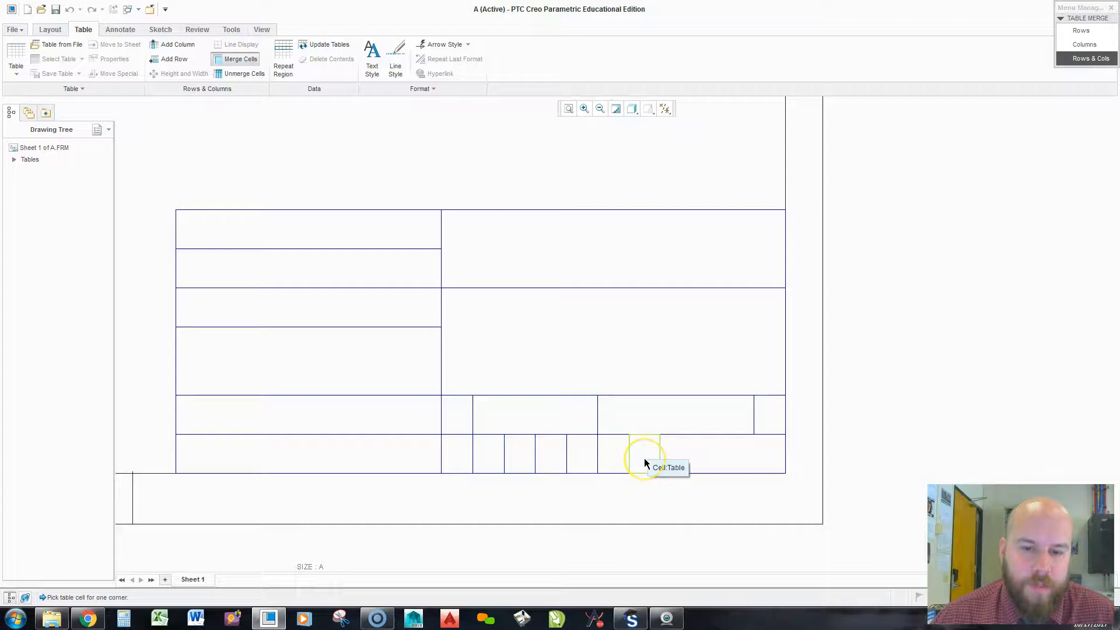
left_click(644, 457)
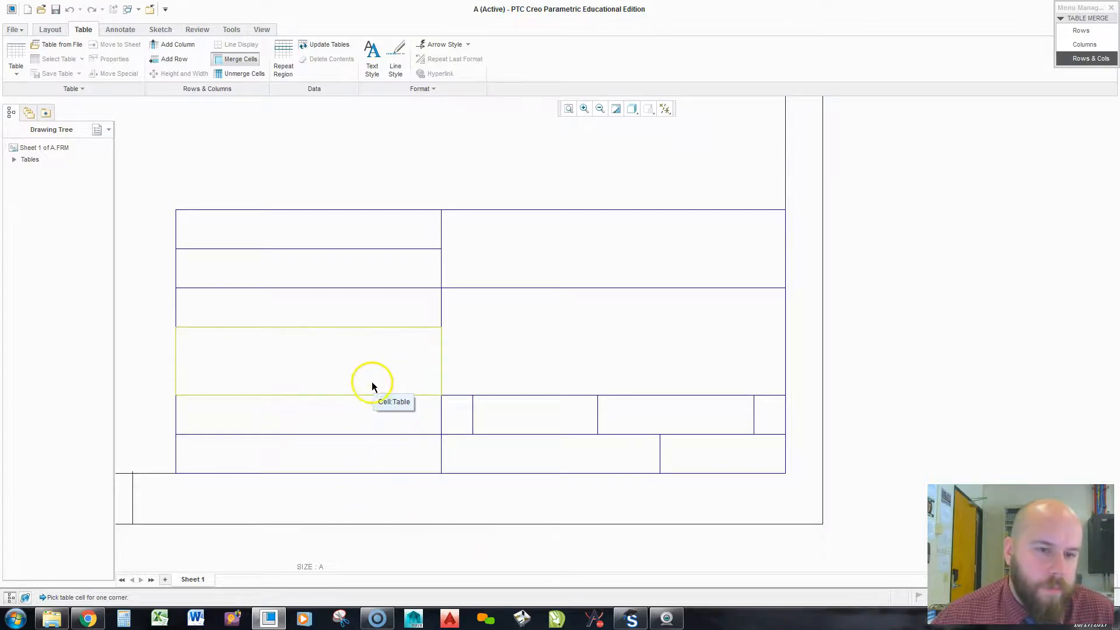
mouse_move(380, 317)
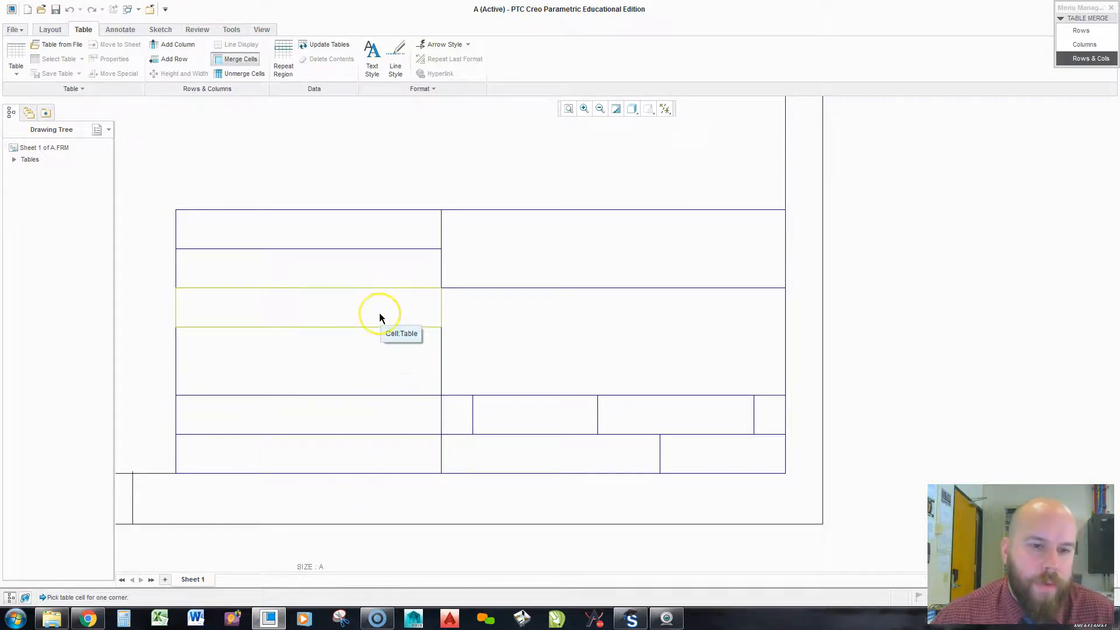
mouse_move(357, 233)
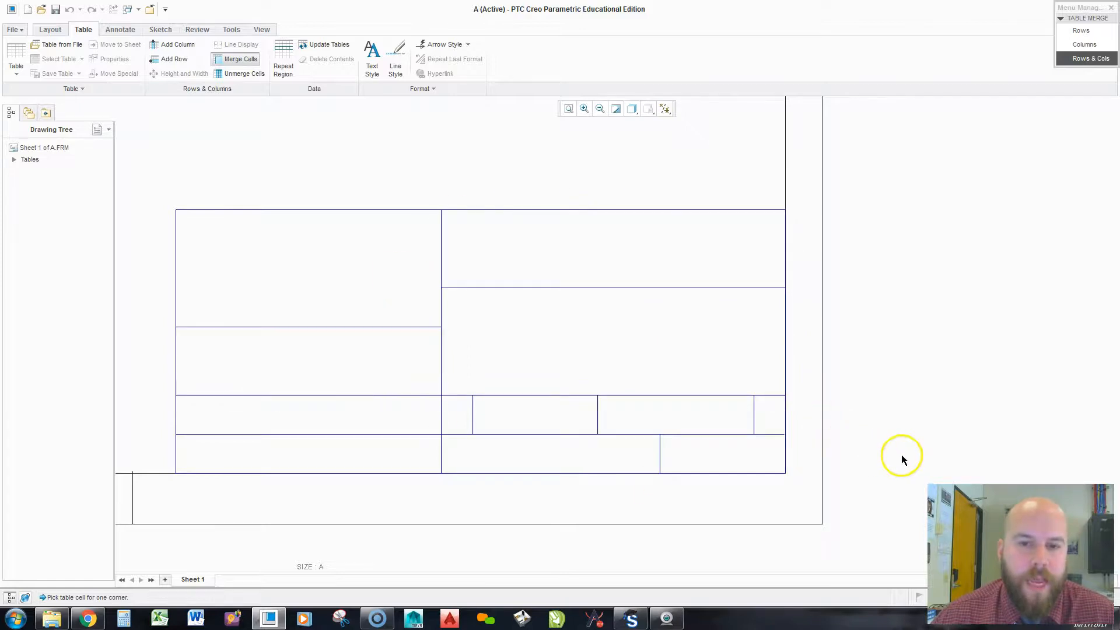
mouse_move(951, 211)
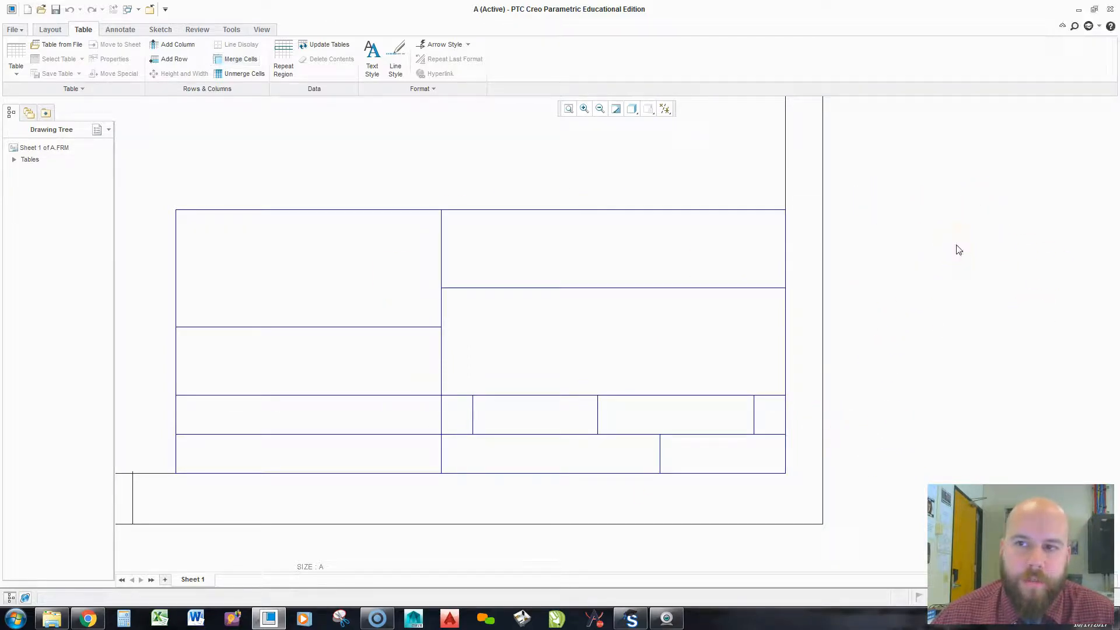
mouse_move(887, 366)
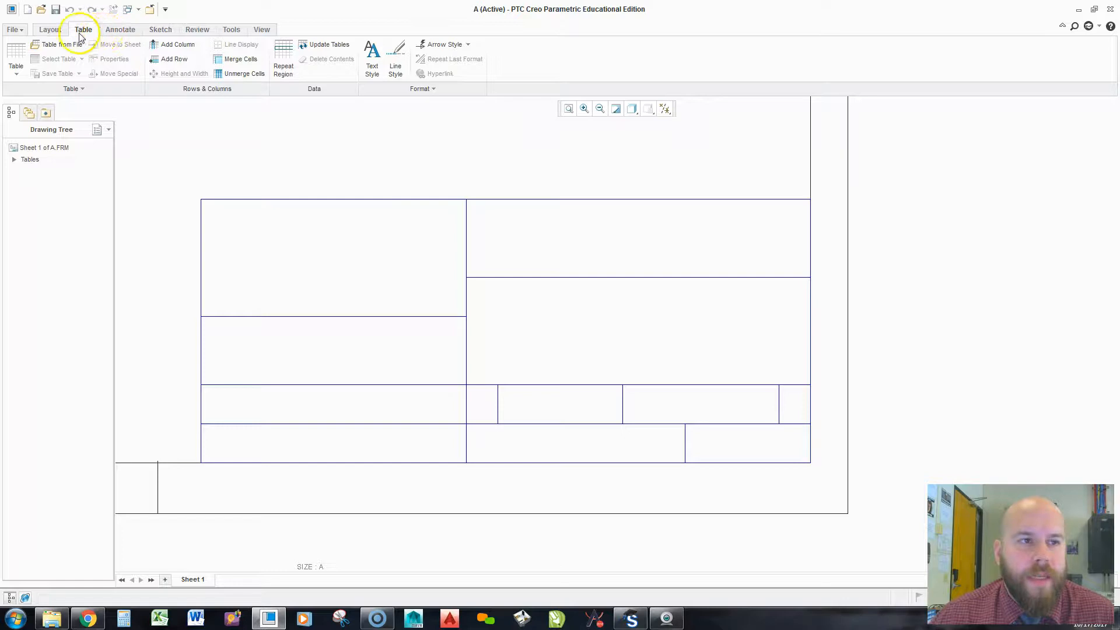
Enter MCCANN CAD DEPARTMENT in the top-right title-block cell.
left_click(49, 28)
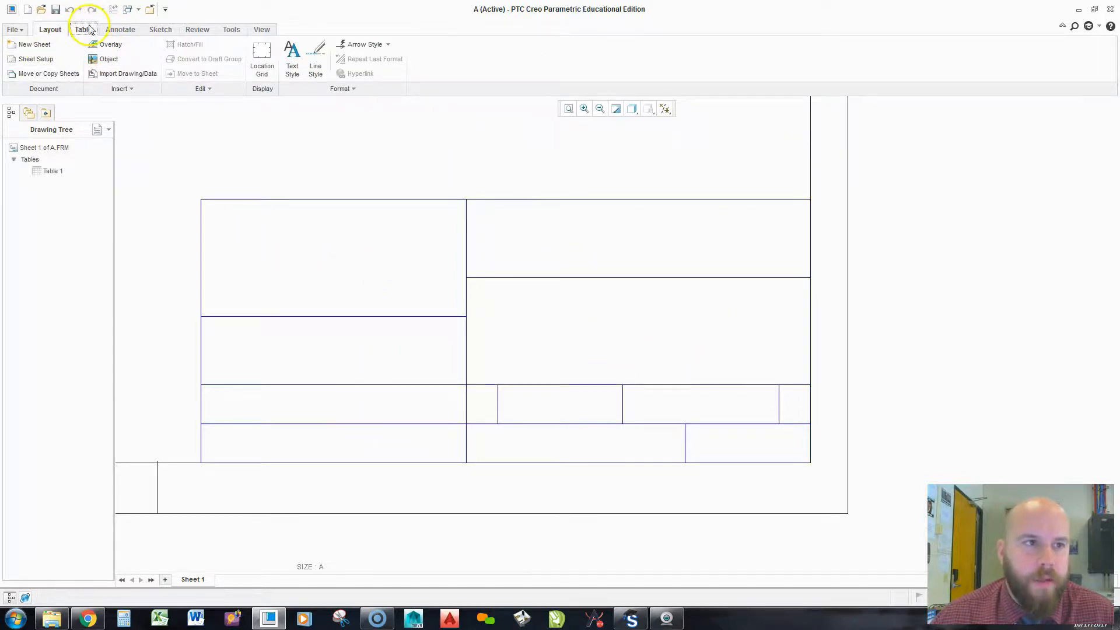
left_click(84, 29)
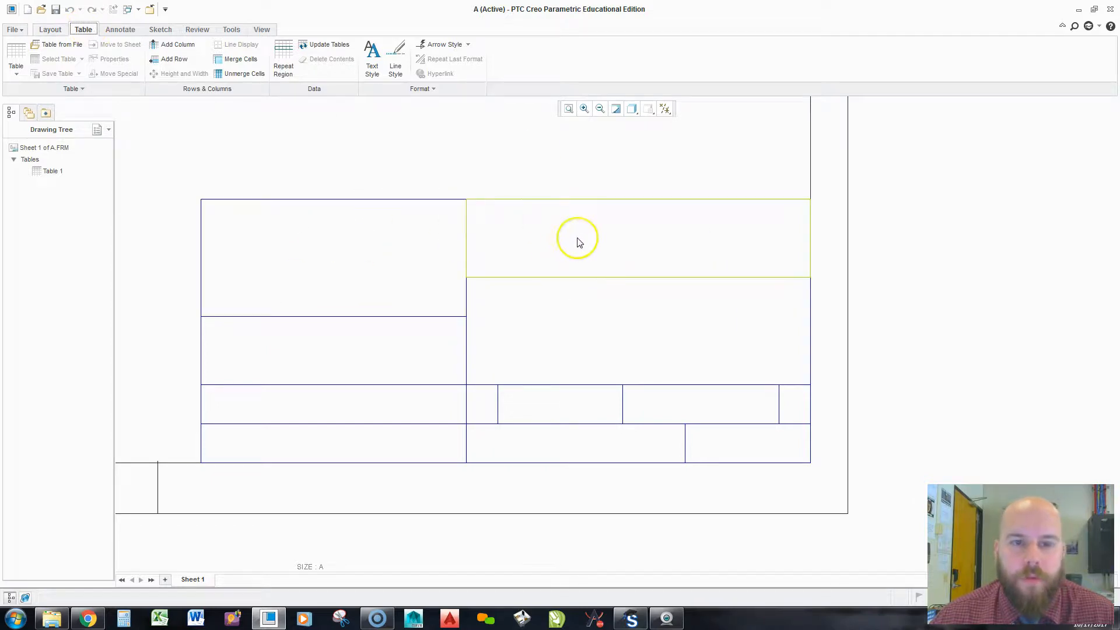
mouse_move(591, 240)
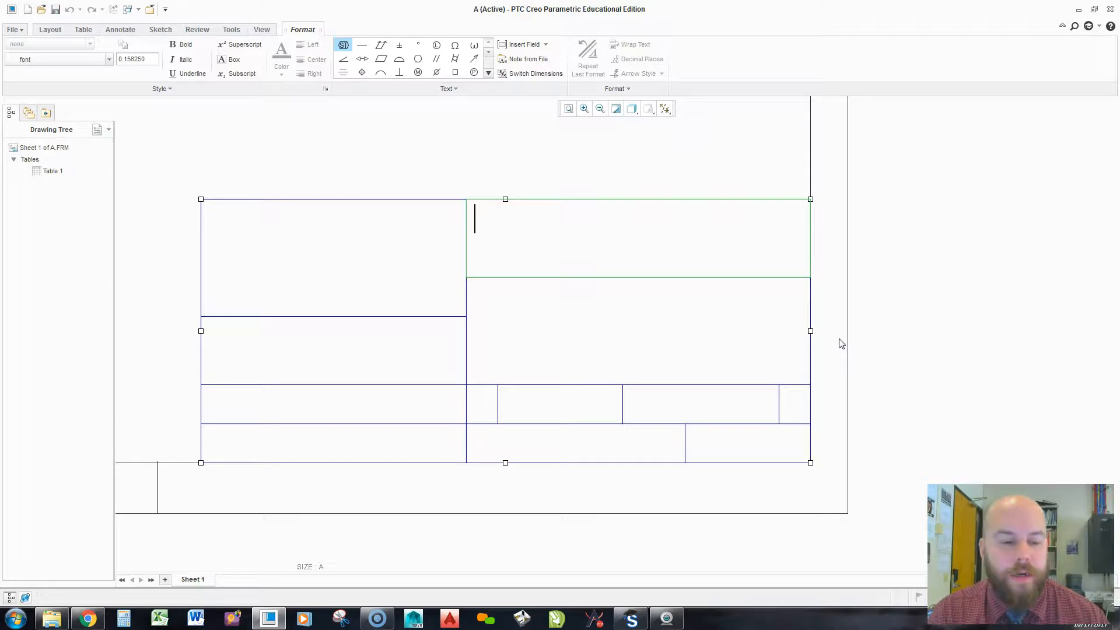
type("M")
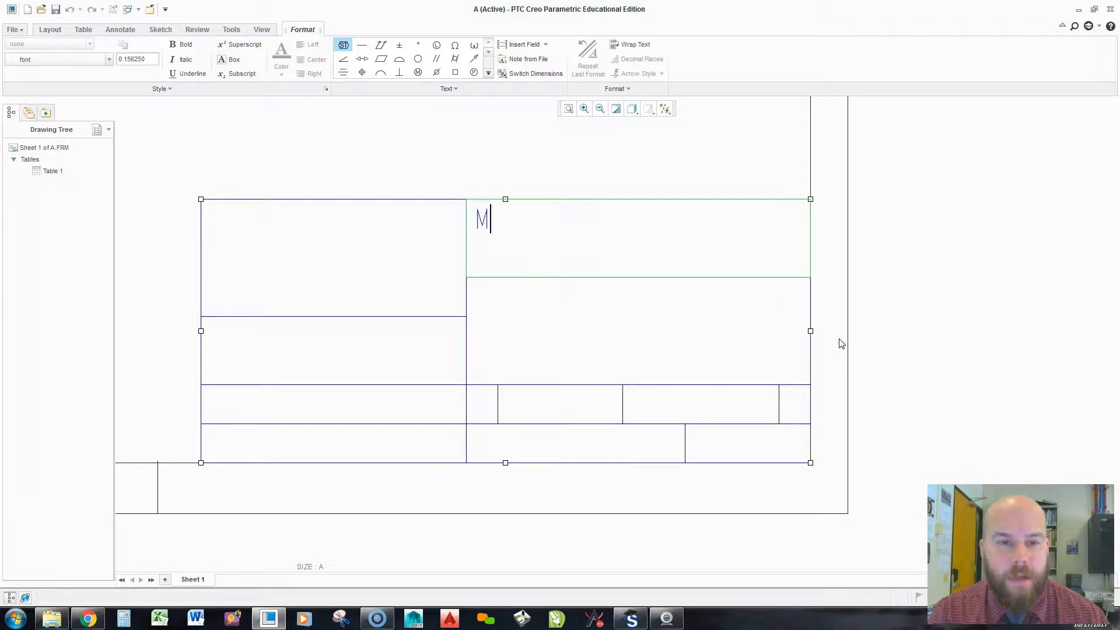
type("CCANN C")
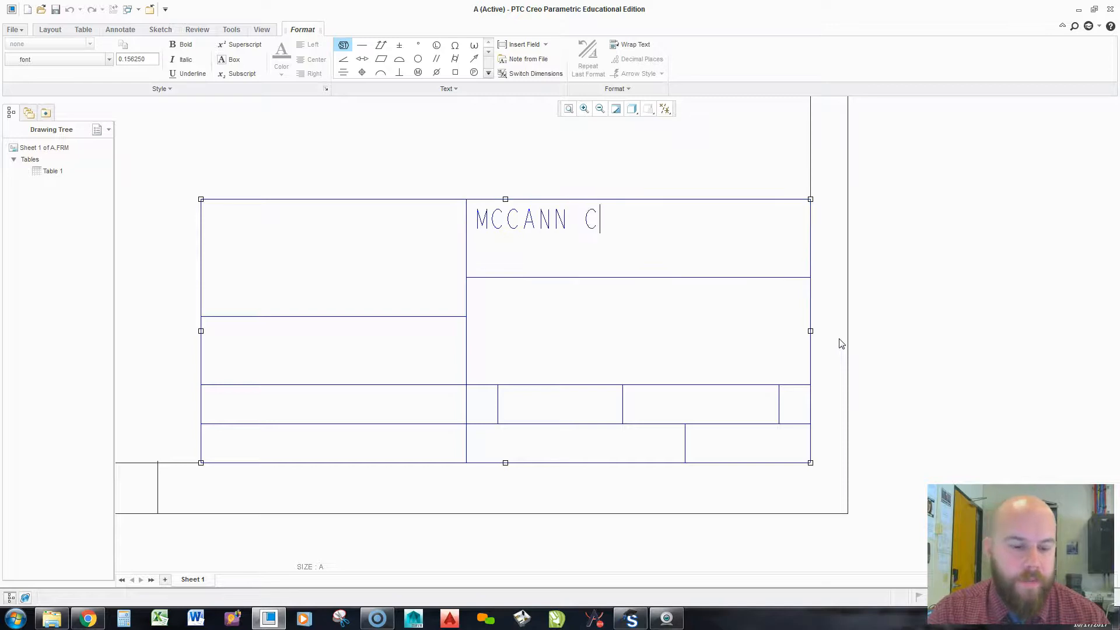
type("AD DEPARTMENT")
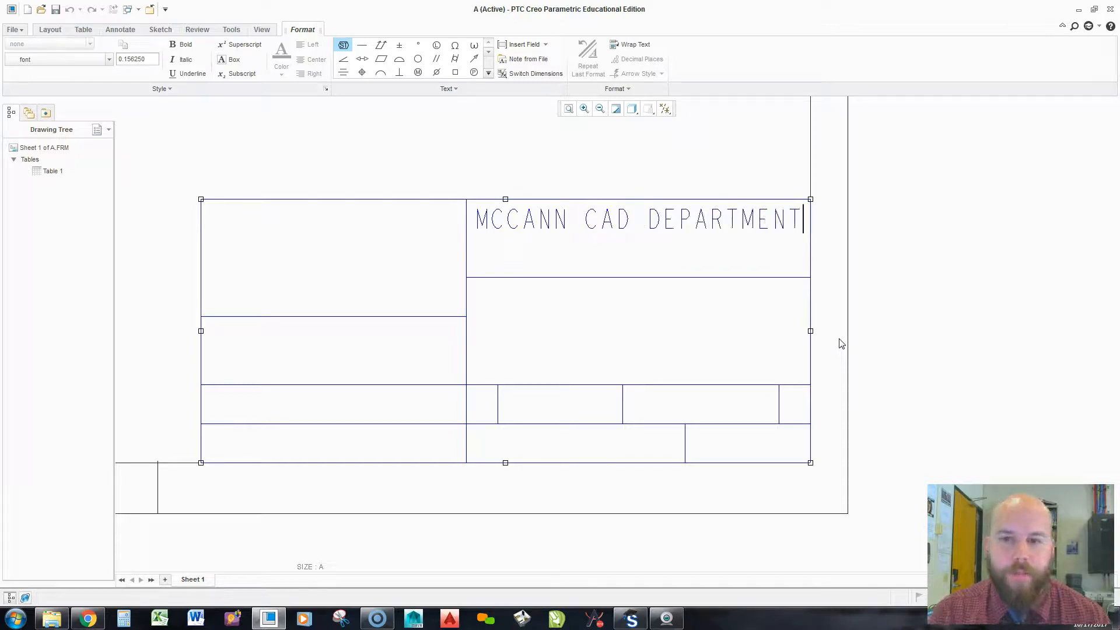
Enter &title_line1 and &title_line2 on two lines in the cell below the department name.
left_click(613, 341)
type("&")
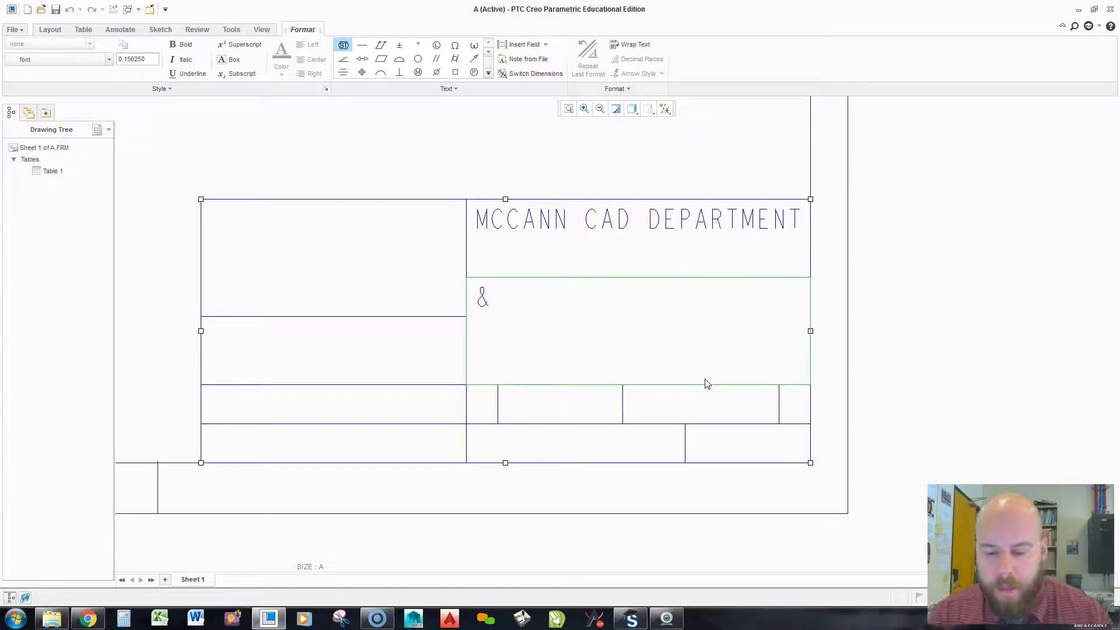
type("t i")
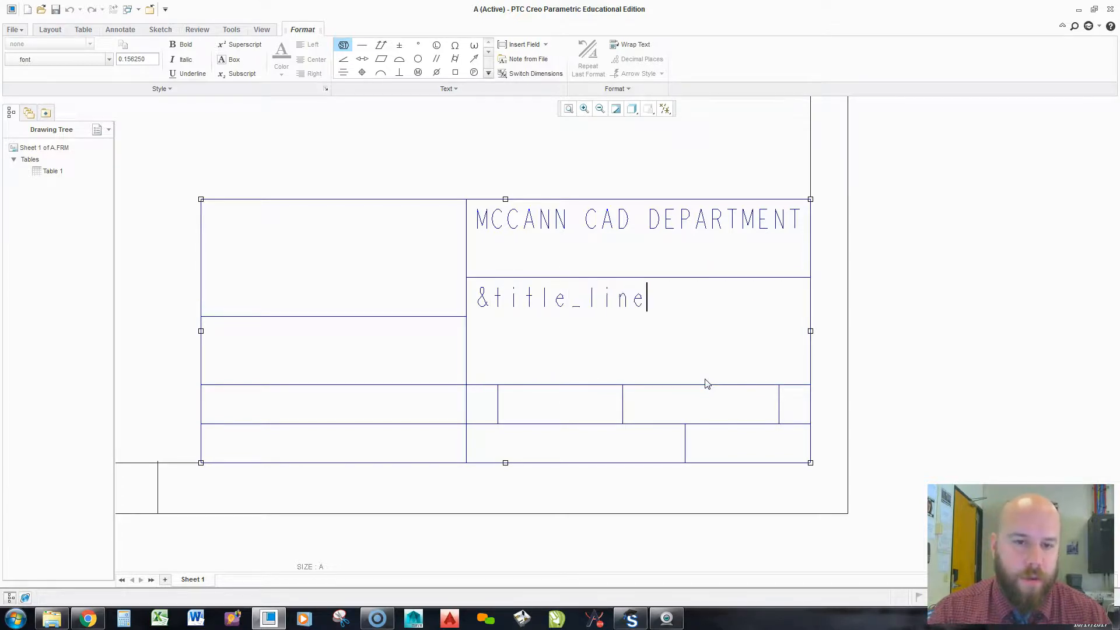
type("1")
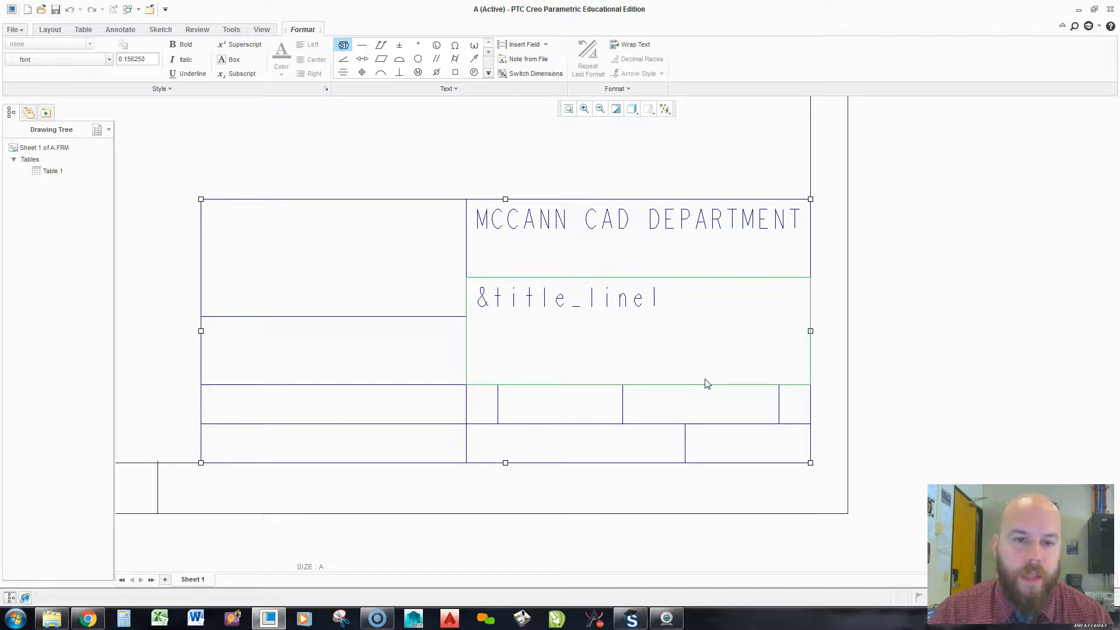
type("&title_line2")
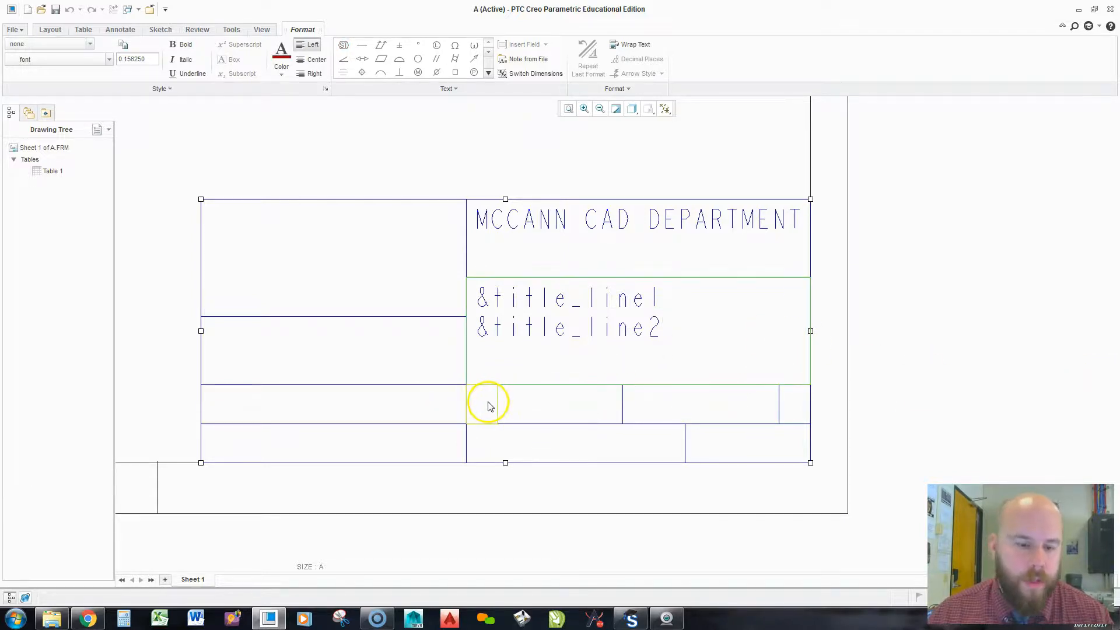
Enter A in the size cell and SCALE:&scale in the scale cell.
left_click(486, 404)
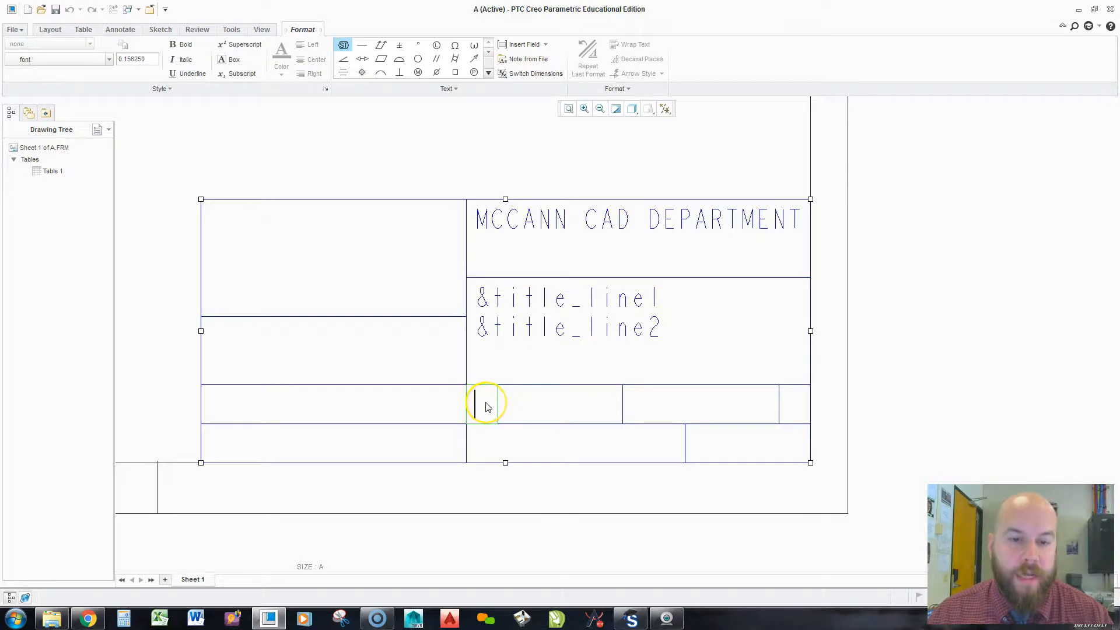
type("A")
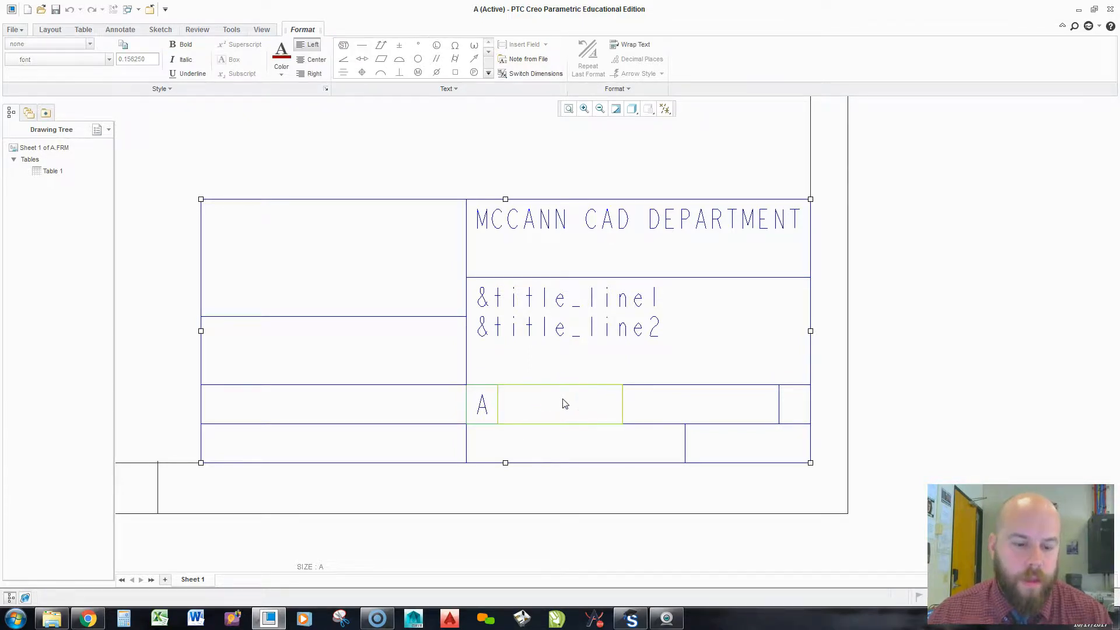
type("SCALE")
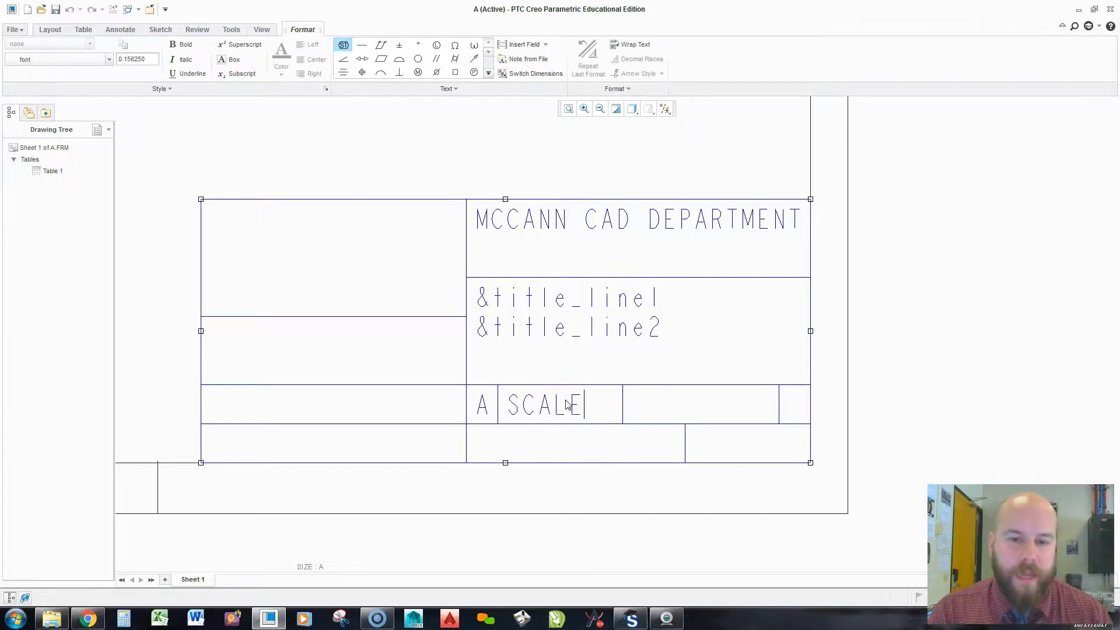
type(":")
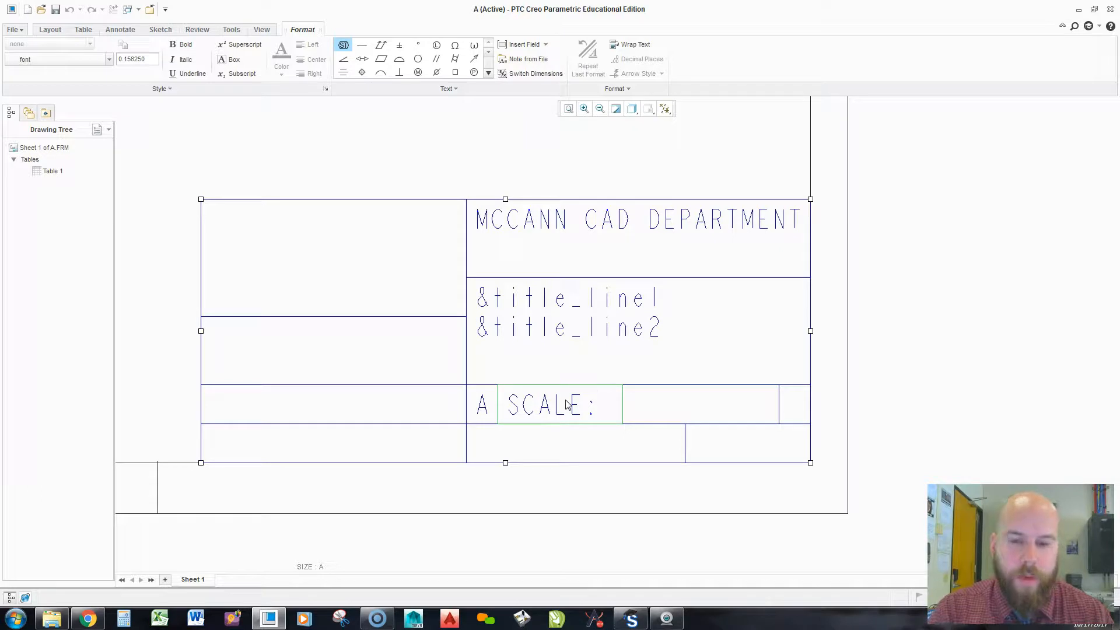
type("&")
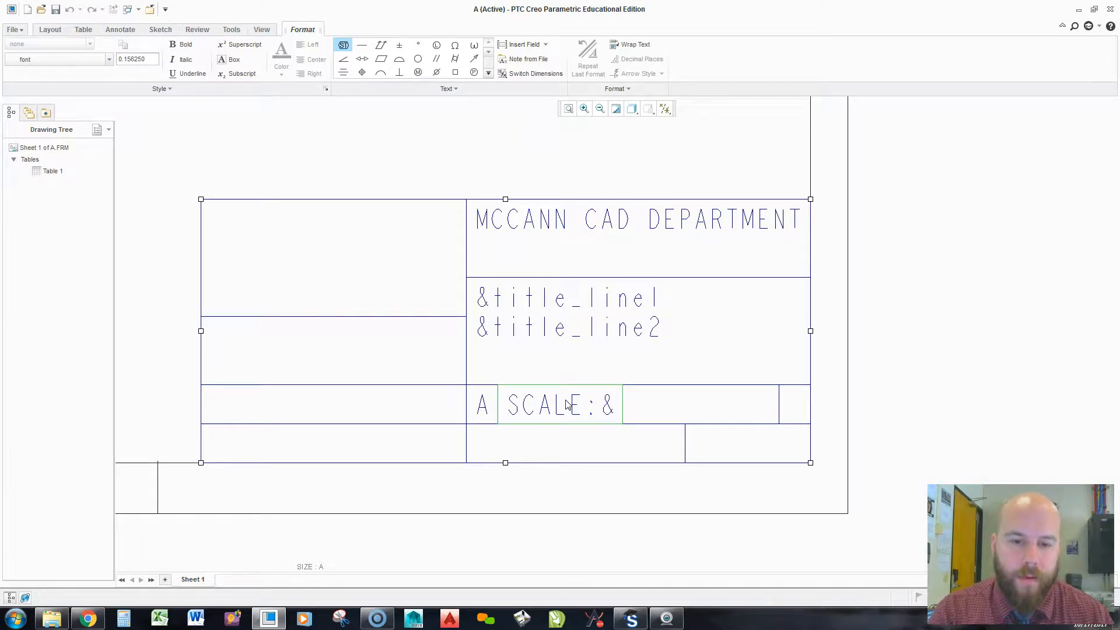
type("scale")
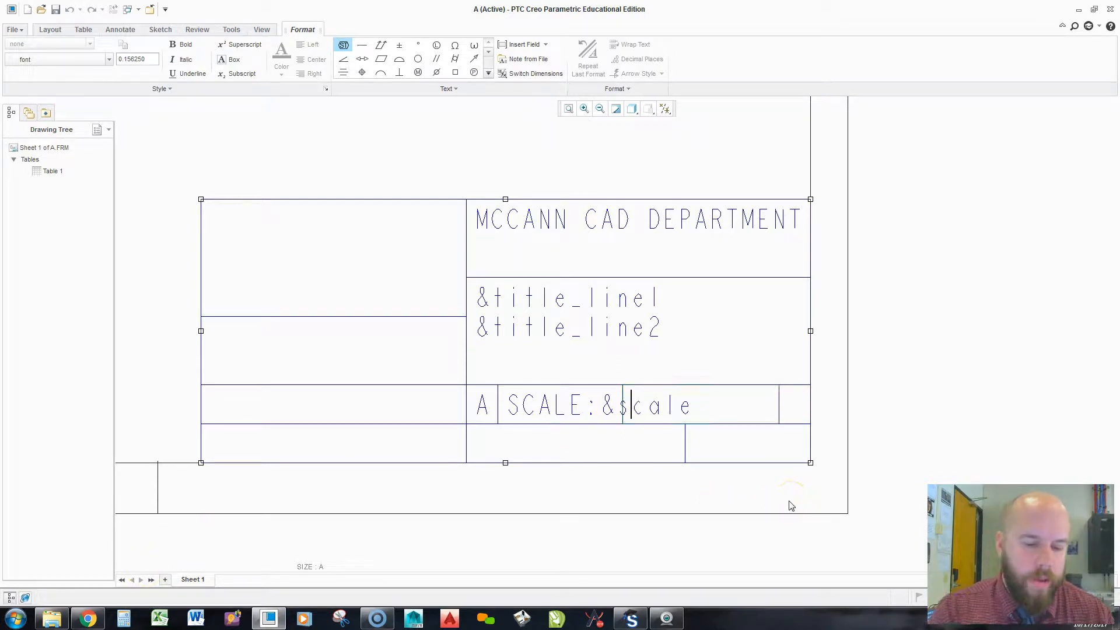
Enter &dwg_name and REV &rev in the remaining cells and adjust that row's height.
type("&dwg_")
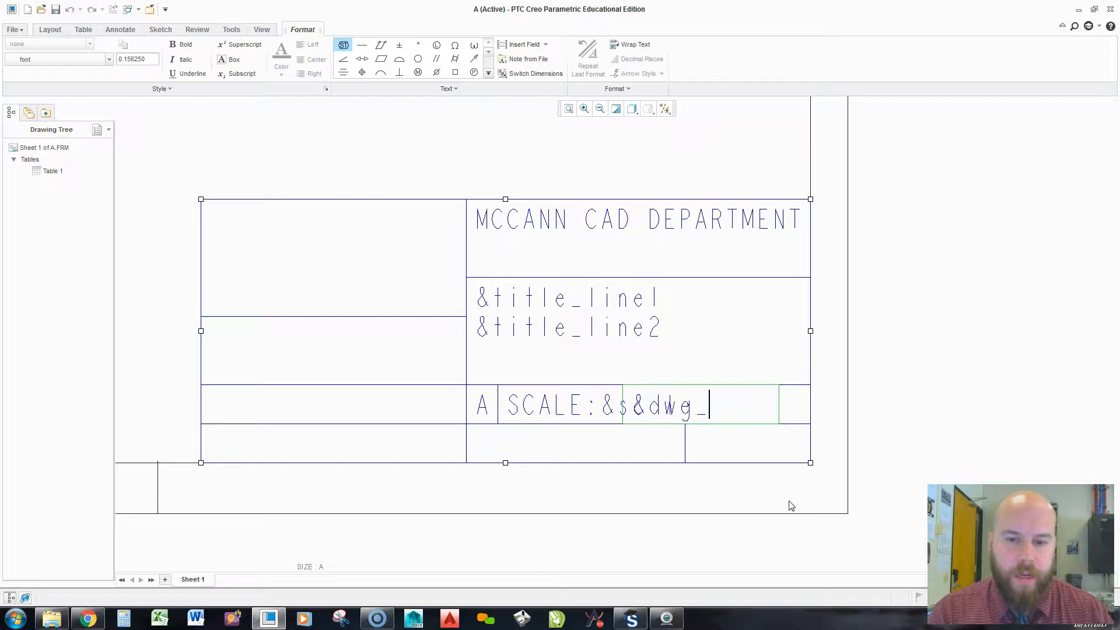
type("name")
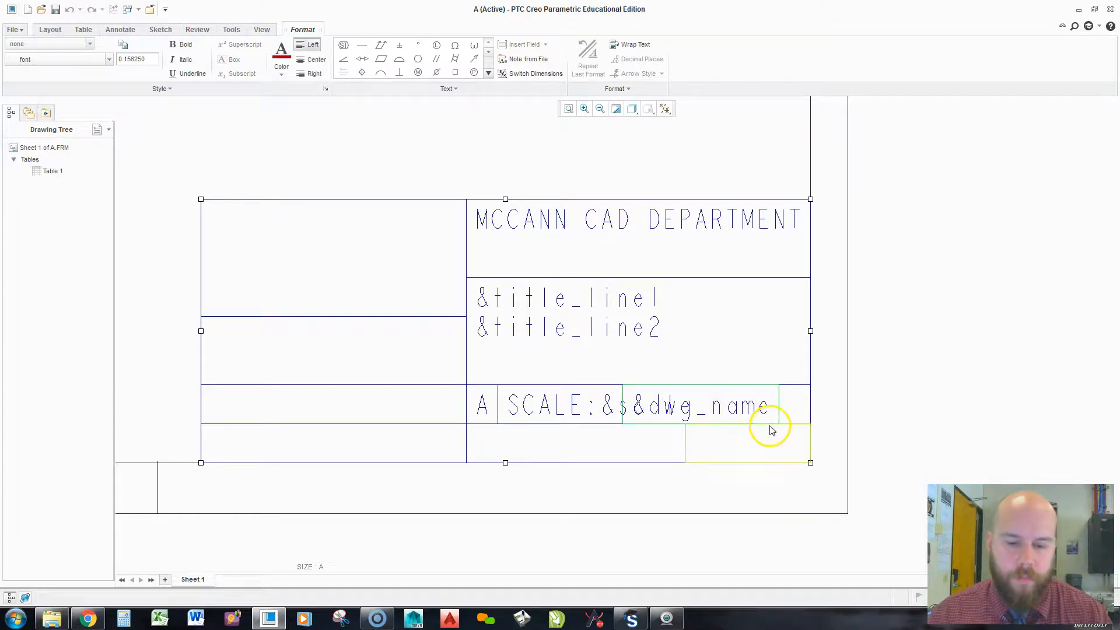
type("re")
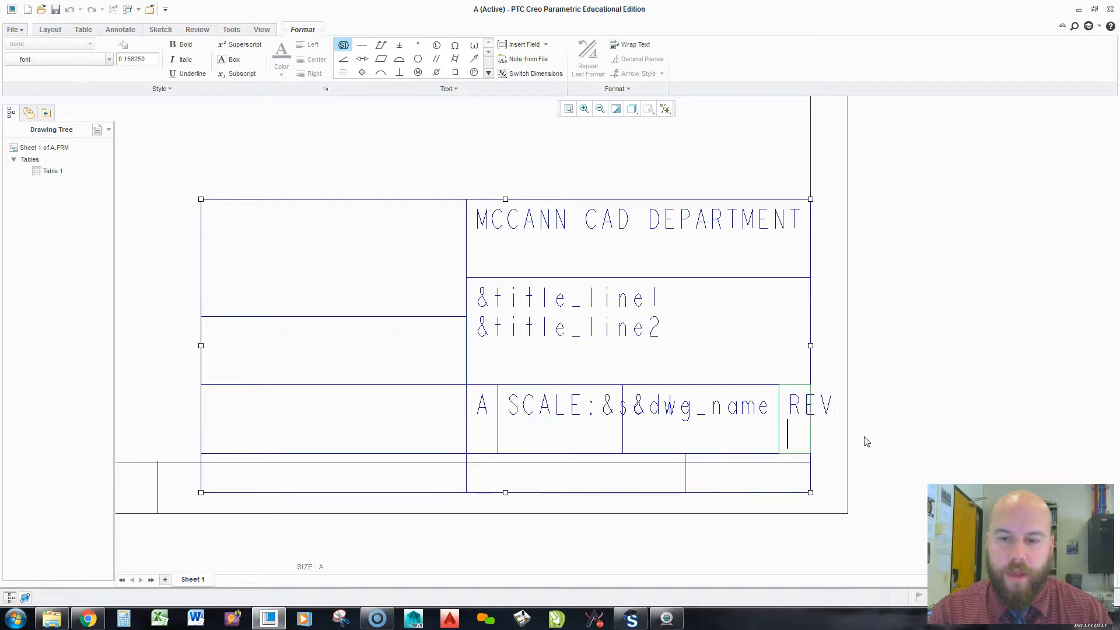
type("&")
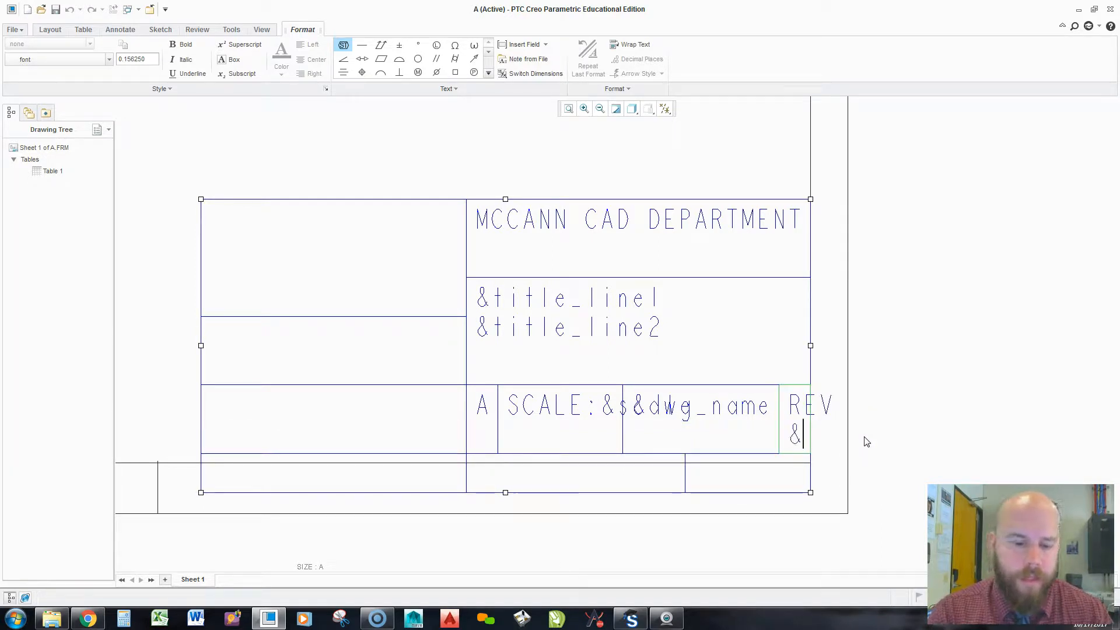
type("rev")
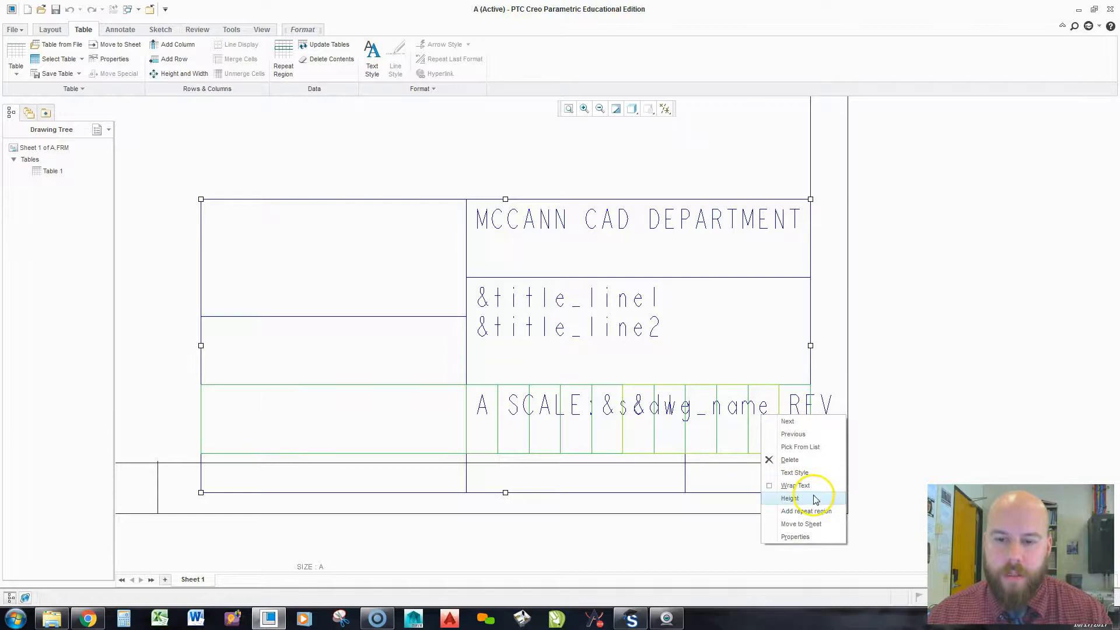
left_click(789, 498)
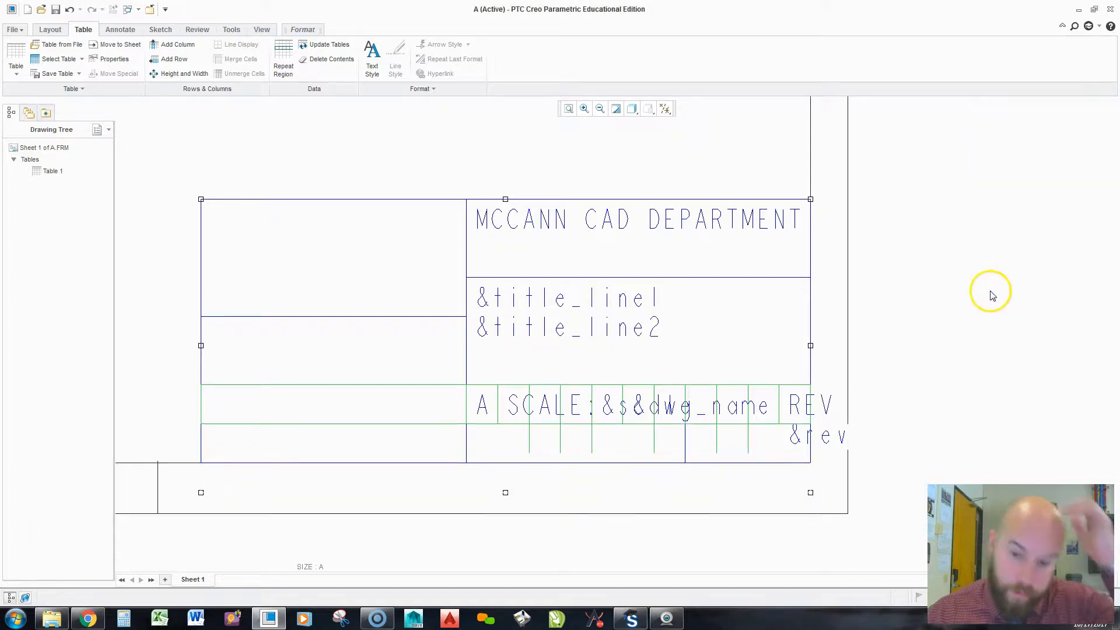
mouse_move(940, 341)
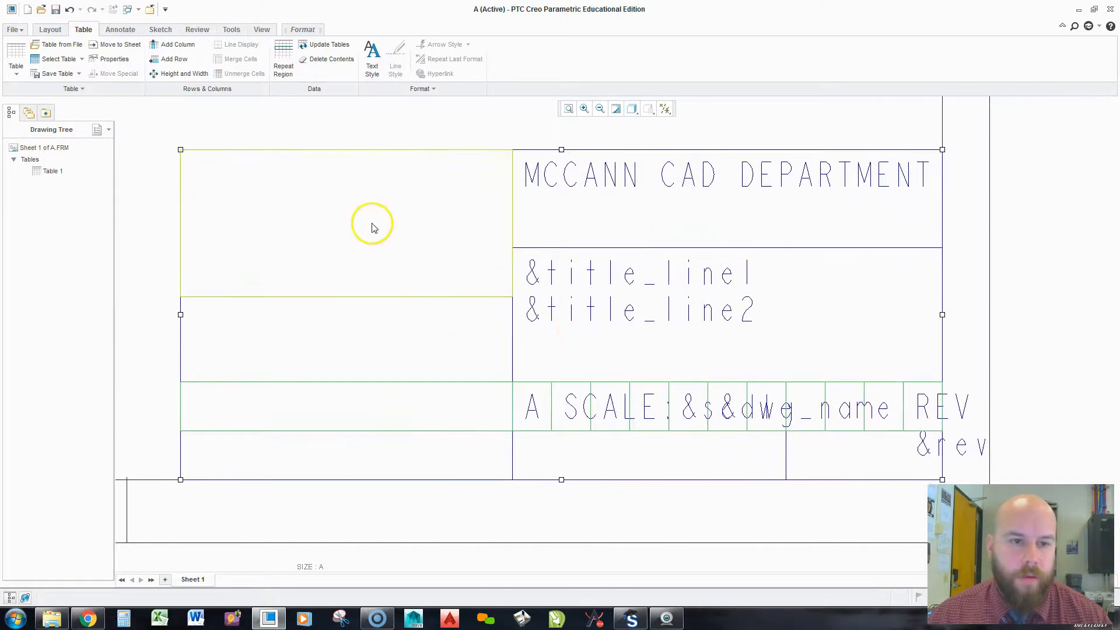
Enter MATERIAL: &material_line1 and &material_line2 in the large top-left cell.
double_click(372, 224)
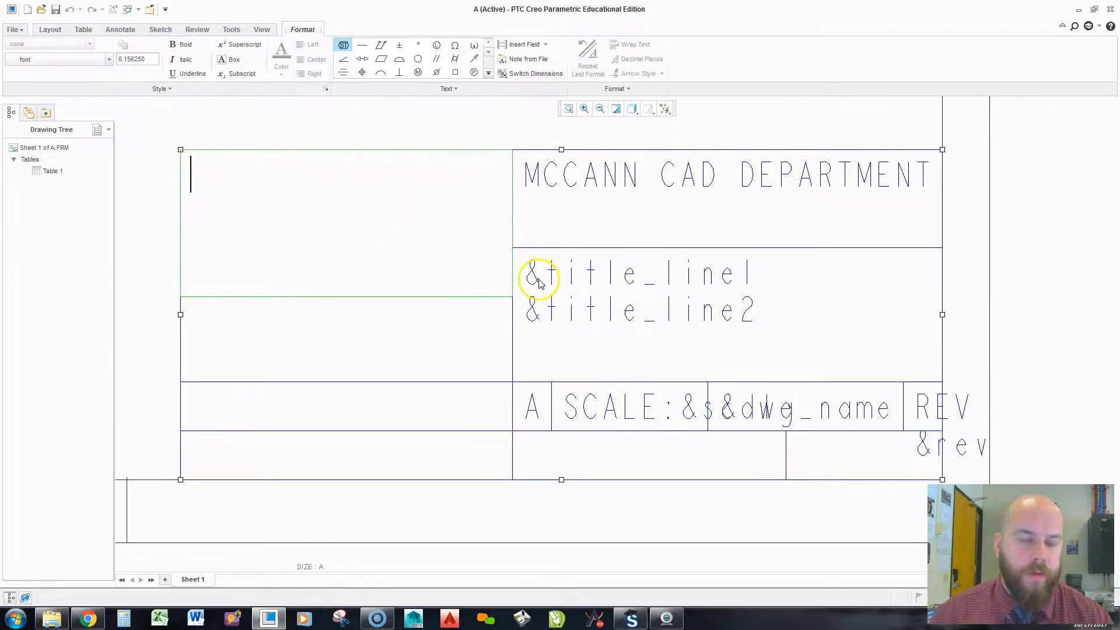
type("MATERI")
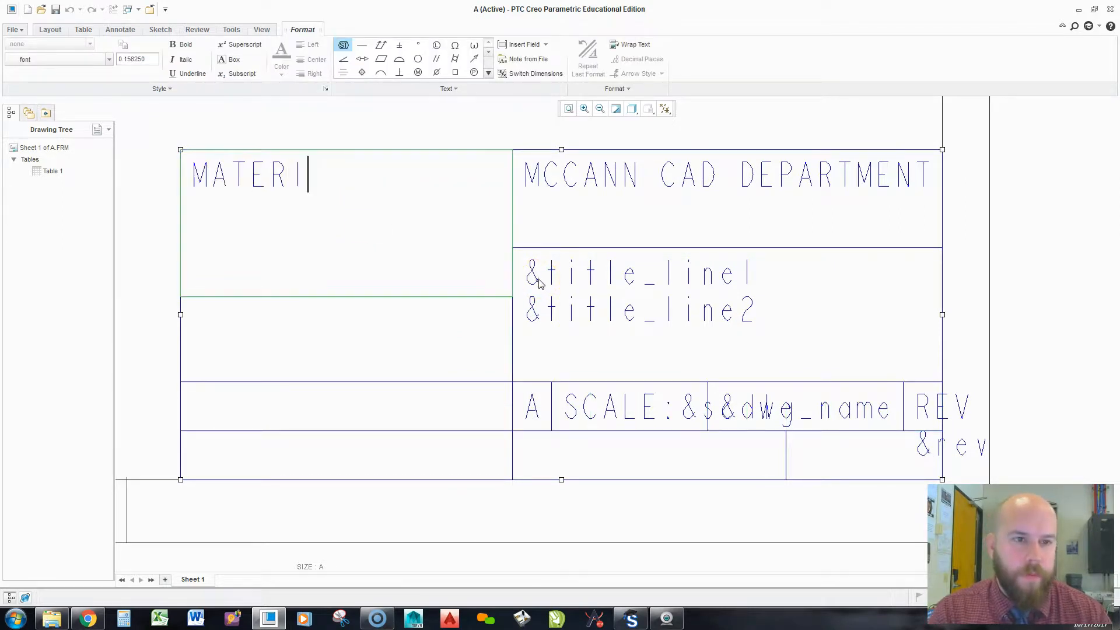
type("AL:")
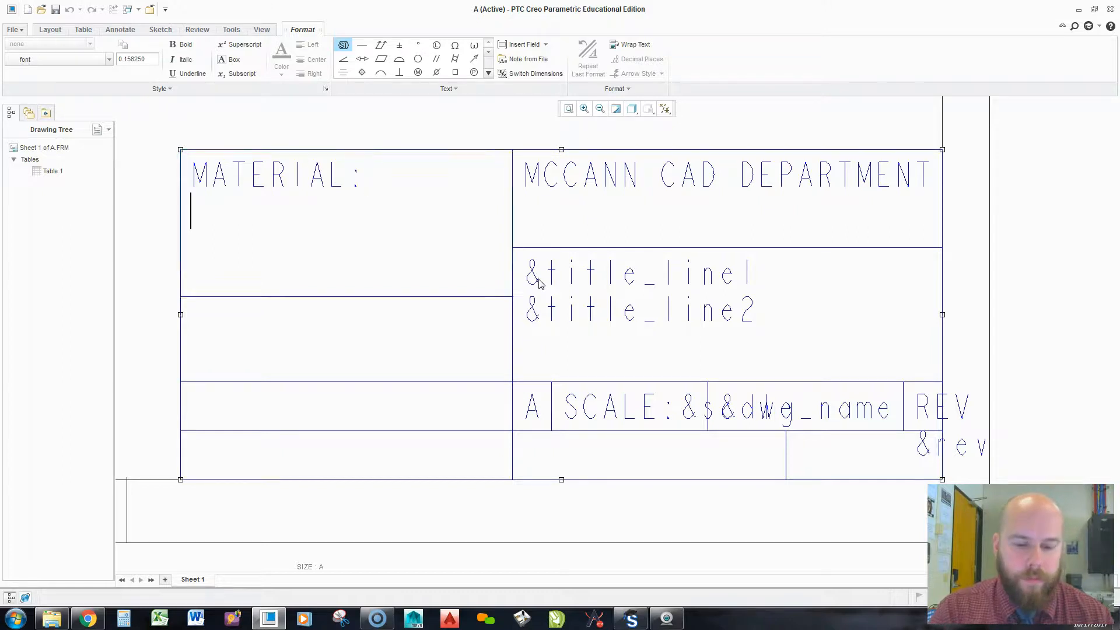
type("&mater")
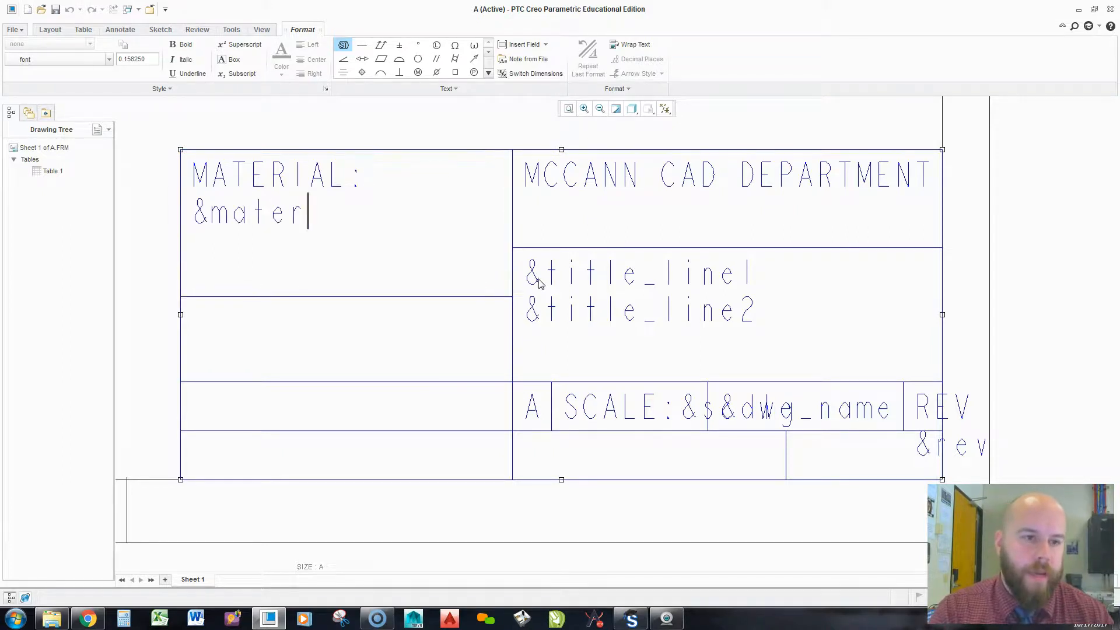
type("ial_line1")
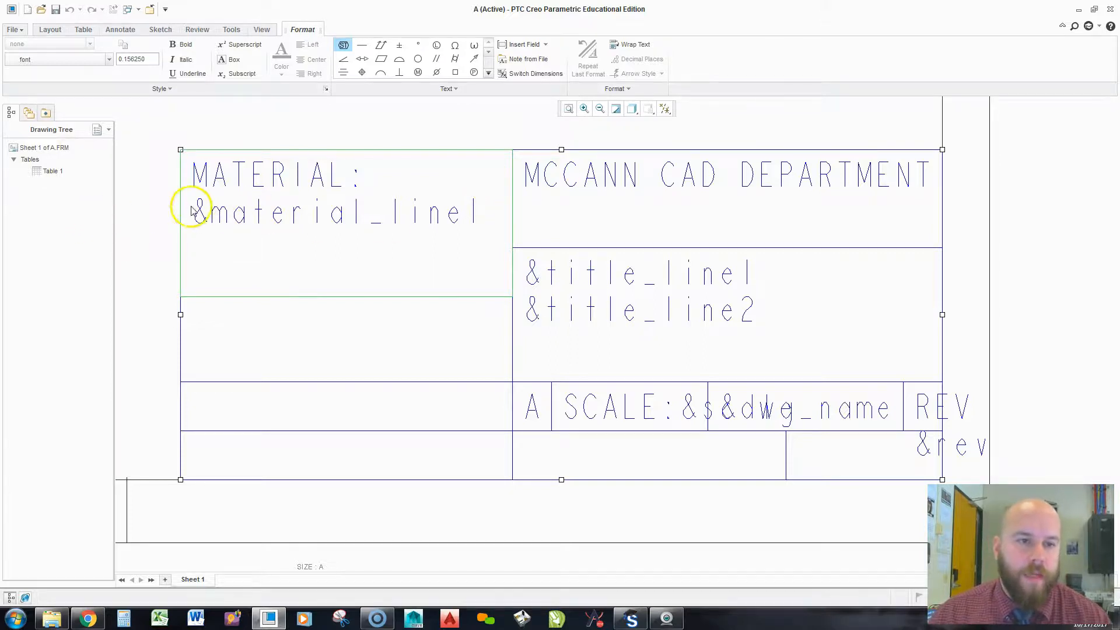
mouse_move(419, 297)
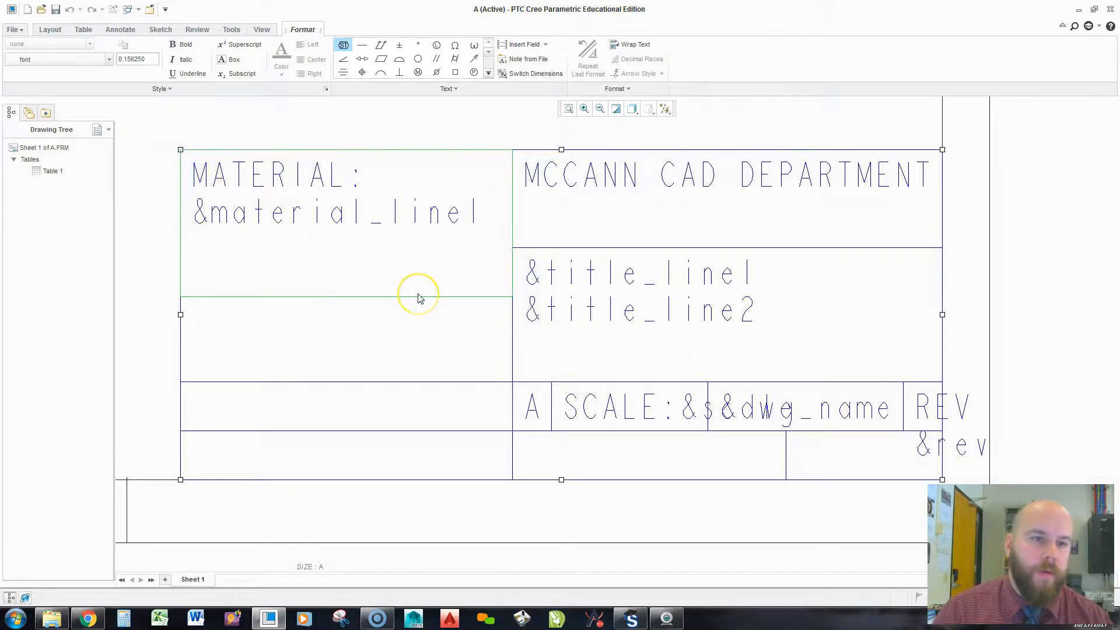
type("&")
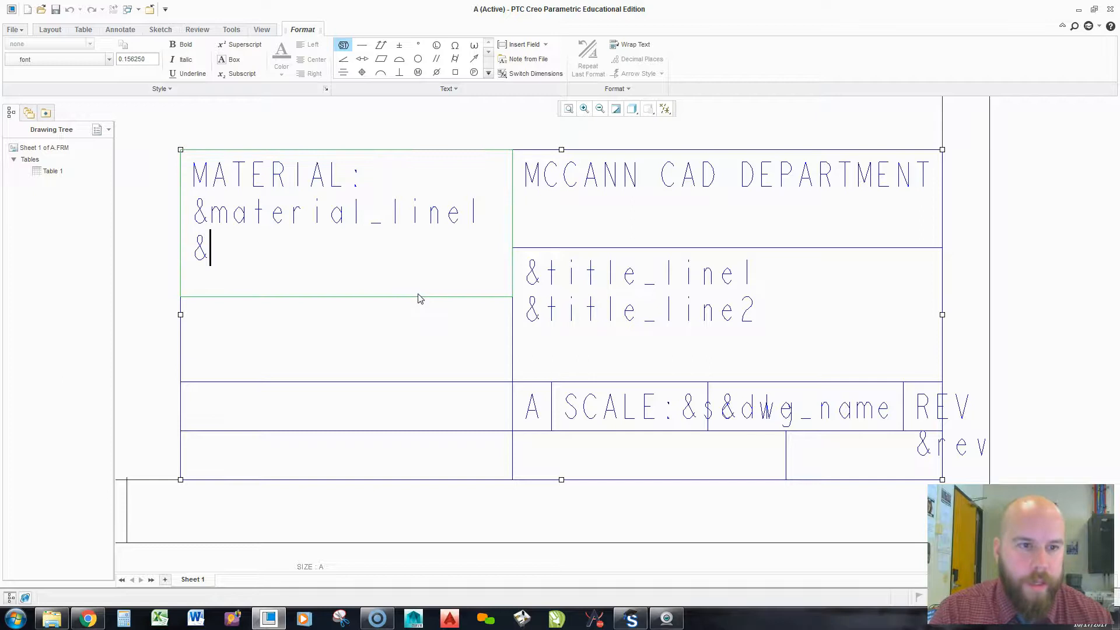
type("material_")
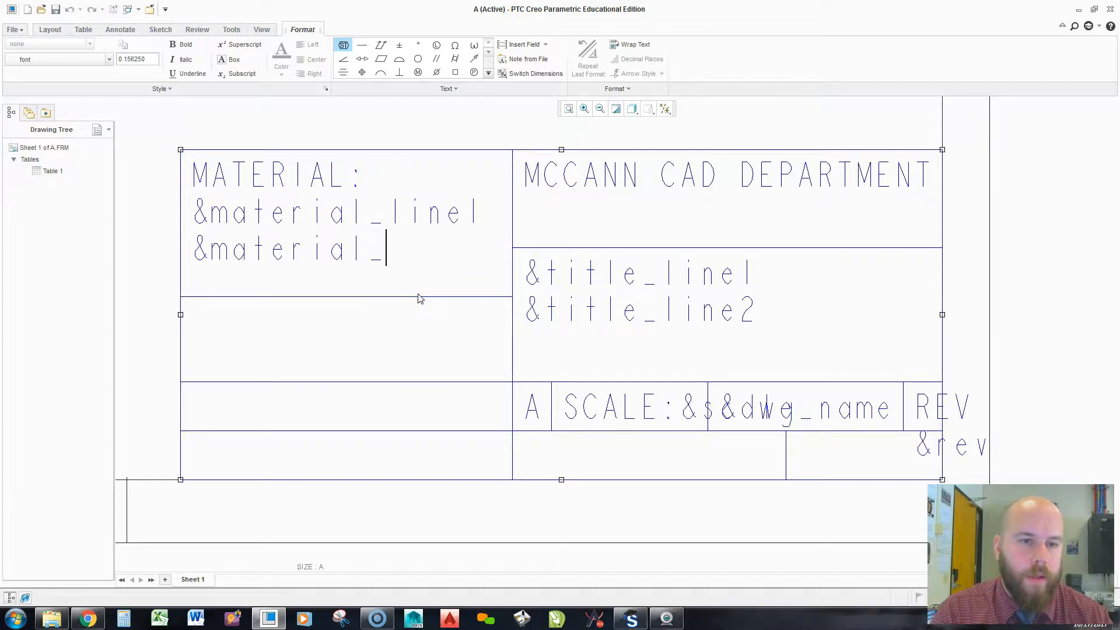
type("line2")
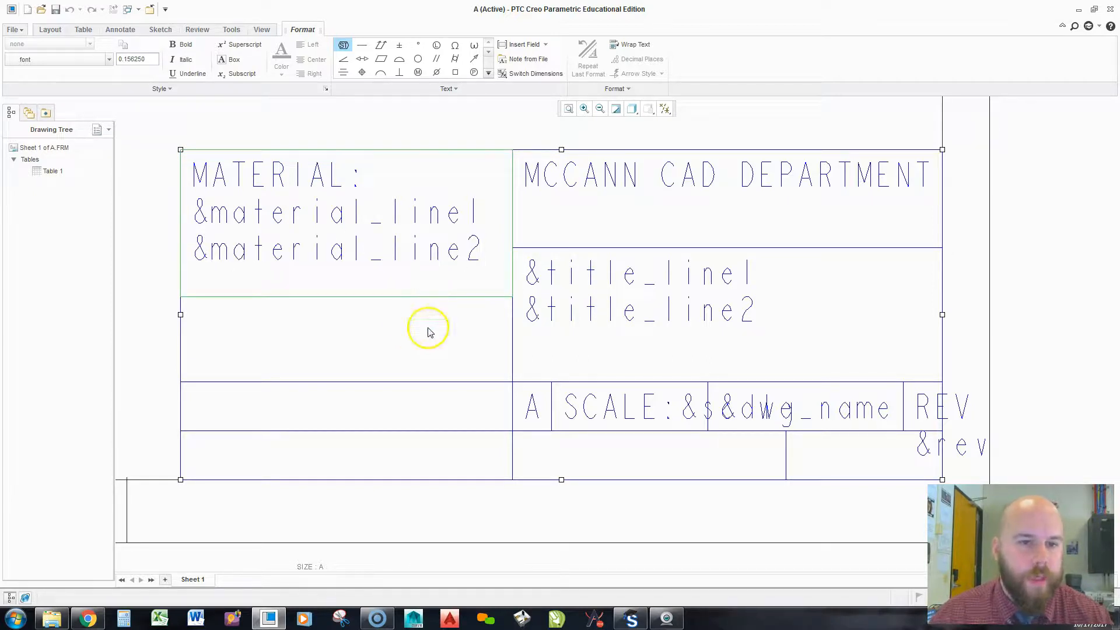
mouse_move(341, 354)
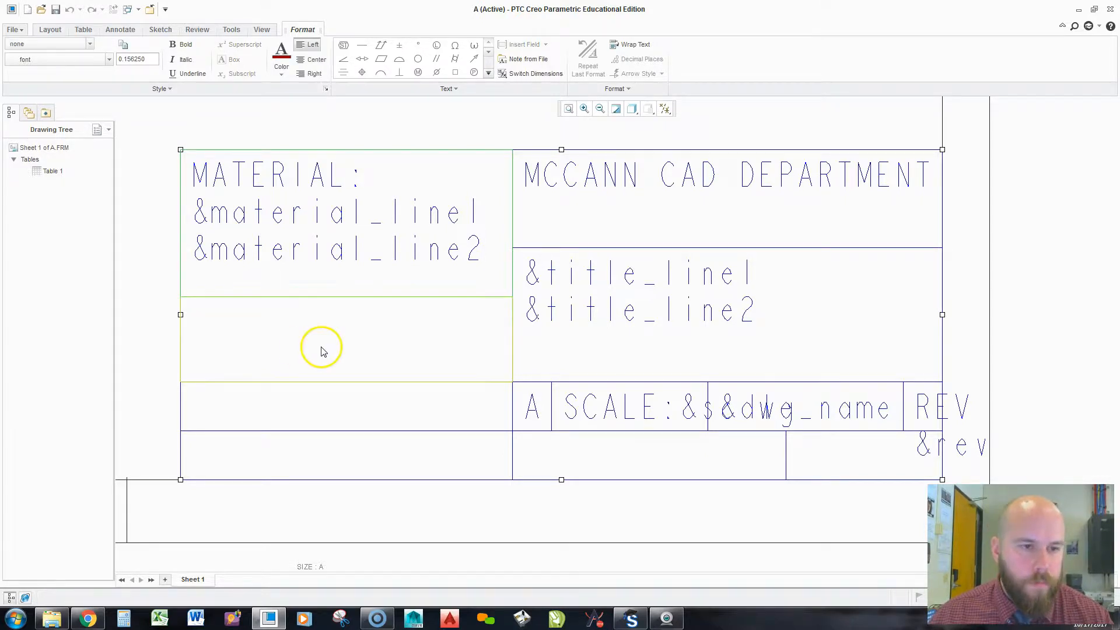
Enter NEXT ASSEMBLY: &next_assembly in the next cell.
type("NEX")
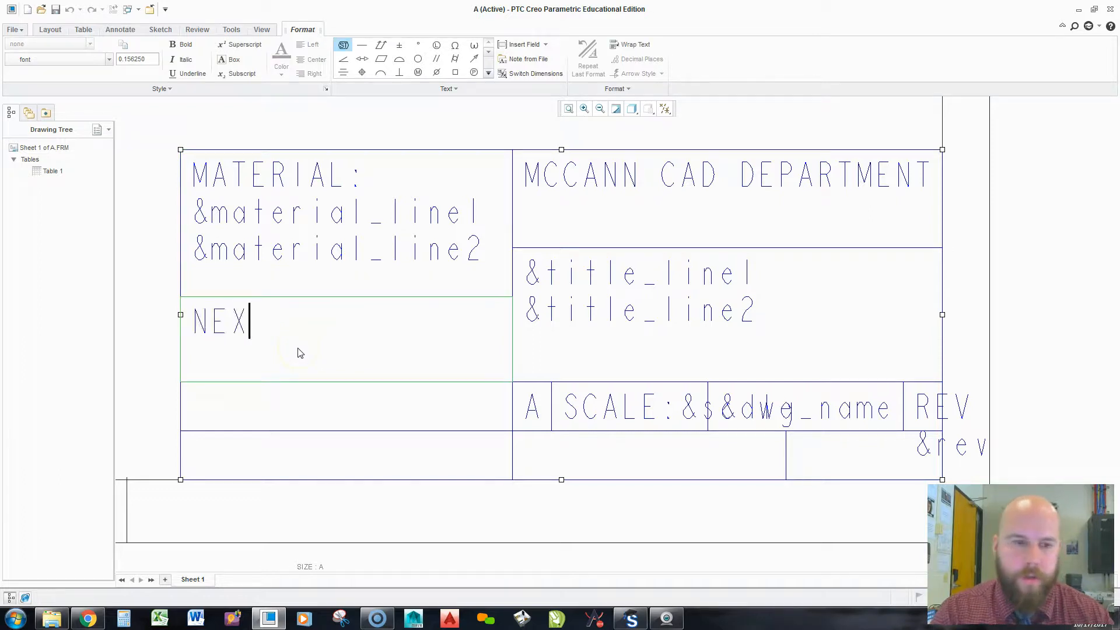
type("T ASSEMBLY:")
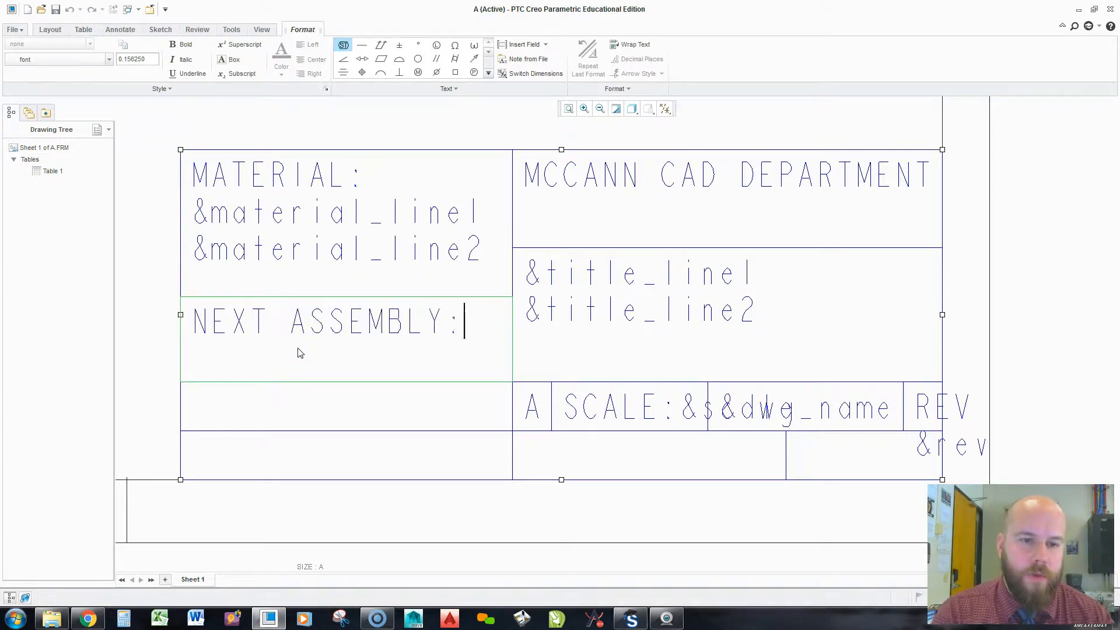
type("&")
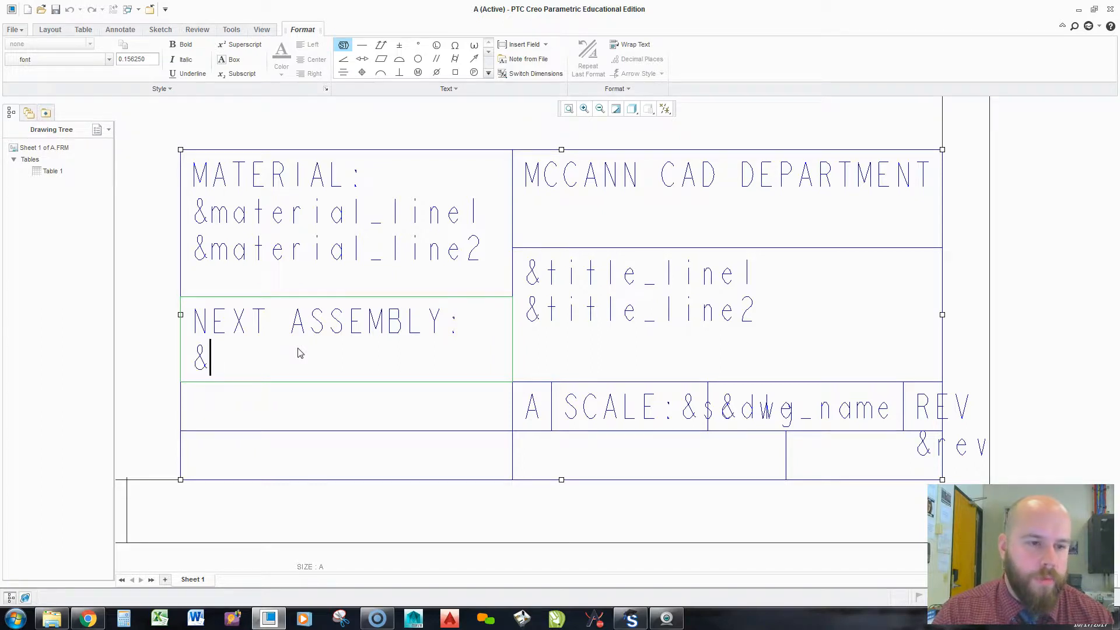
type("next_asse")
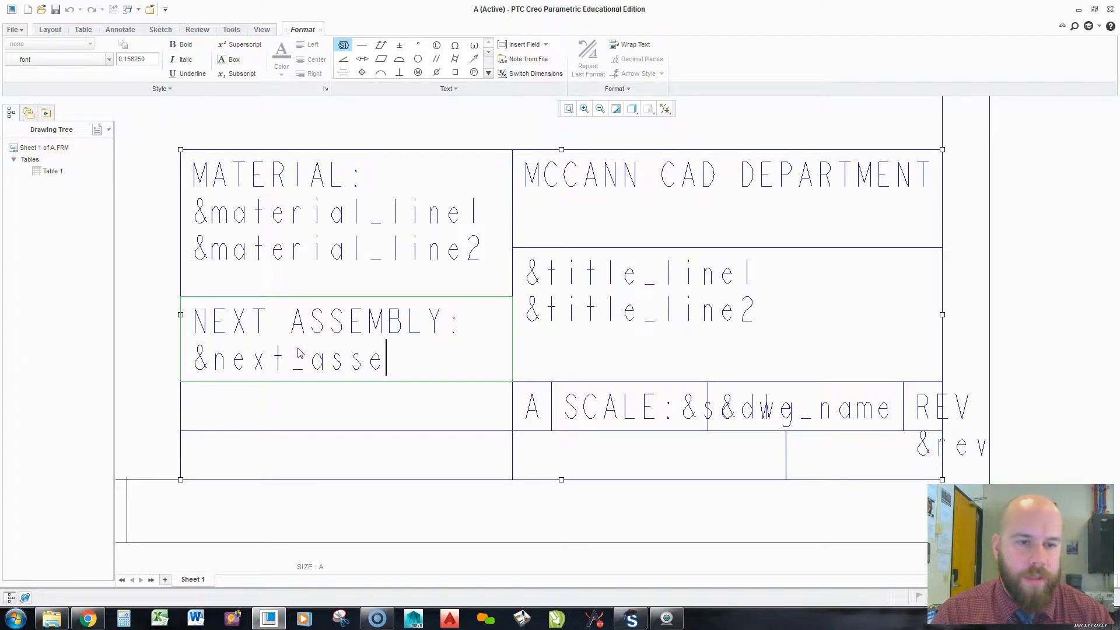
type("mbly")
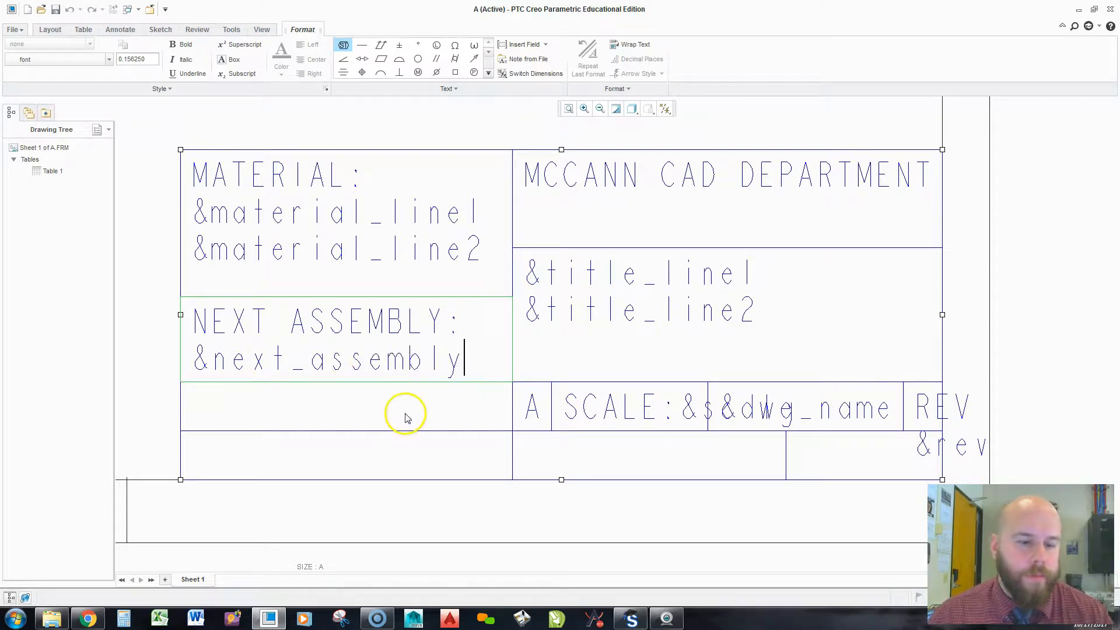
mouse_move(428, 435)
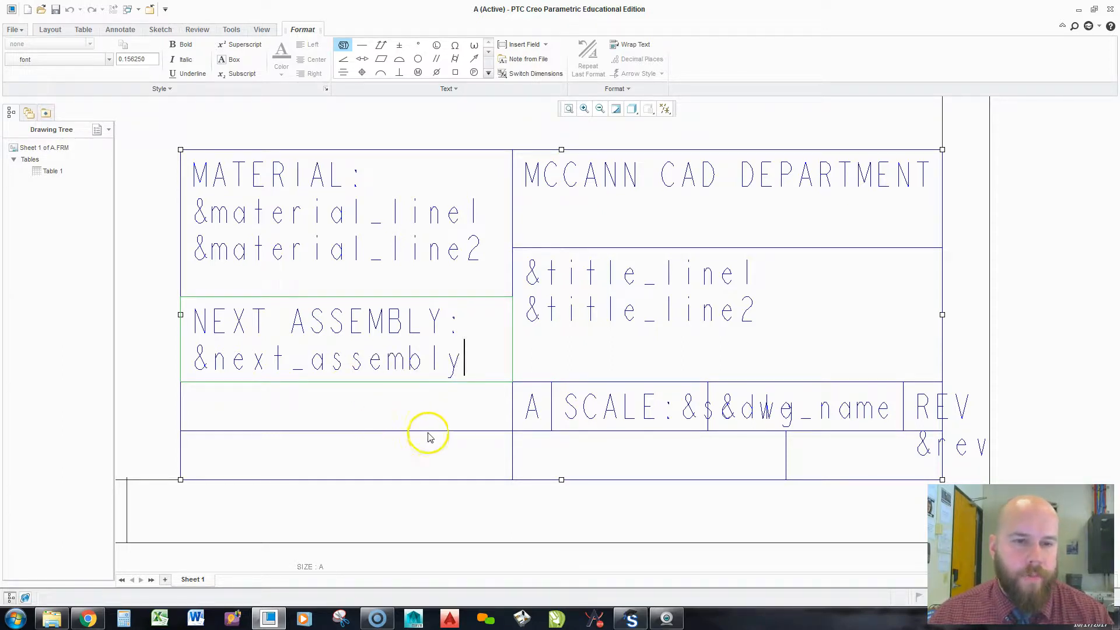
Enter &drawn_by and &drawn_date in the cell below NEXT ASSEMBLY.
left_click(310, 410)
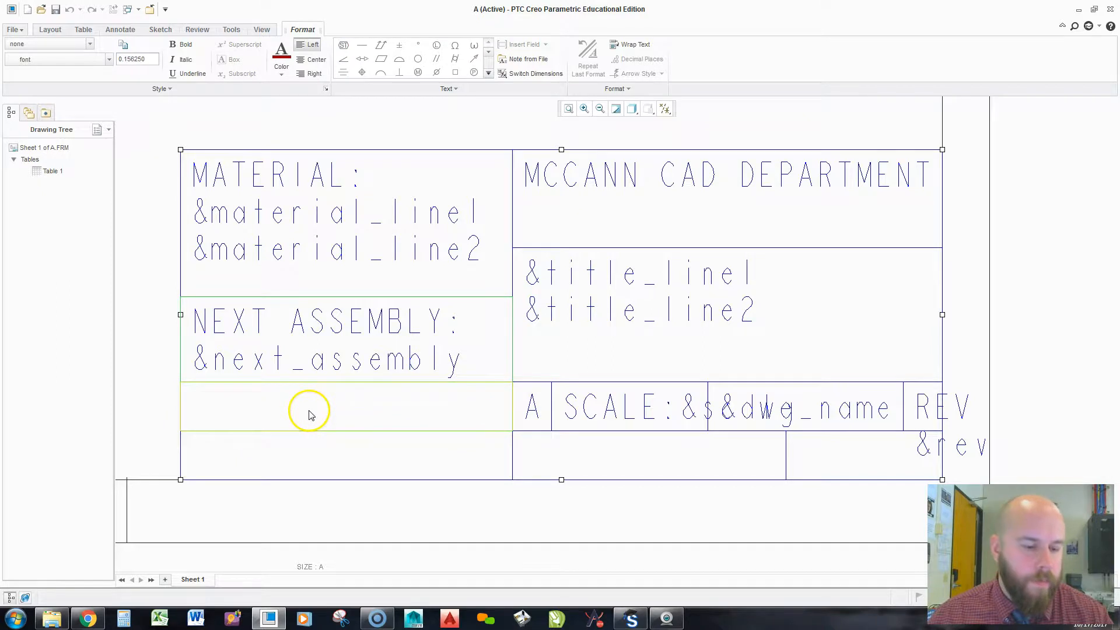
type("&dra")
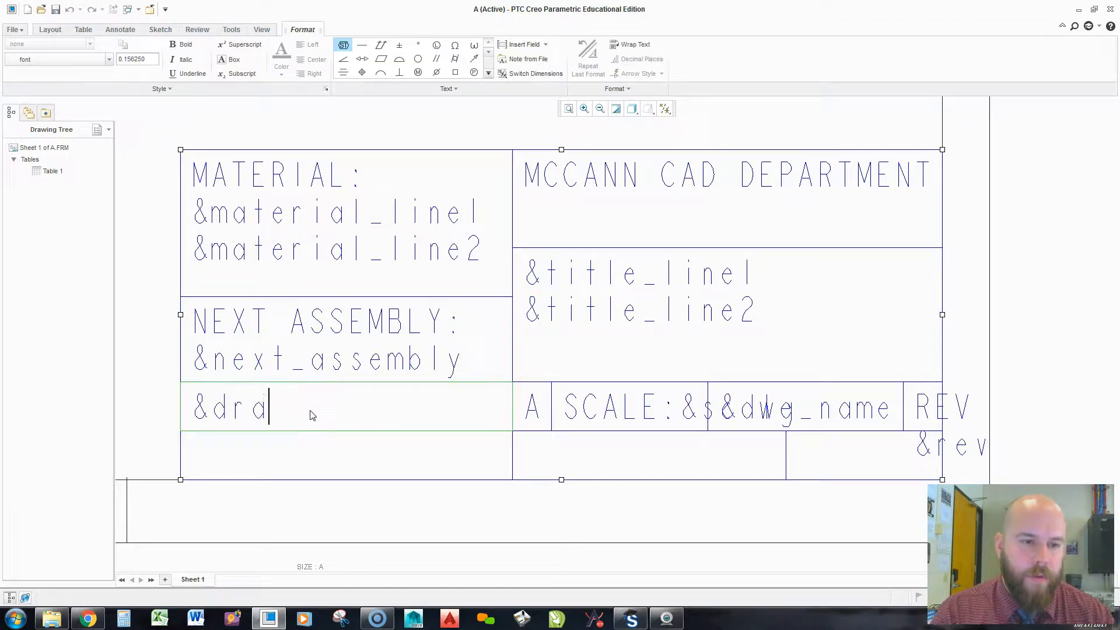
type("wn_by")
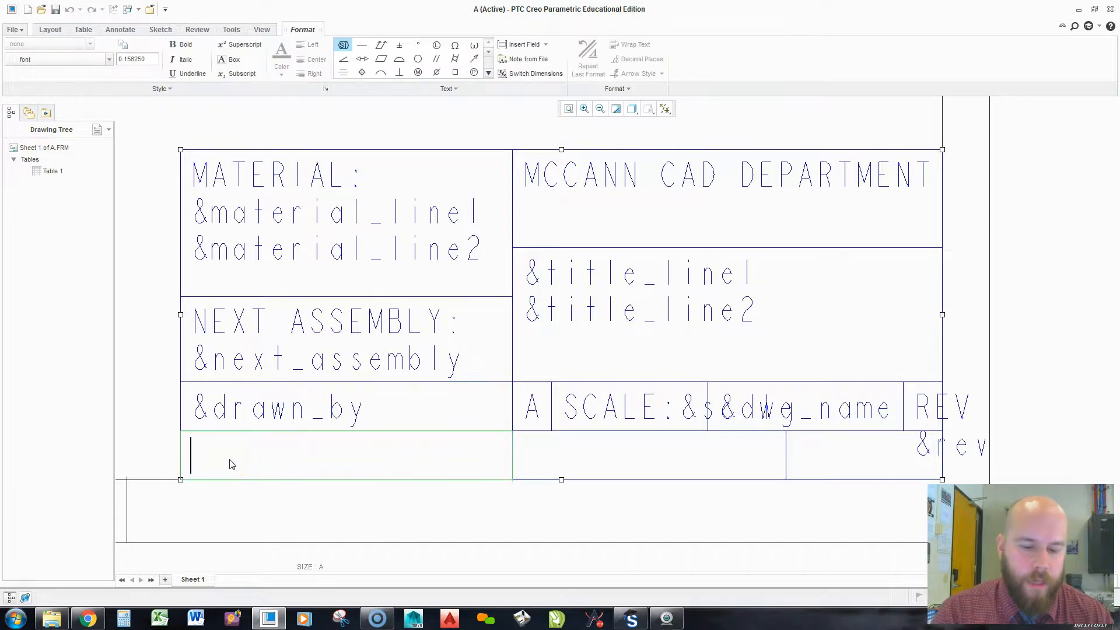
type("&draw")
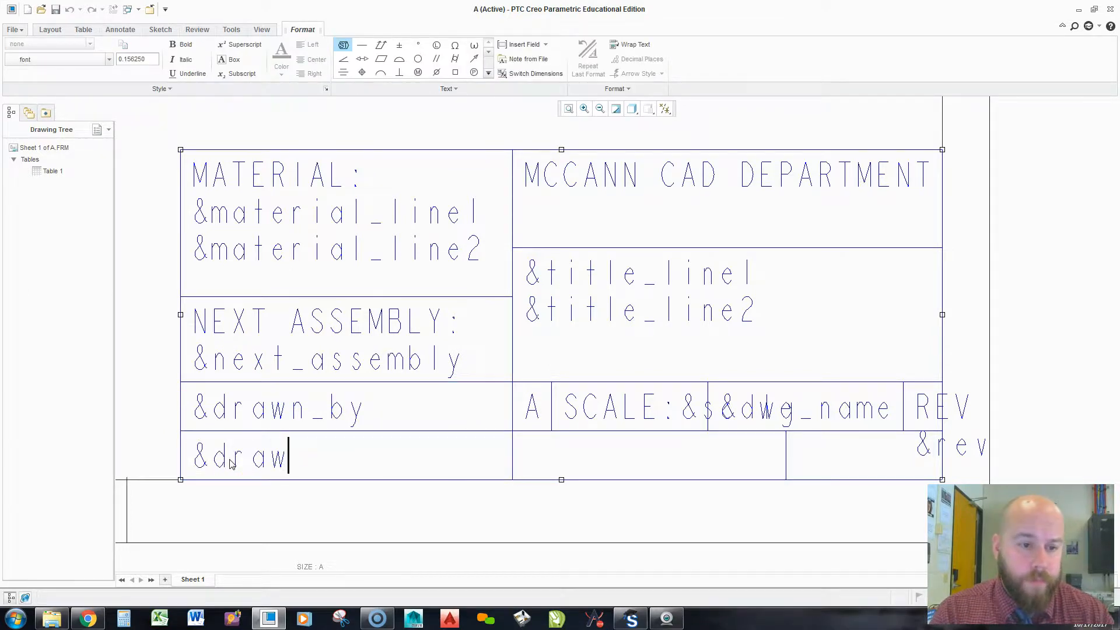
type("n_date")
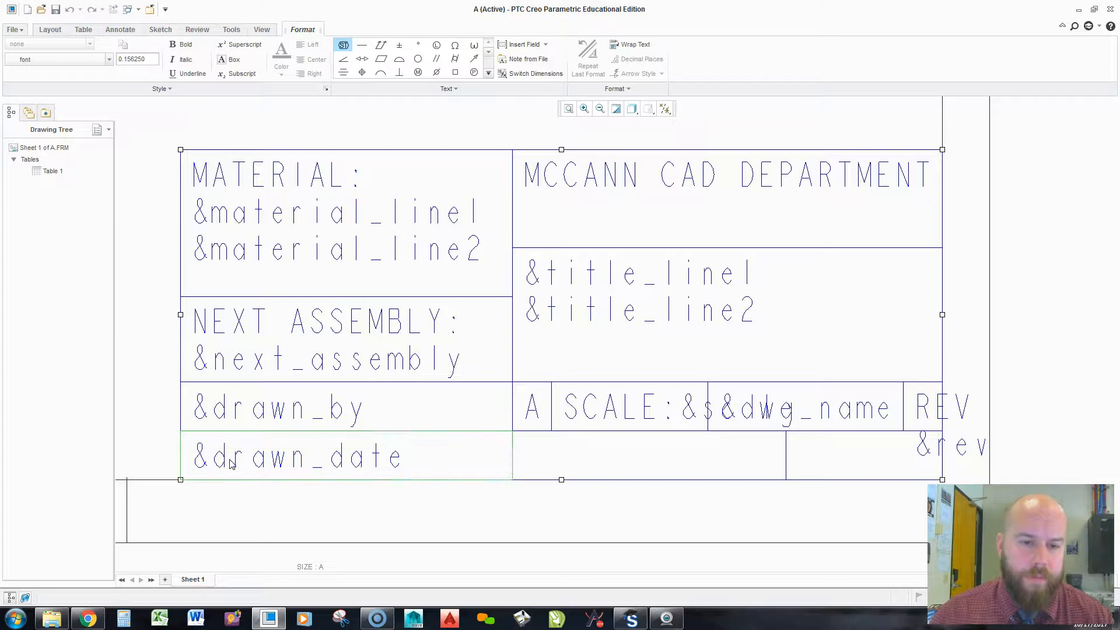
Enter CAD FILE:&model_name in its title-block cell.
left_click(553, 461)
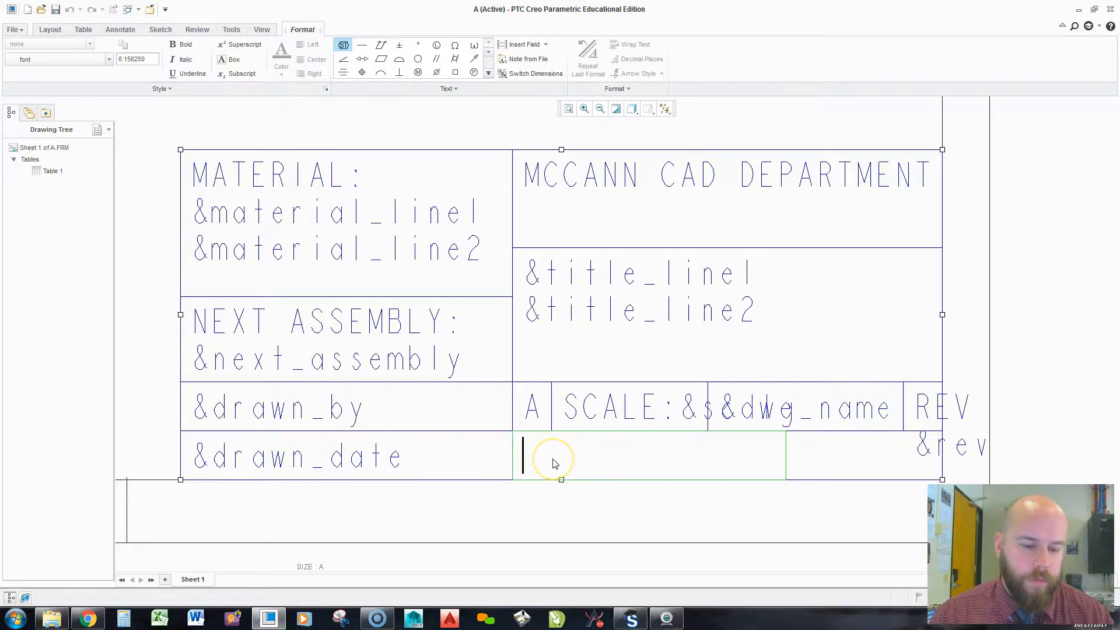
type("CAD FILE")
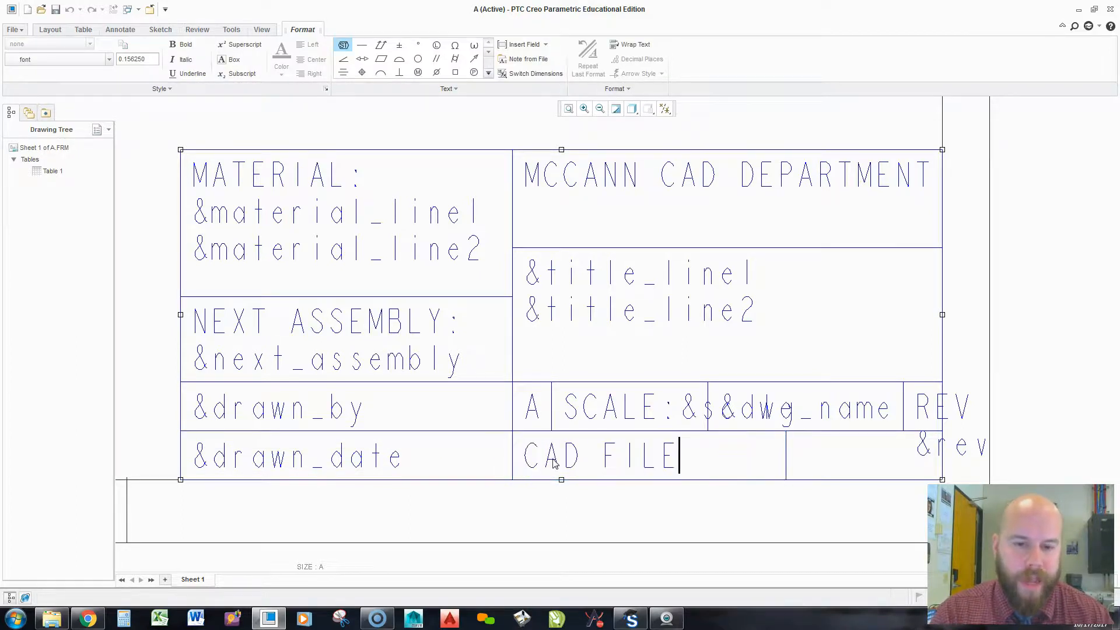
type(":")
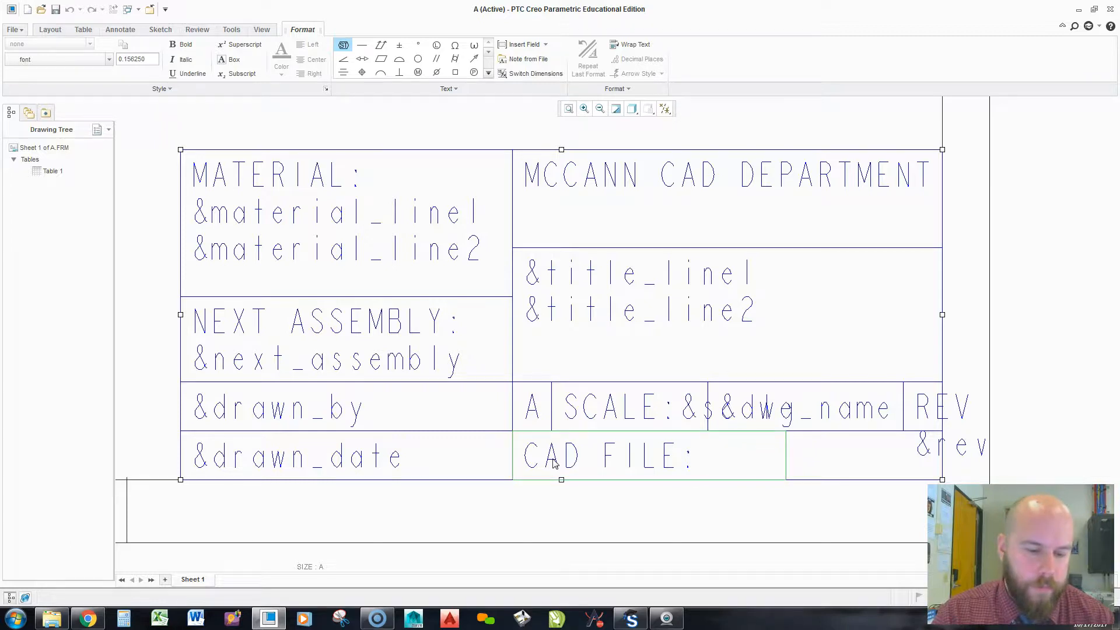
type("&")
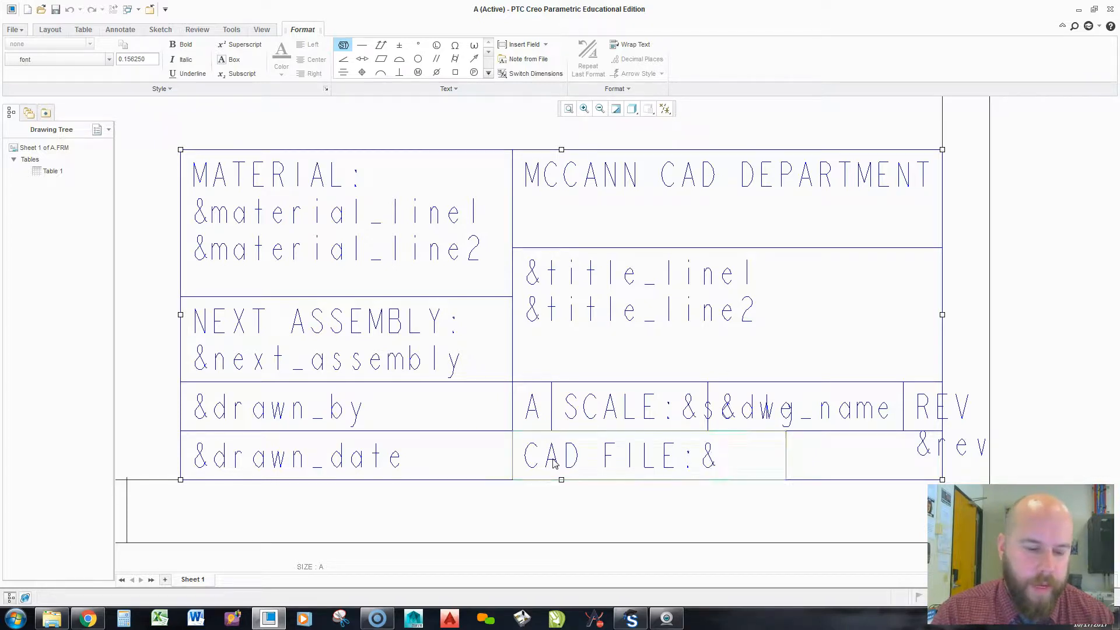
type("MODEL_")
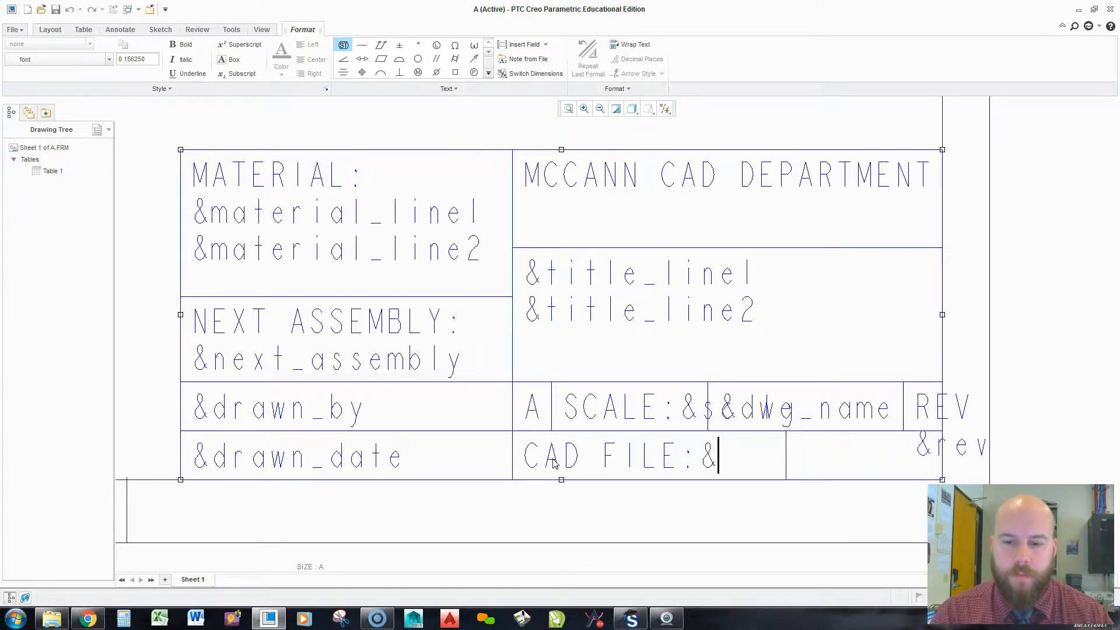
type("model_name")
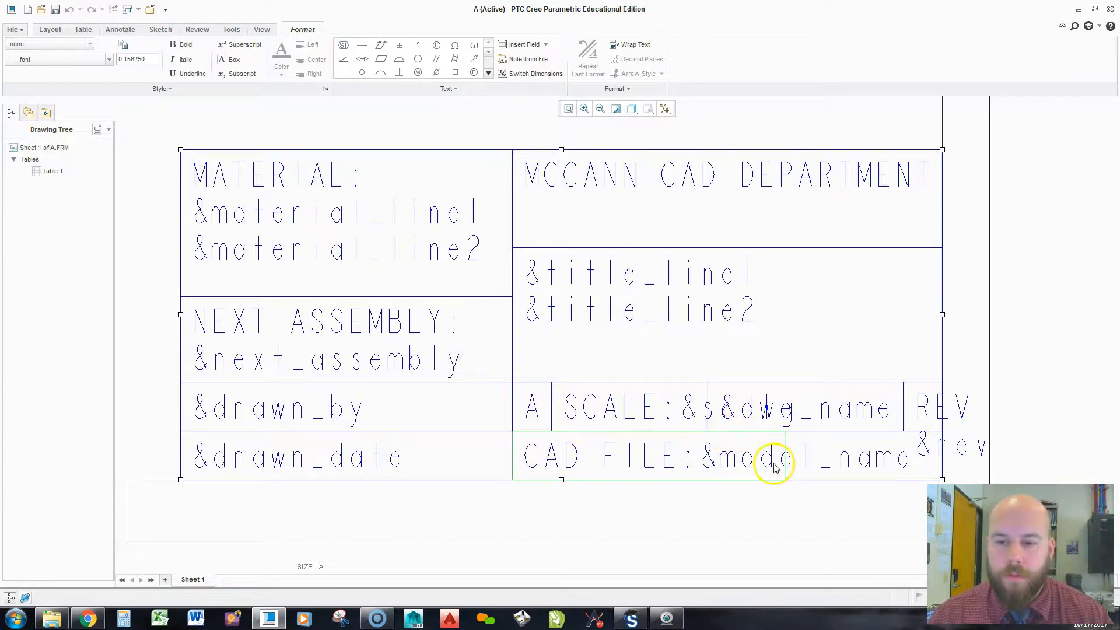
Enter SHEET &current_sheet OF &total_sheets in the bottom-right title-block cell.
left_click(793, 457)
type("SHEET &current_sheet OF &total_sheets")
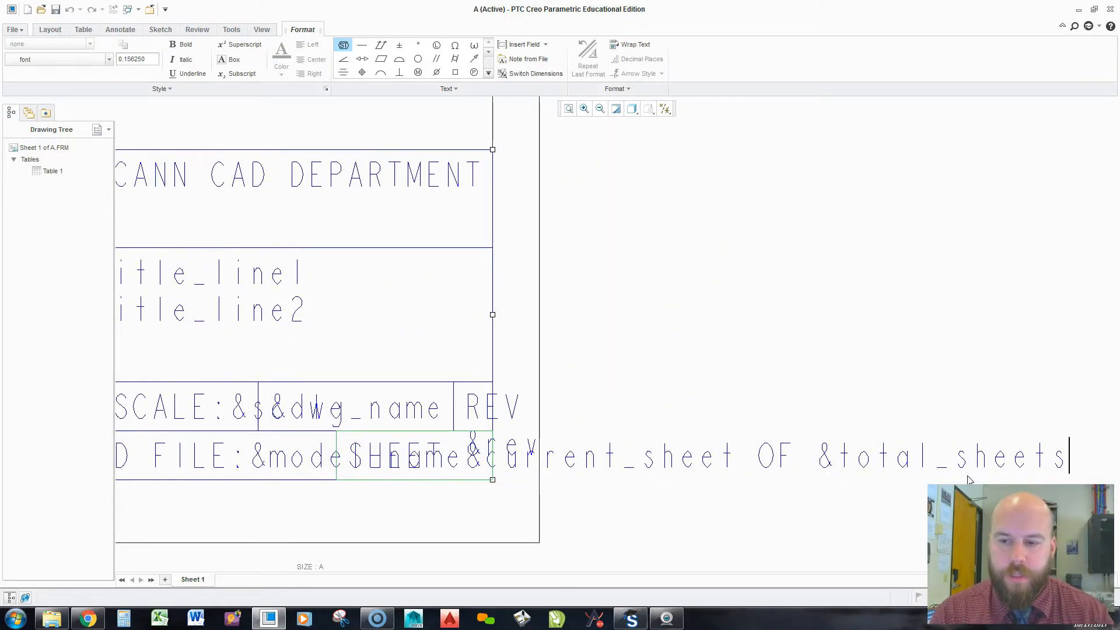
mouse_move(702, 322)
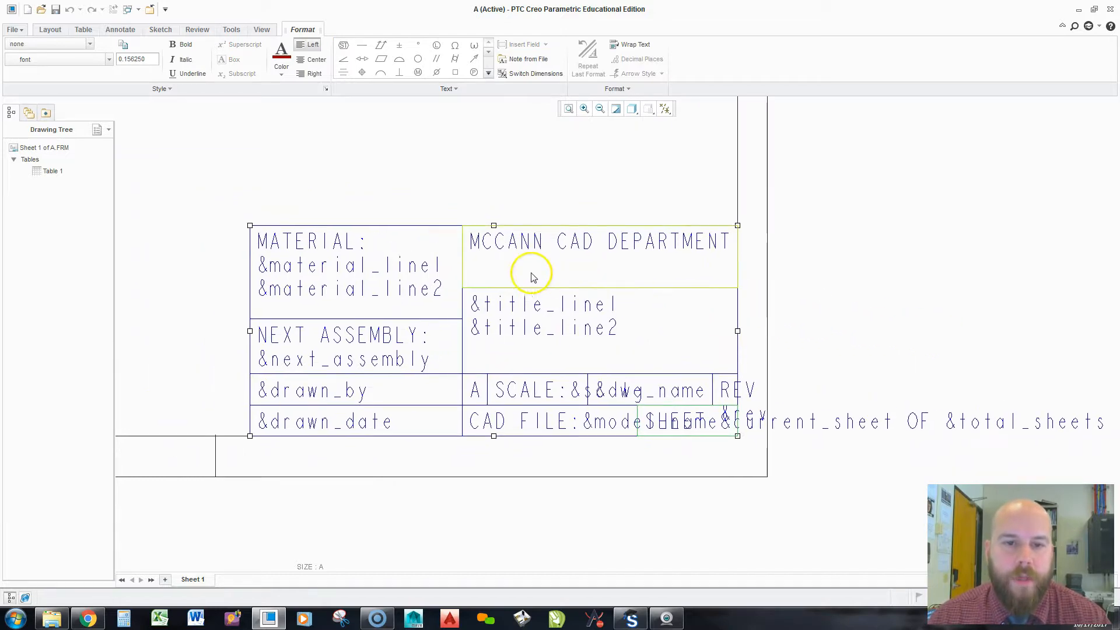
mouse_move(399, 271)
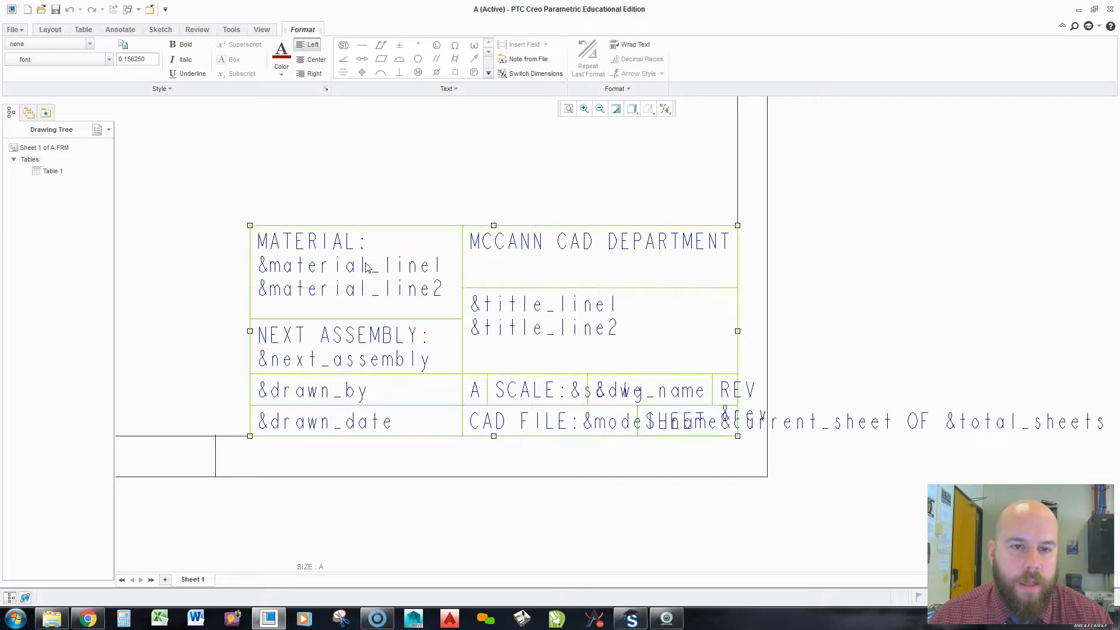
Set the whole table's text style to Center horizontal and Middle vertical alignment.
right_click(365, 266)
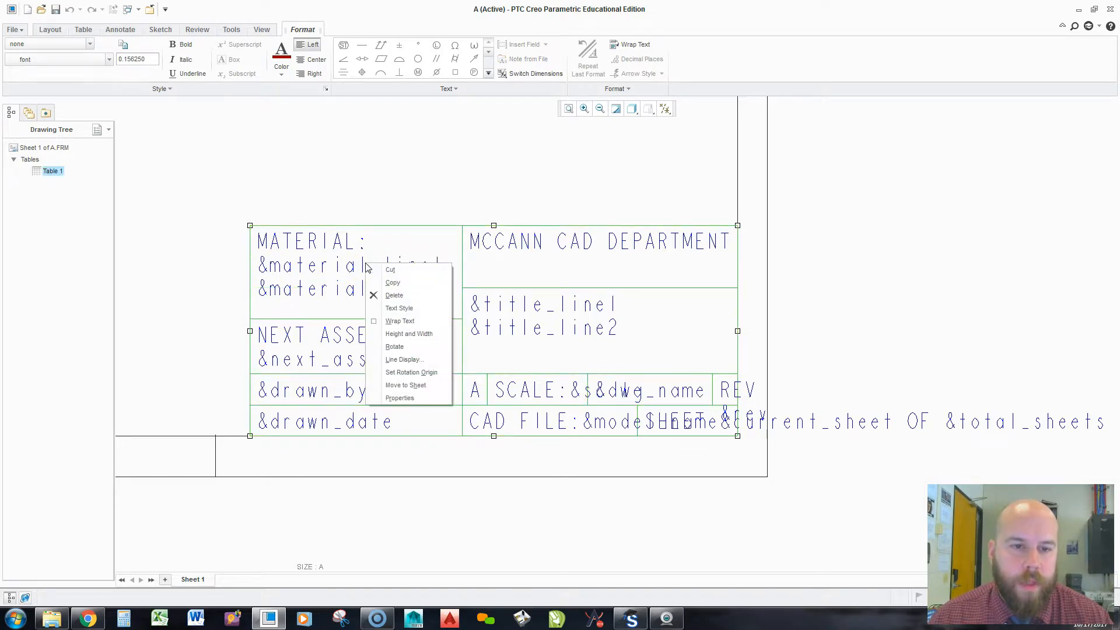
left_click(399, 308)
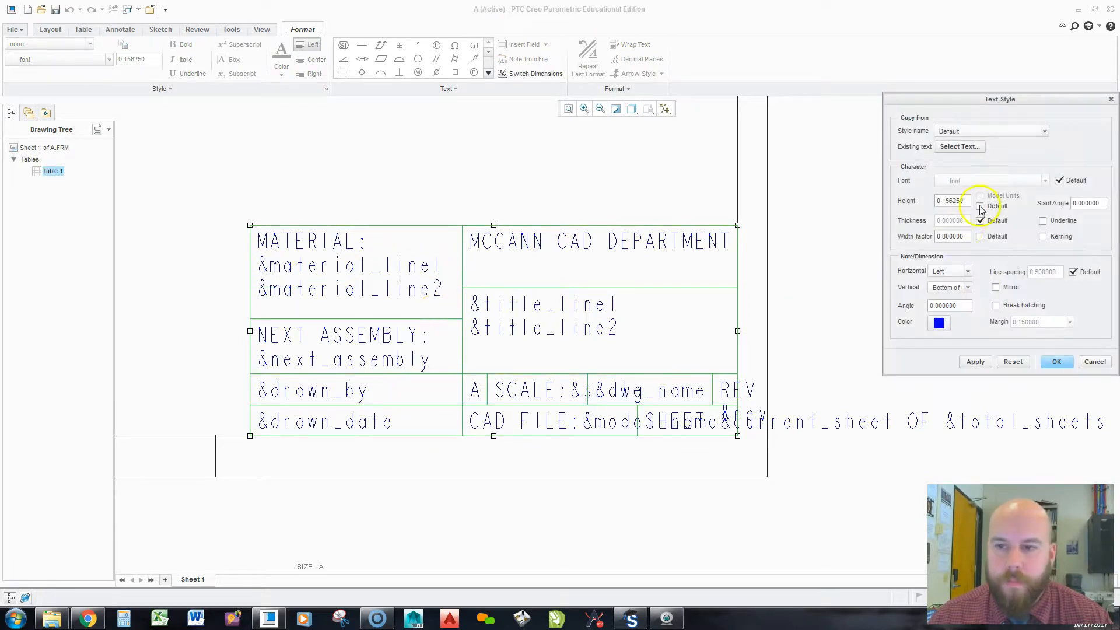
left_click(967, 271)
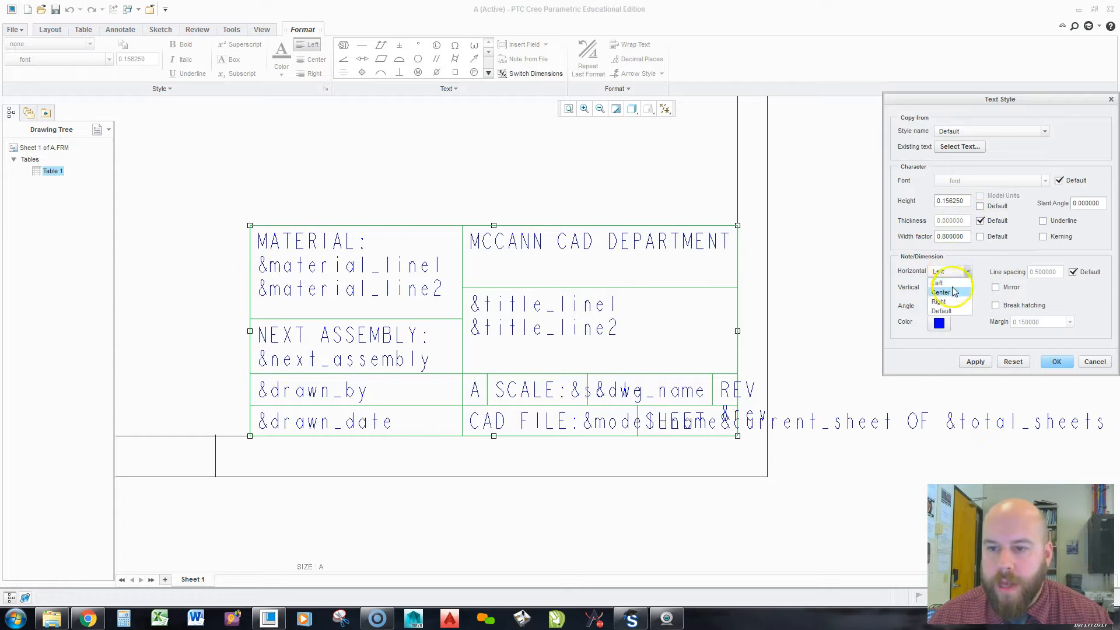
left_click(942, 292)
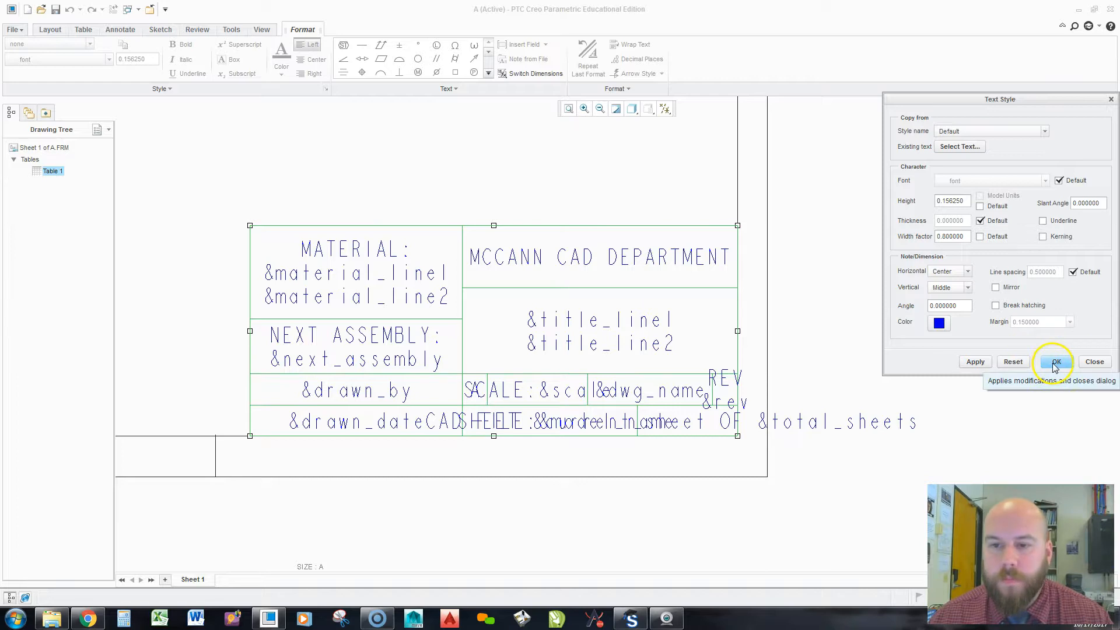
left_click(1055, 361)
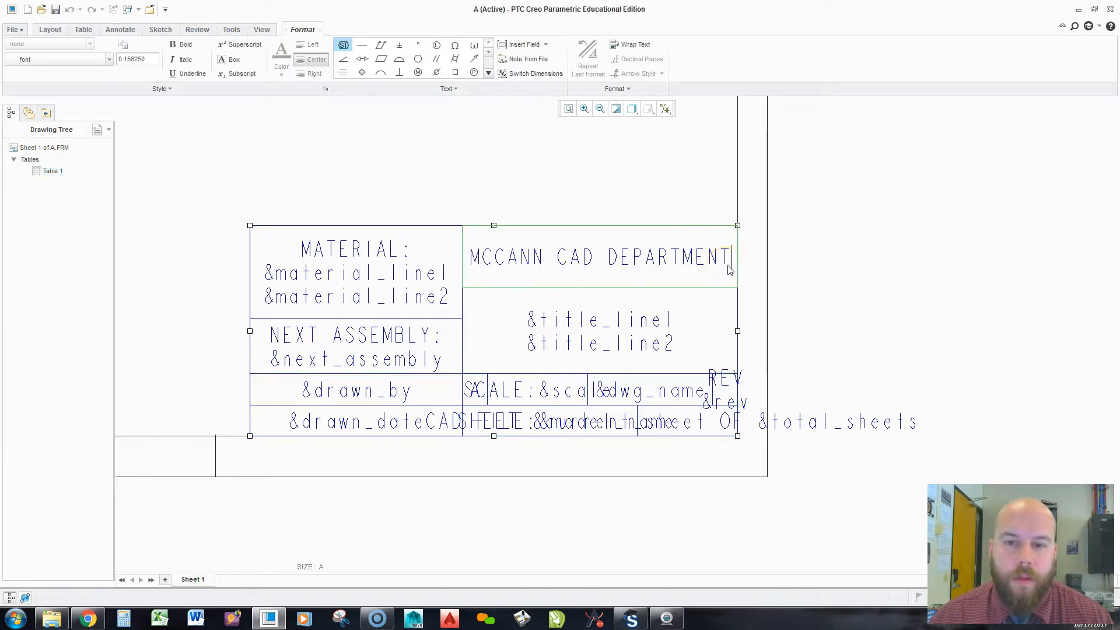
left_click(84, 29)
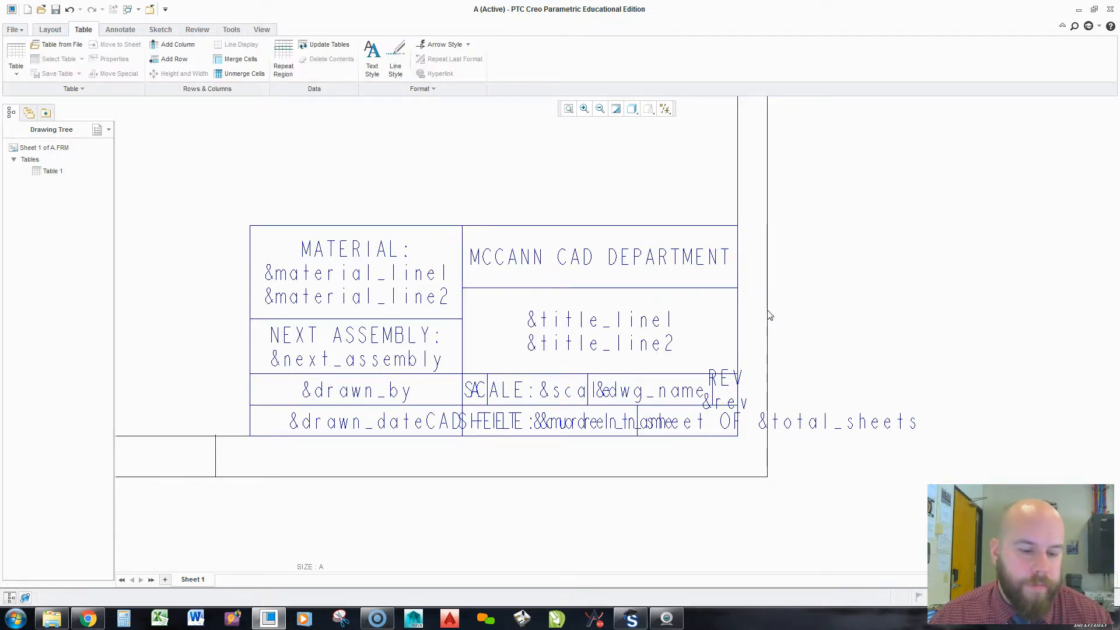
mouse_move(357, 289)
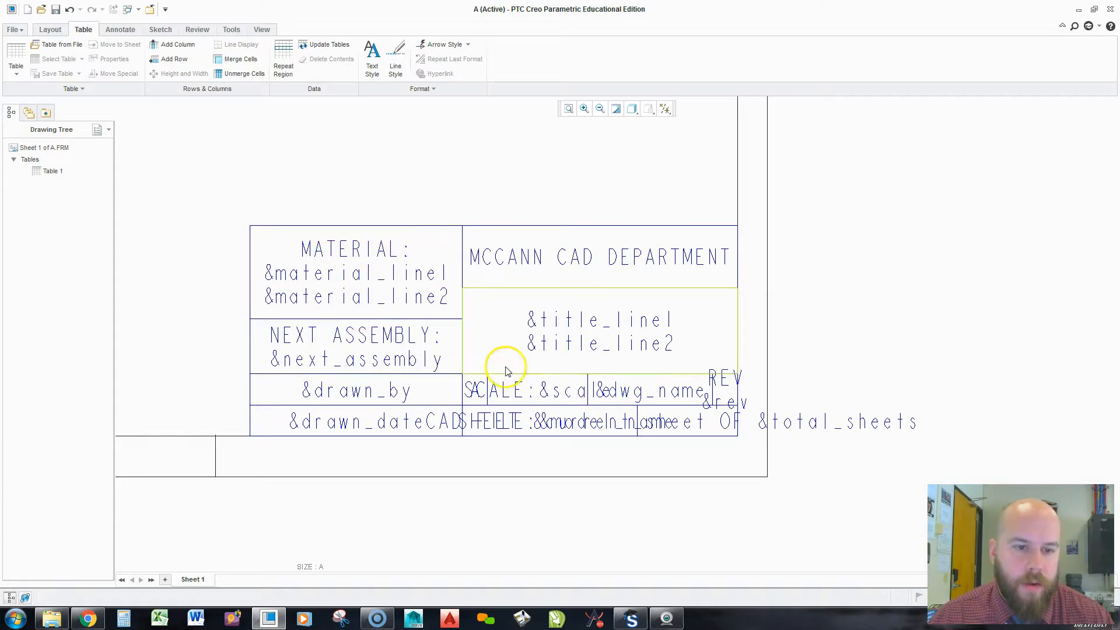
mouse_move(476, 399)
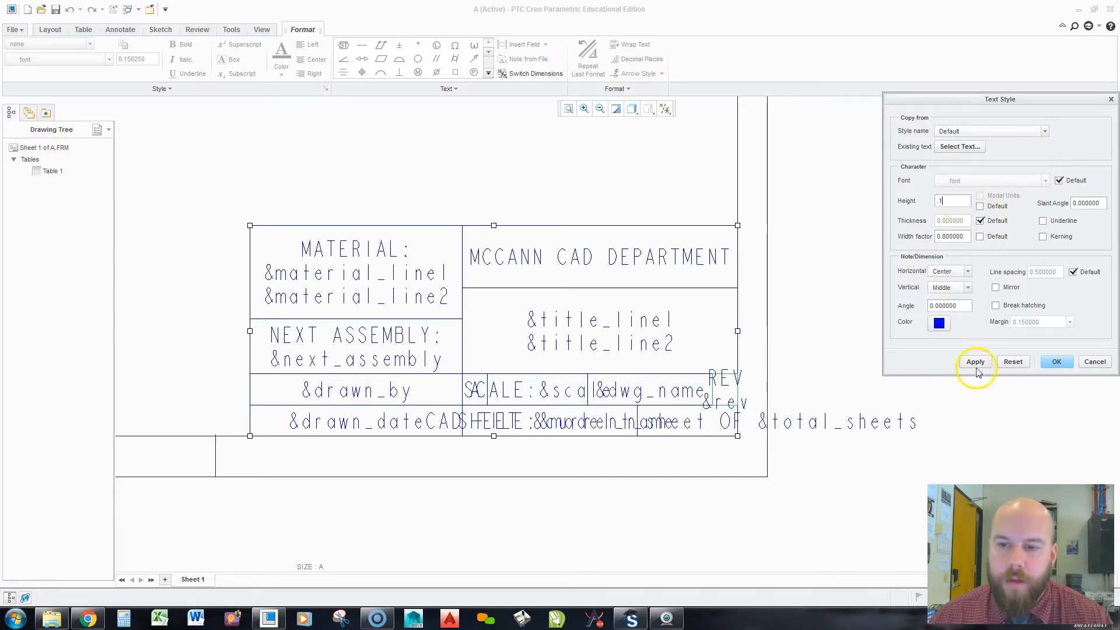
Set the REV cell's text height to .08 in Text Style so it fits the narrow cell.
left_click(976, 362)
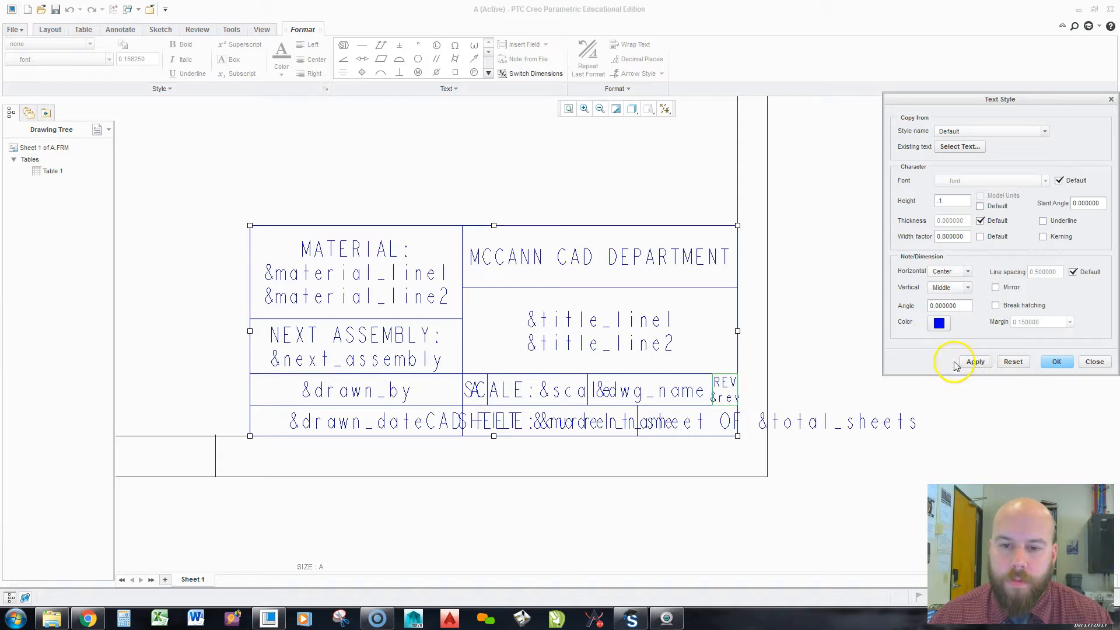
left_click(952, 201)
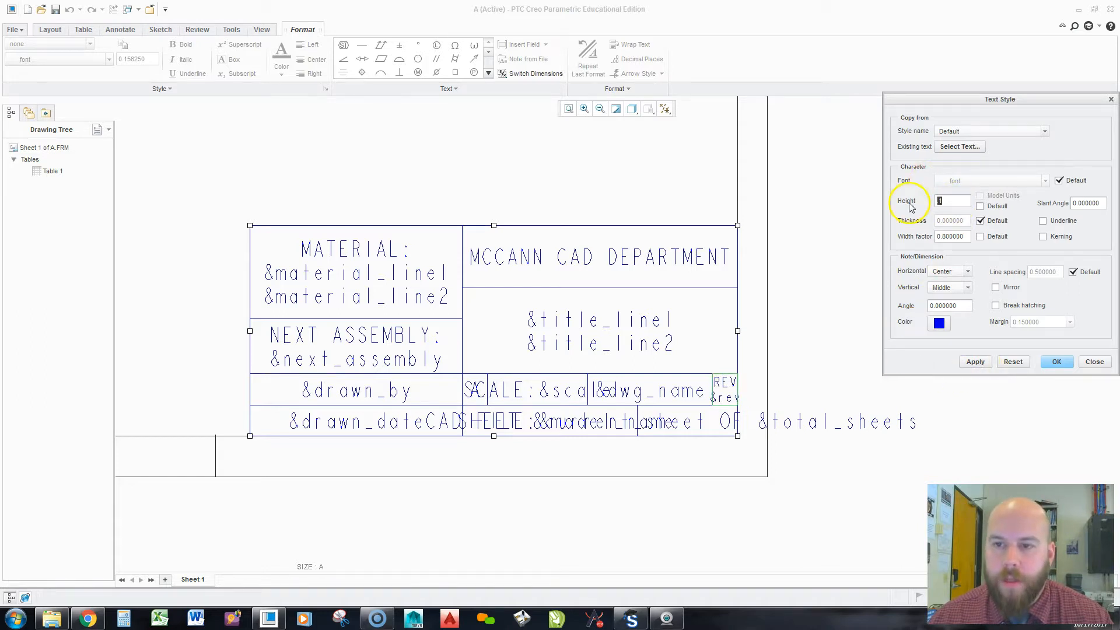
type(".08")
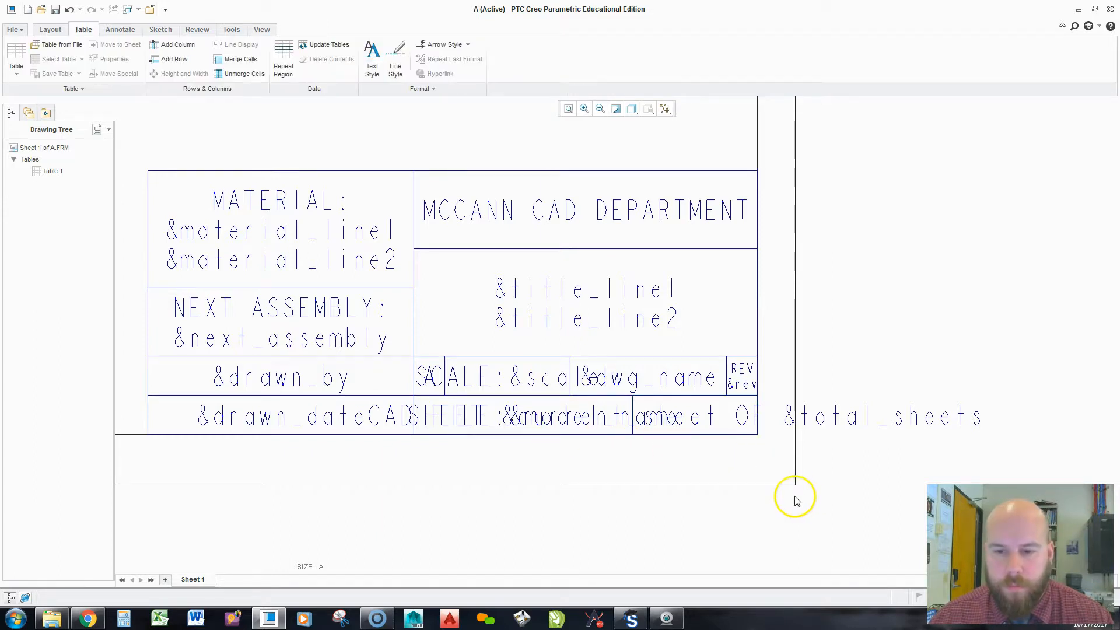
Set the material, assembly, drawn-by and sheet cells' text height to .12 in Text Style.
left_click(702, 421)
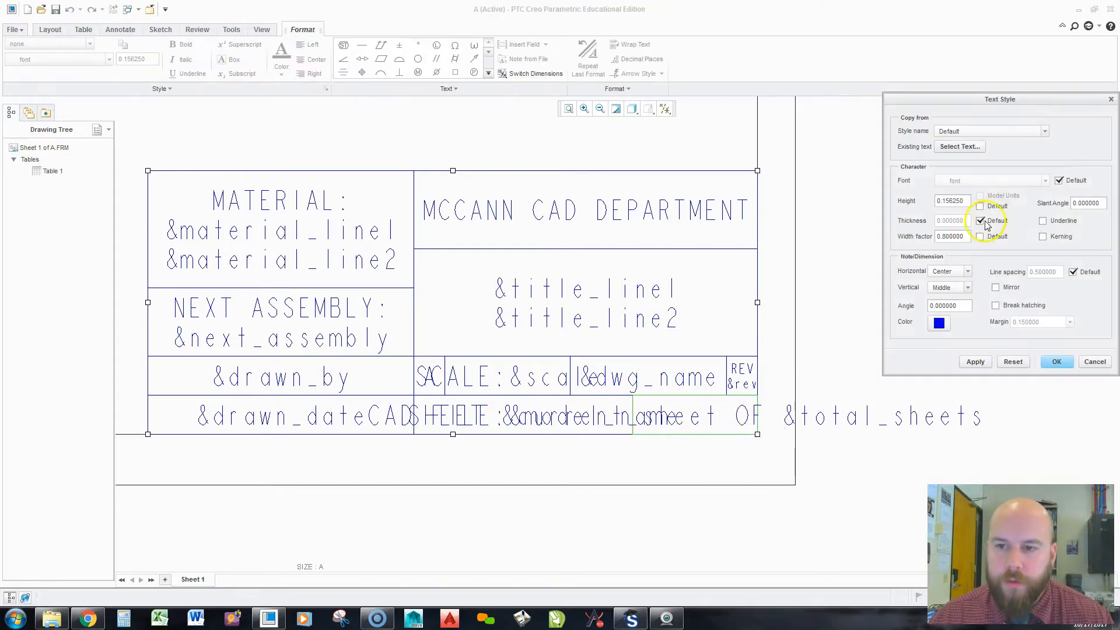
left_click(1057, 362)
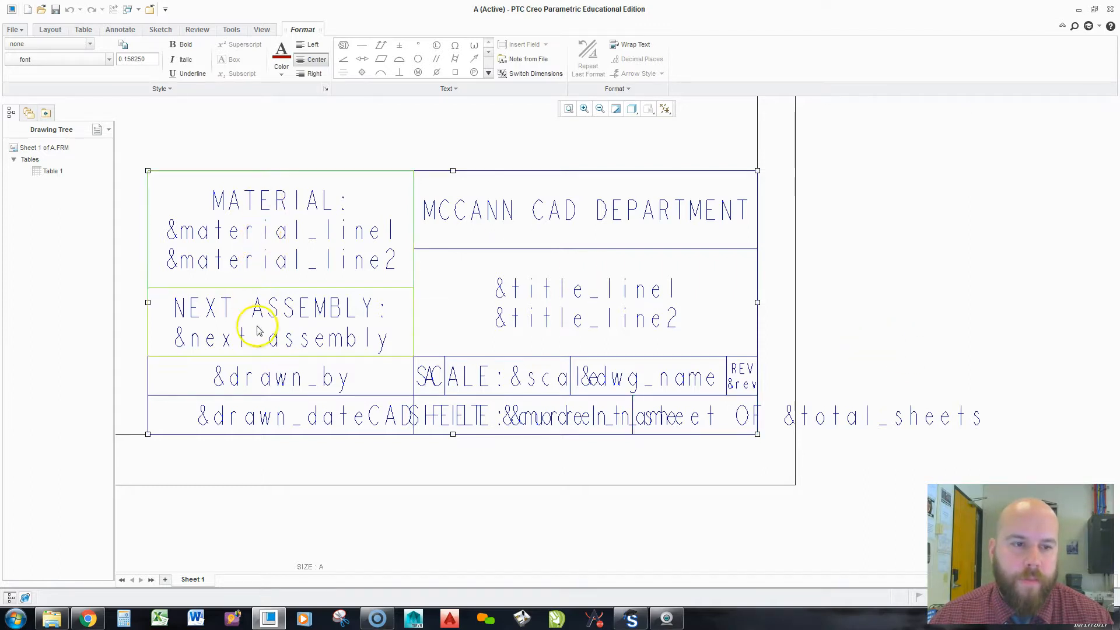
left_click(487, 418)
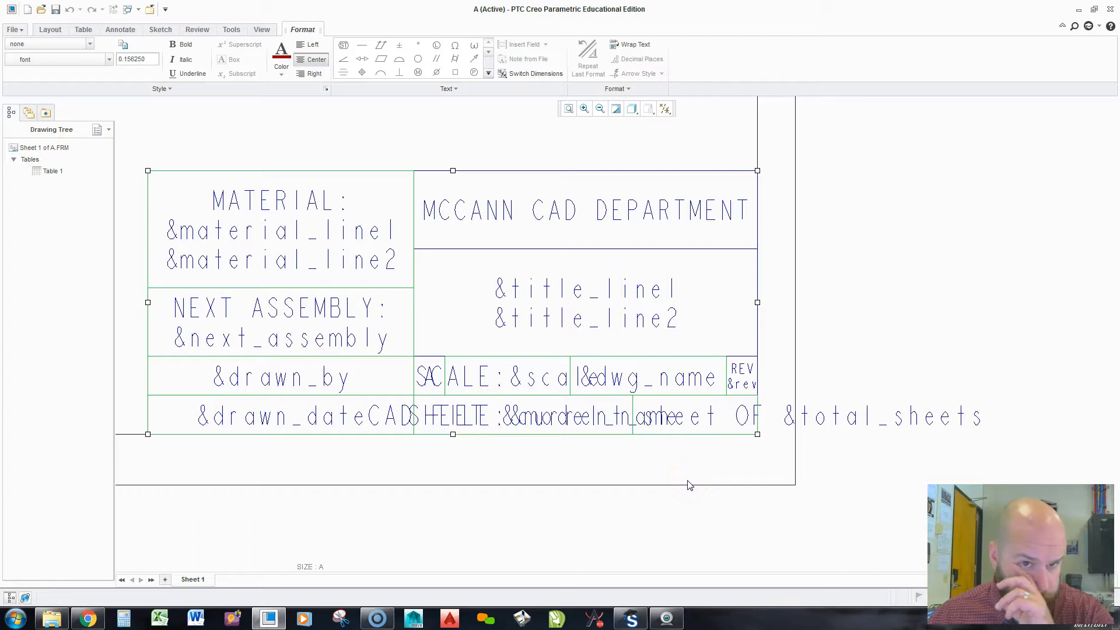
right_click(691, 482)
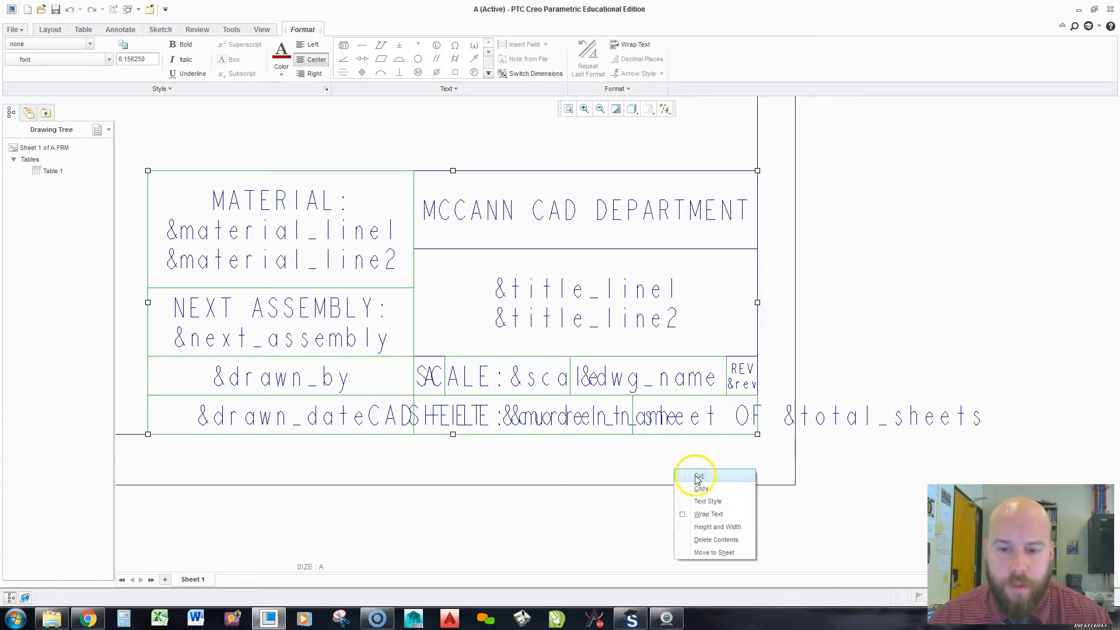
left_click(707, 502)
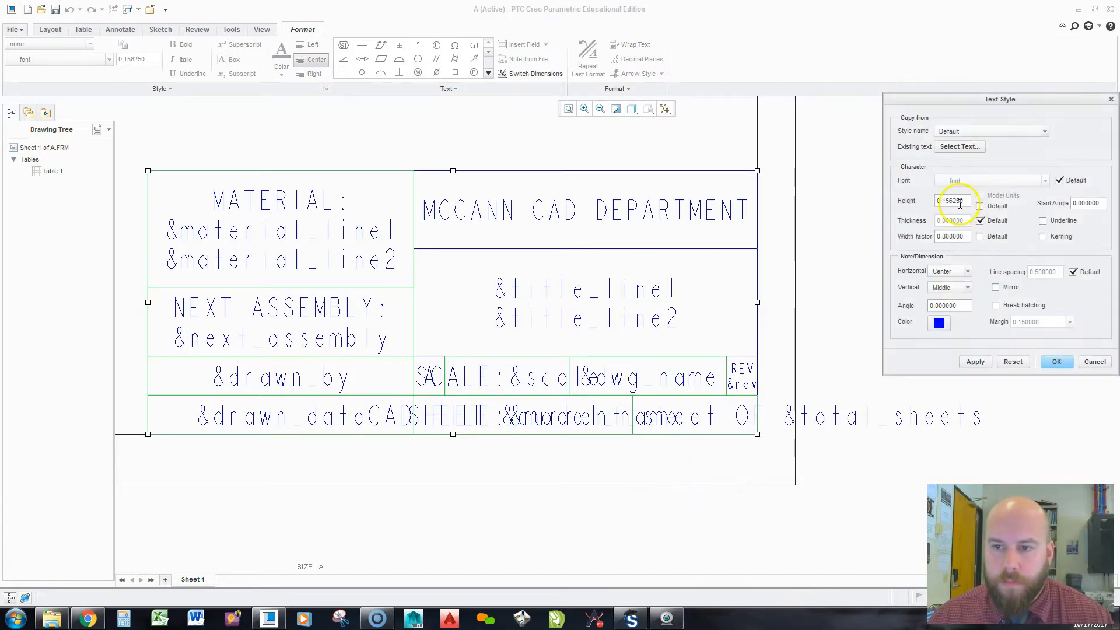
type(".12")
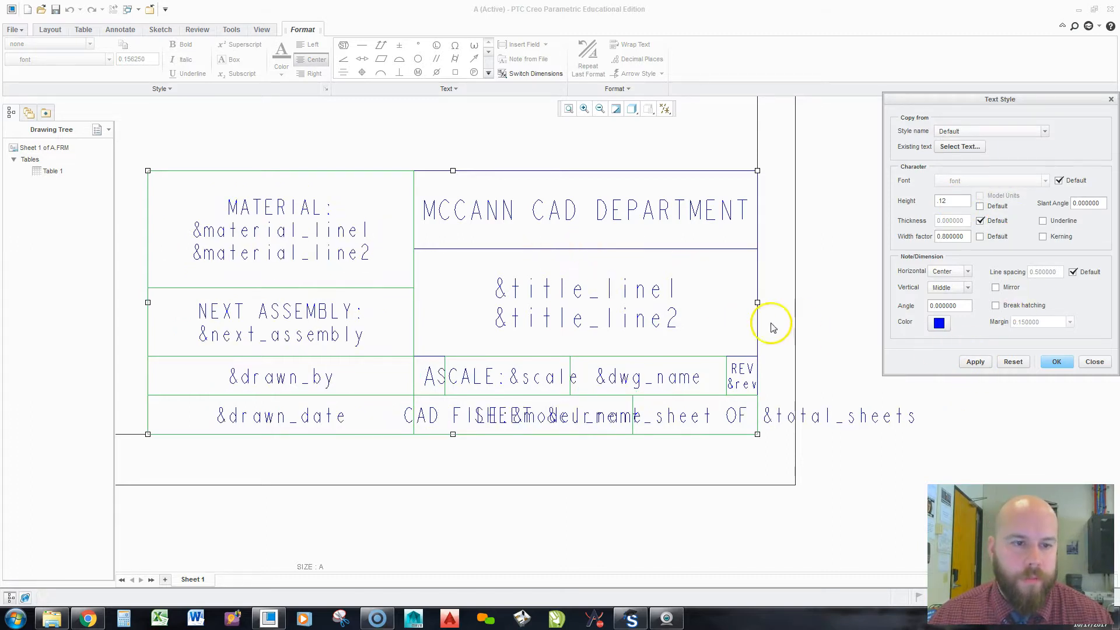
mouse_move(820, 288)
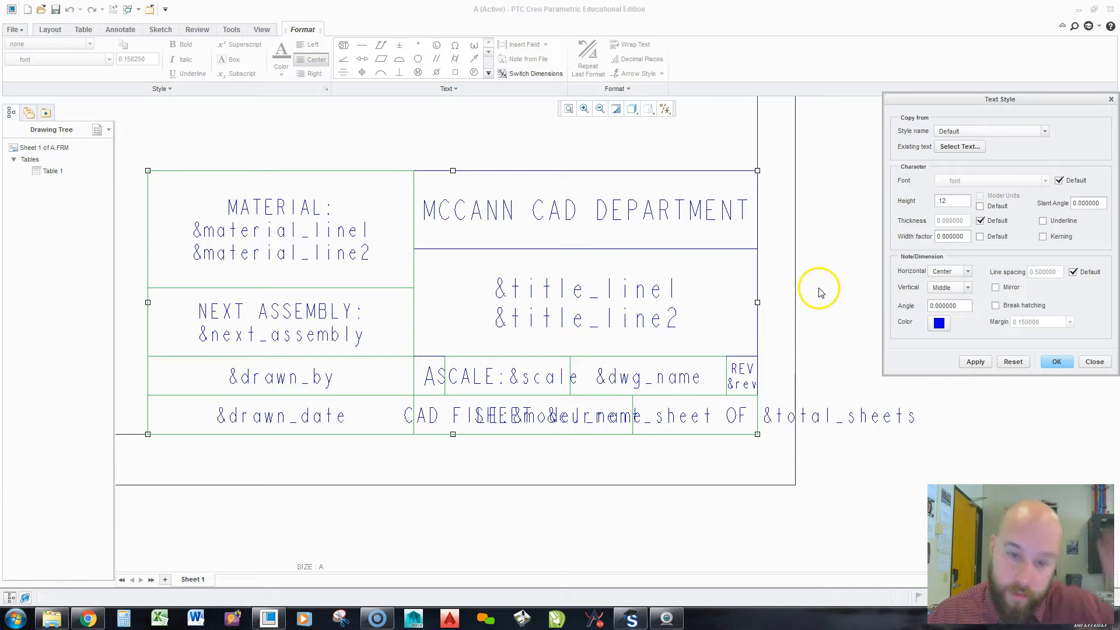
mouse_move(828, 298)
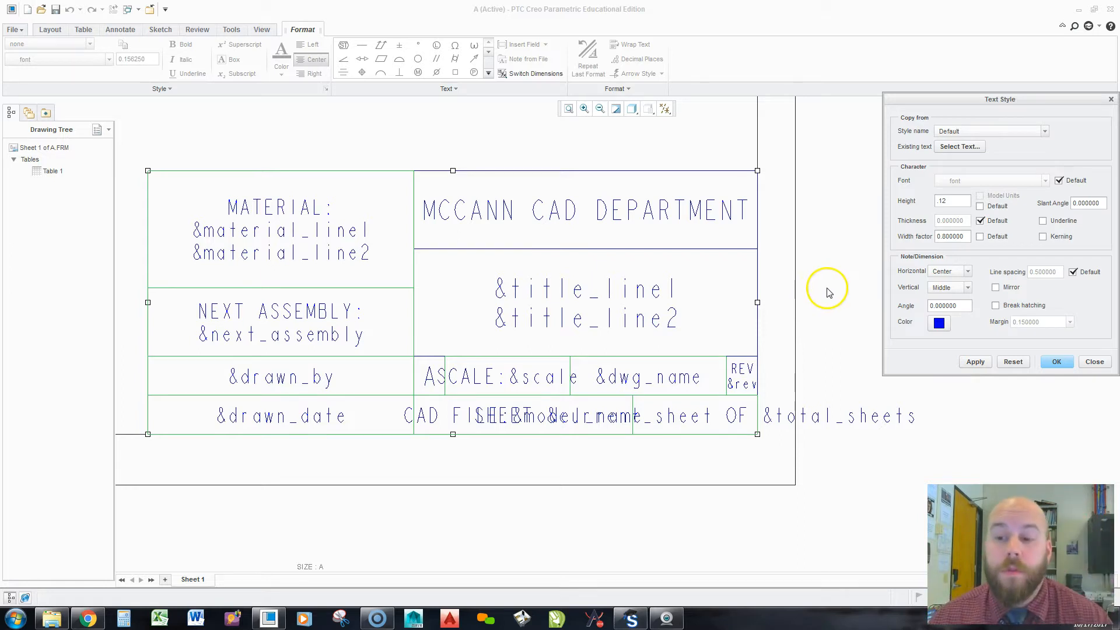
mouse_move(828, 292)
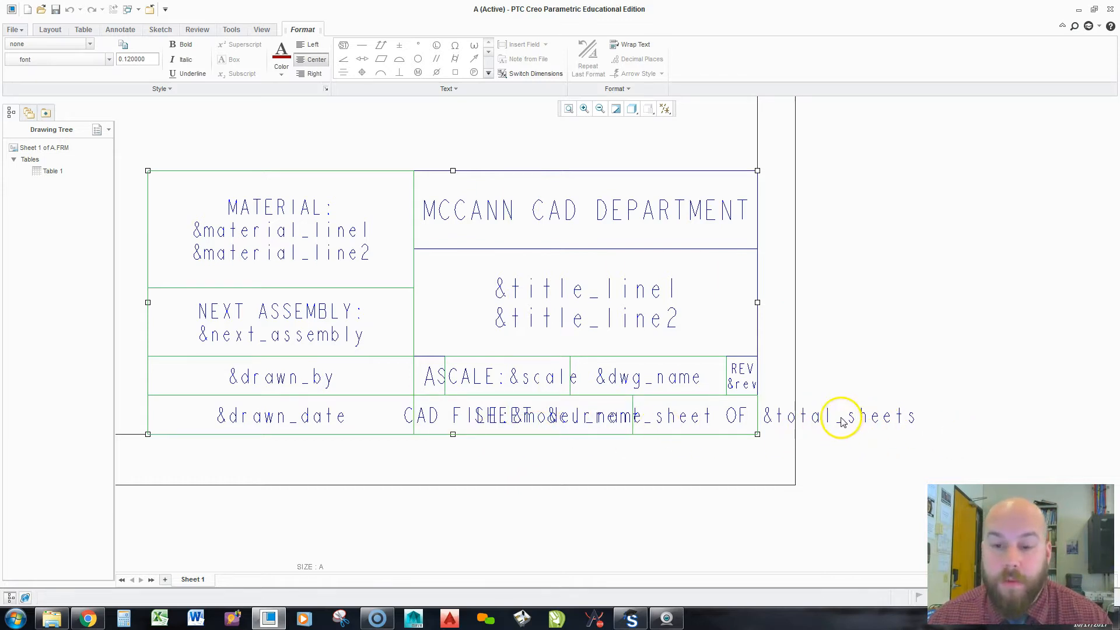
mouse_move(635, 423)
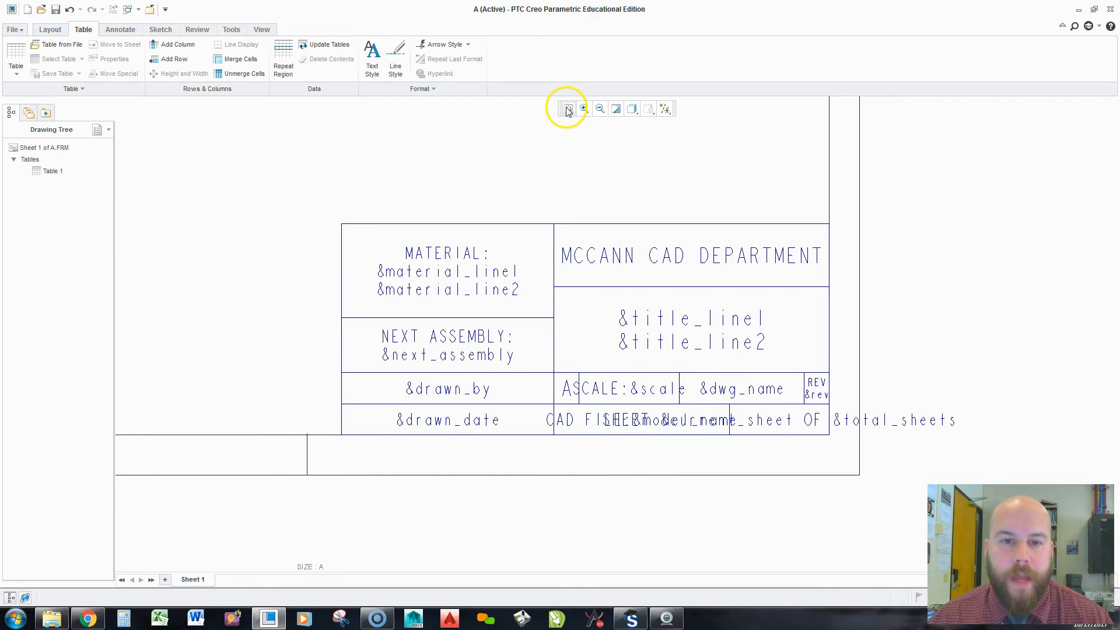
left_click(569, 109)
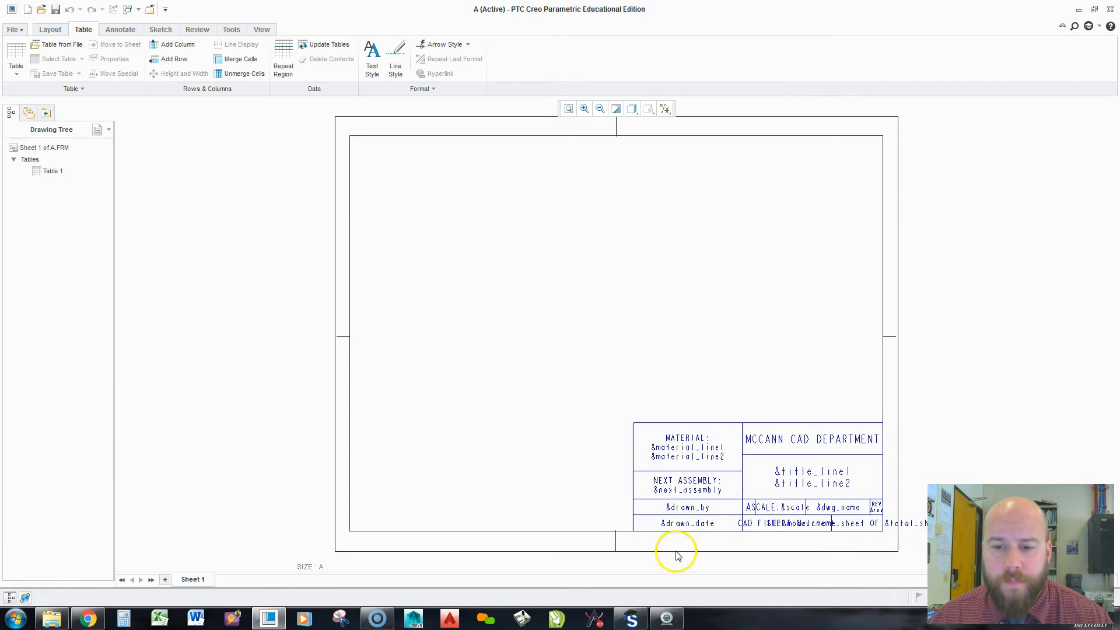
mouse_move(996, 457)
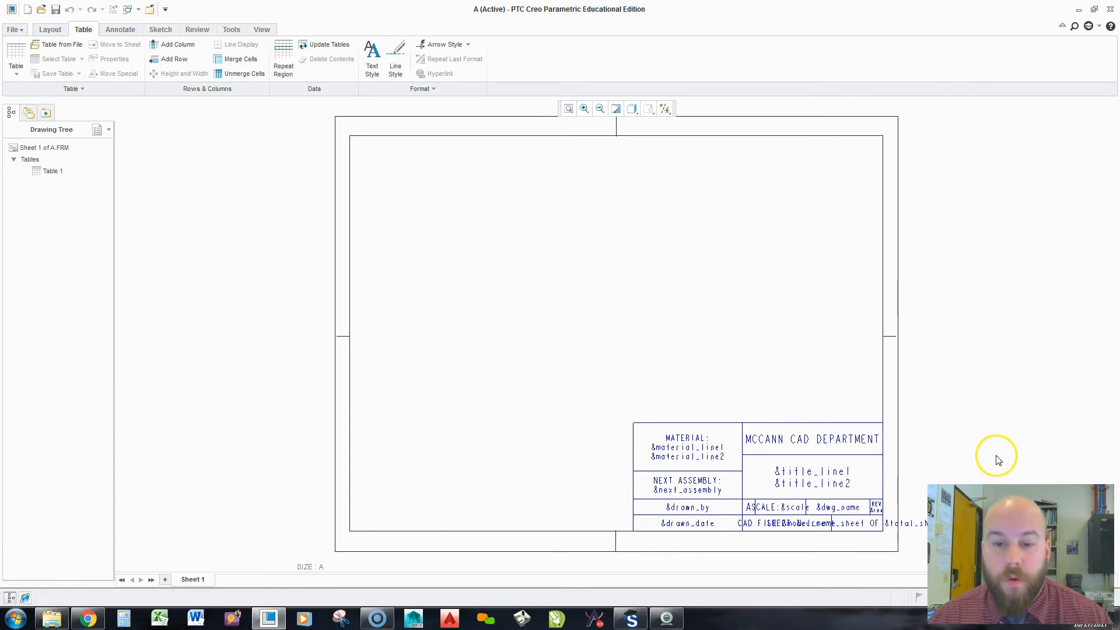
mouse_move(394, 255)
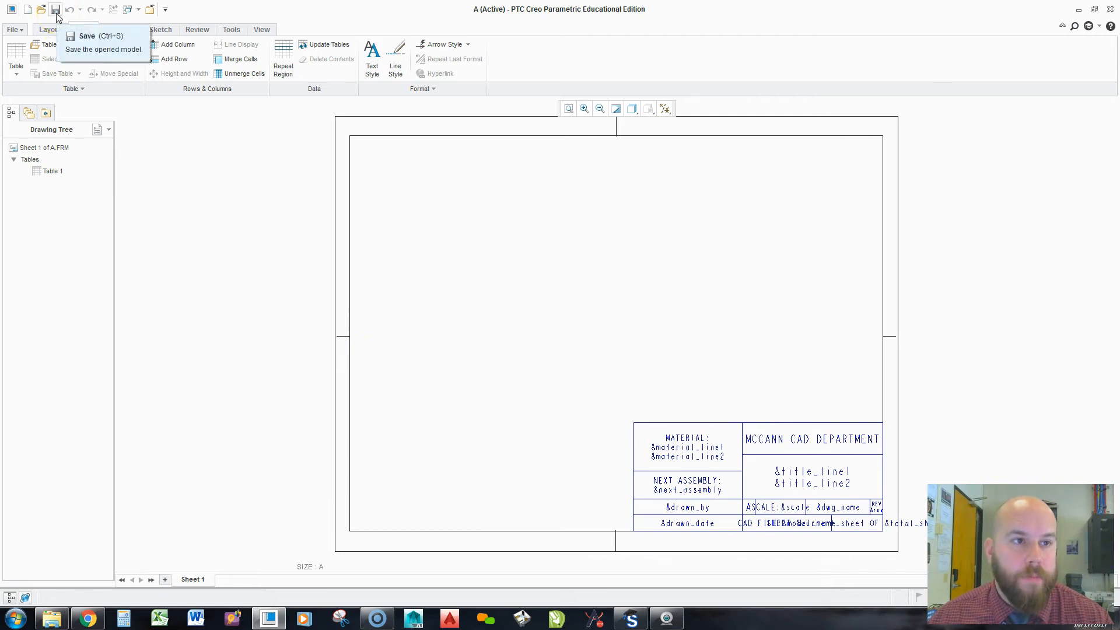
Save a copy as a-size.frm in the FORMATS folder, overwriting the existing file.
left_click(14, 31)
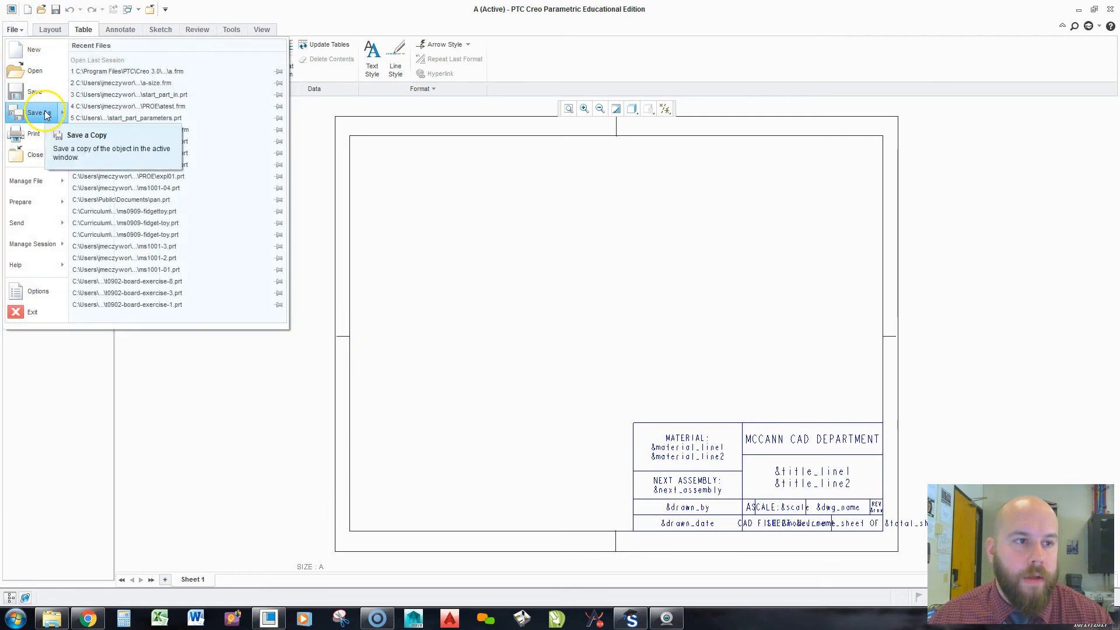
left_click(85, 135)
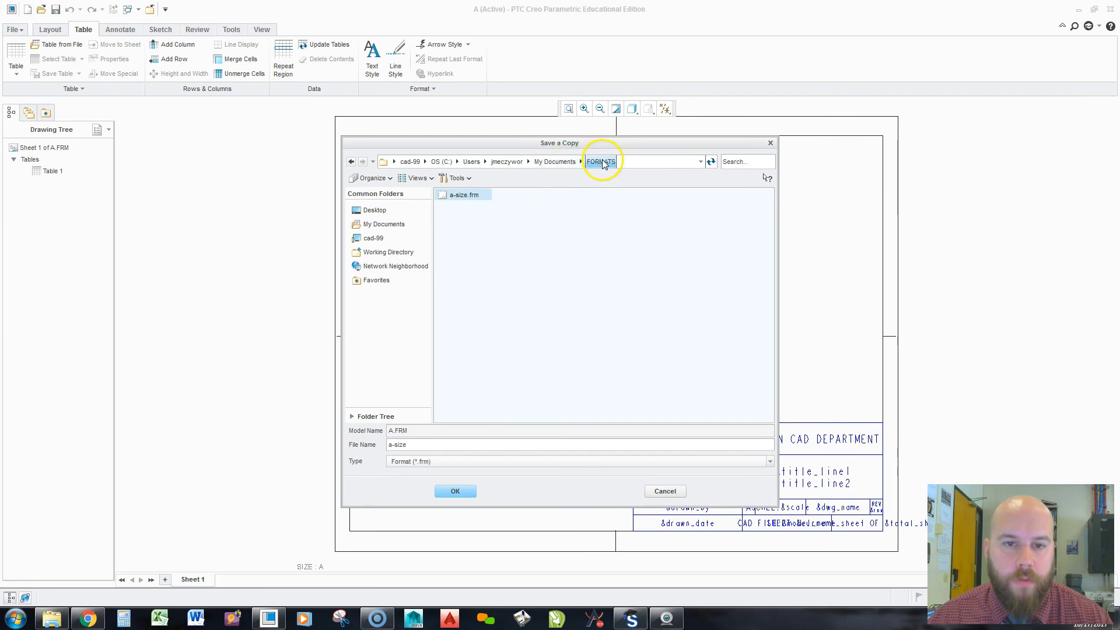
left_click(455, 491)
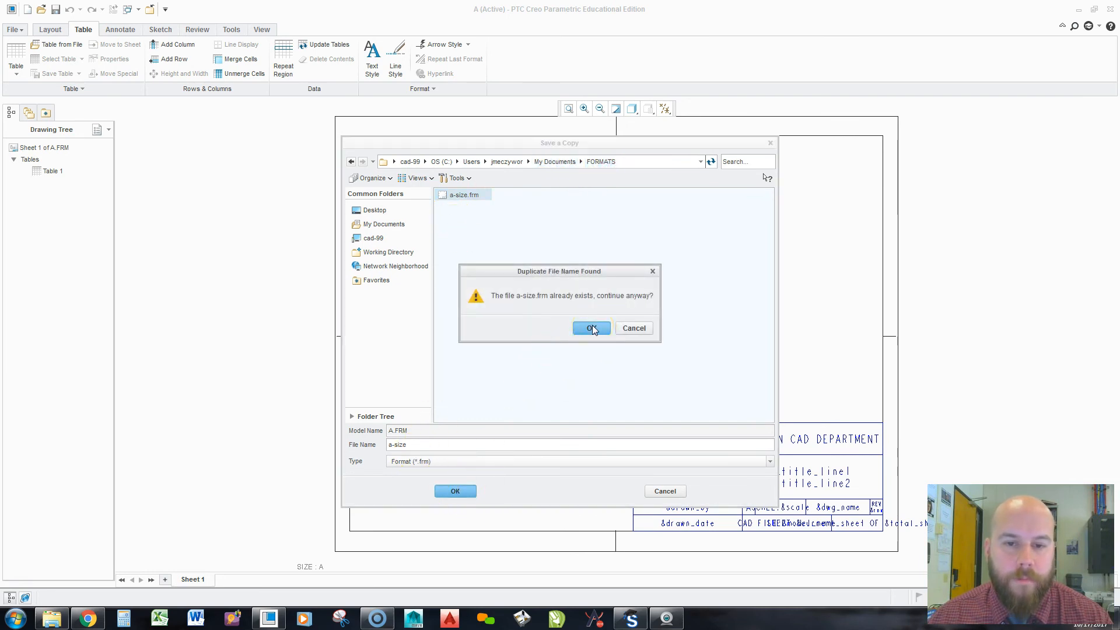
left_click(591, 328)
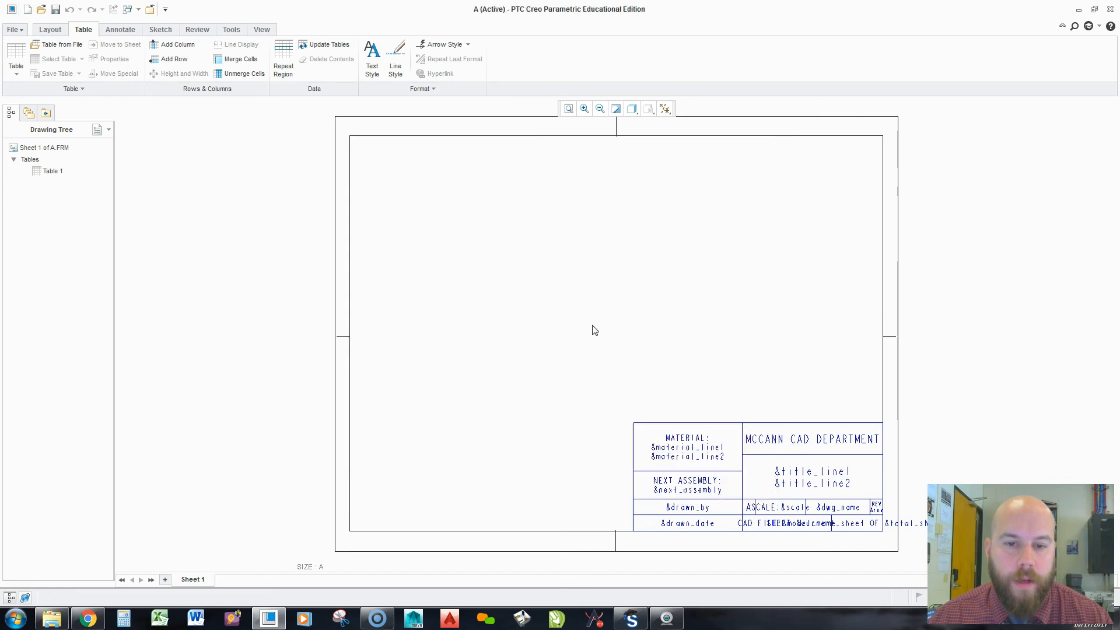